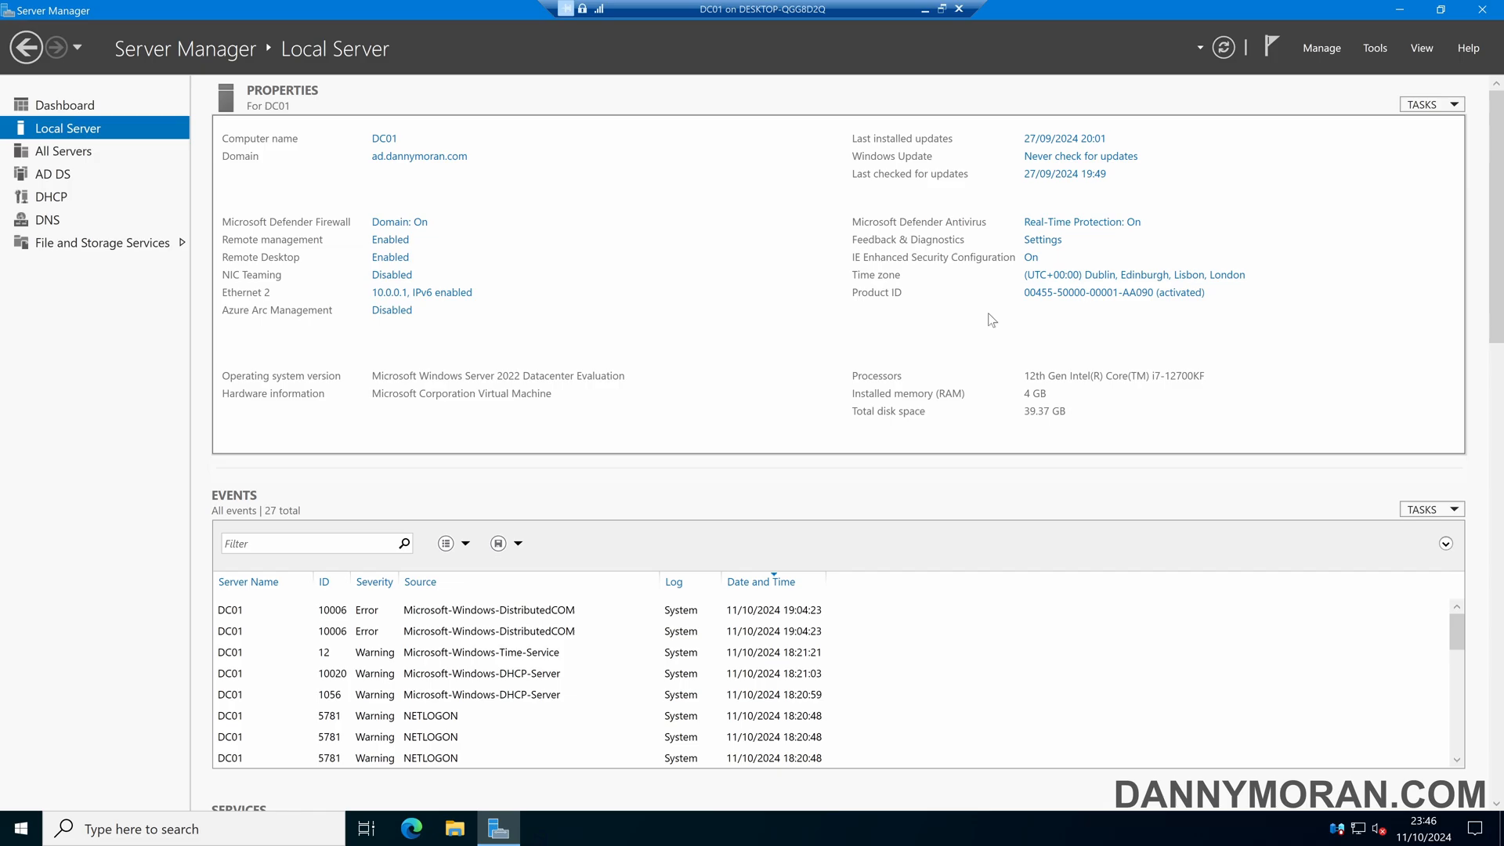
Step: From Server Manager Tools, launch DNS and show the core.dannymoran.com forward zone's host records
click(1376, 47)
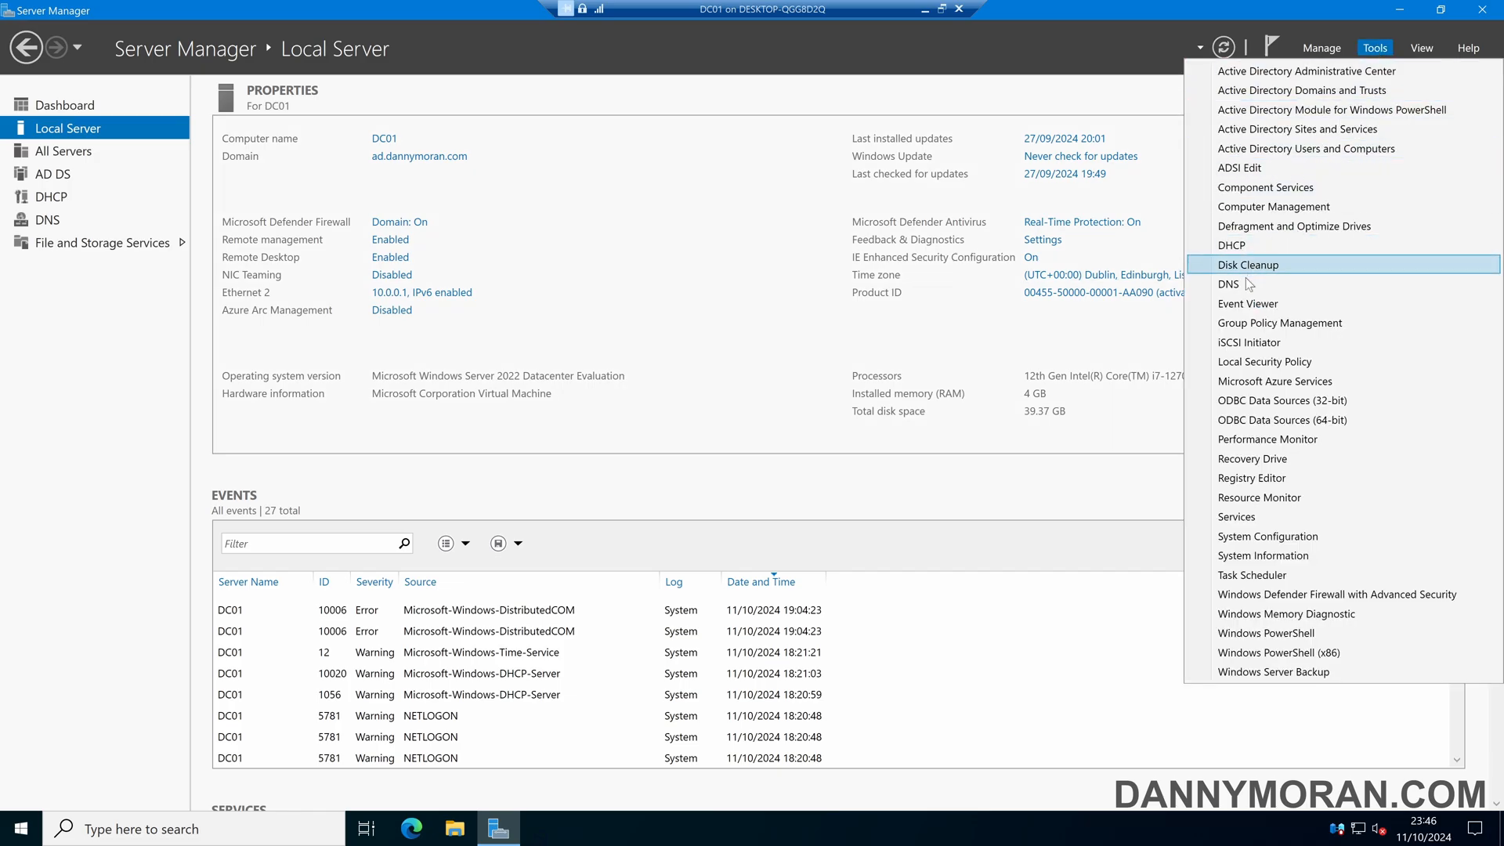
click(1228, 284)
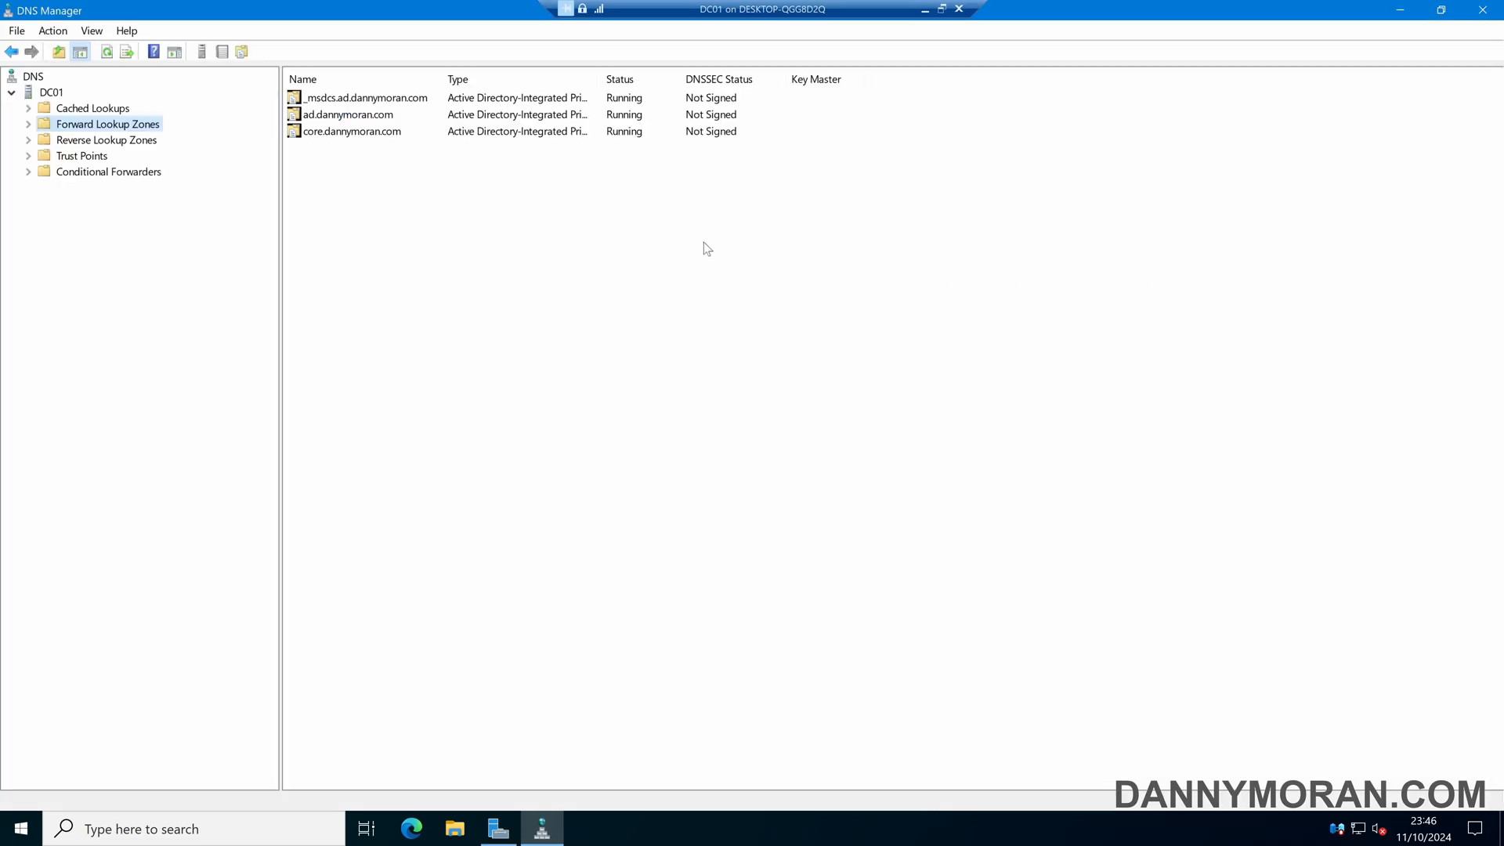
click(25, 124)
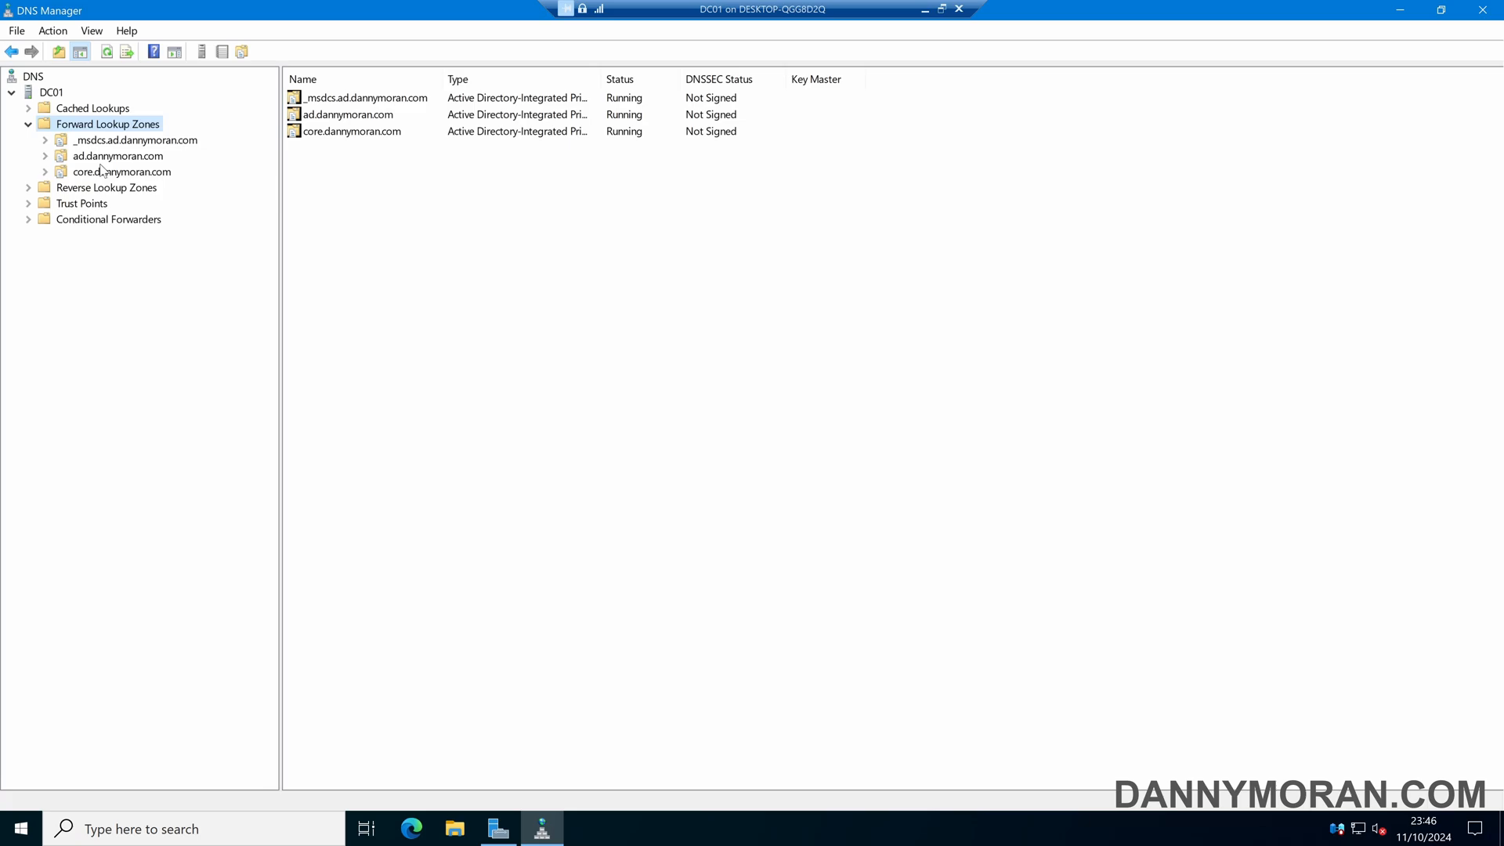
click(120, 172)
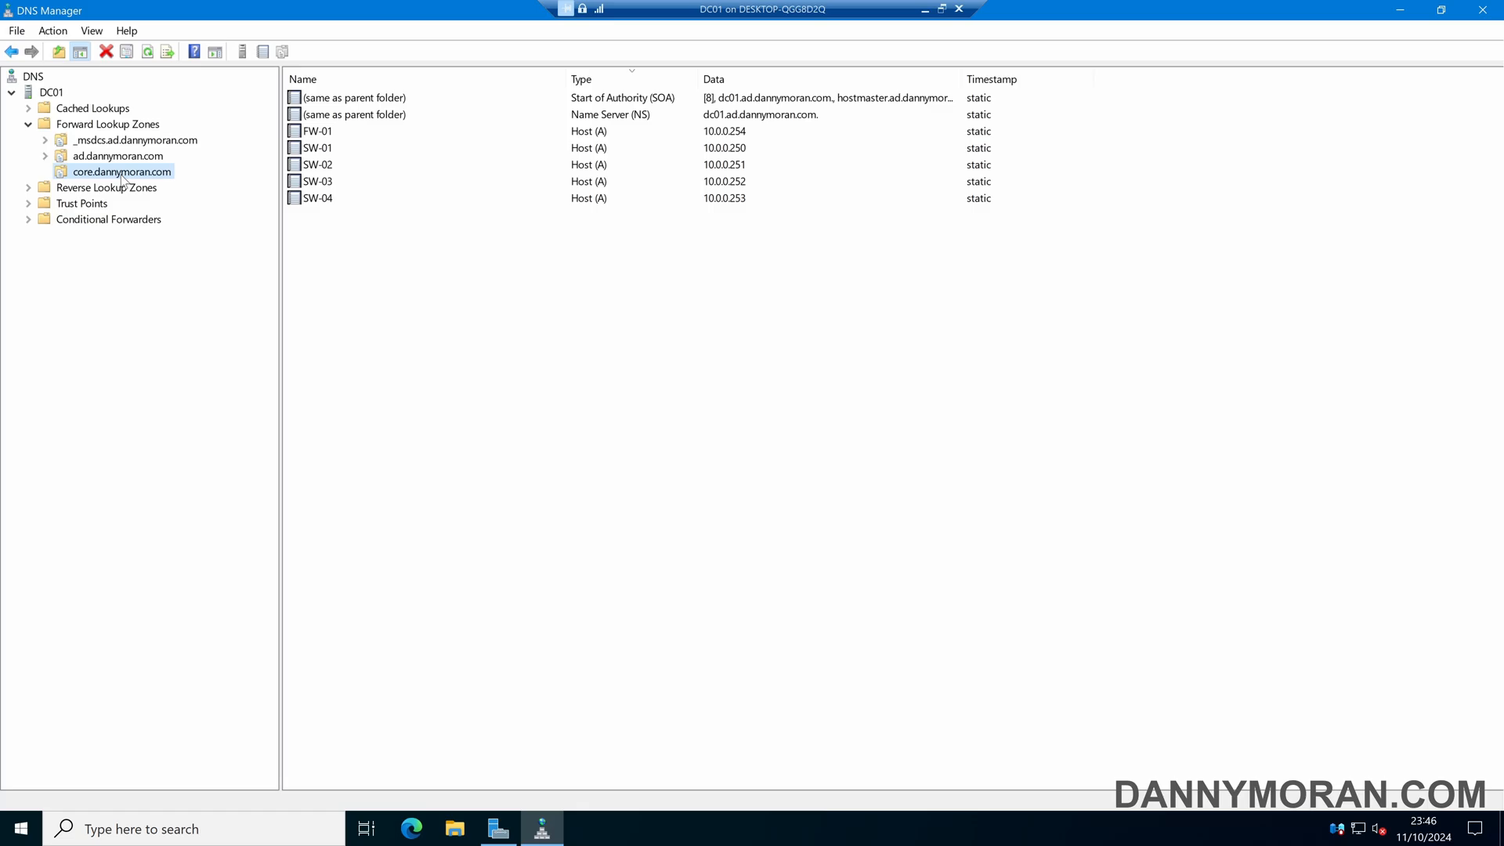
Step: Start a maximised Command Prompt from Start search for 'cmd'
text(cmd)
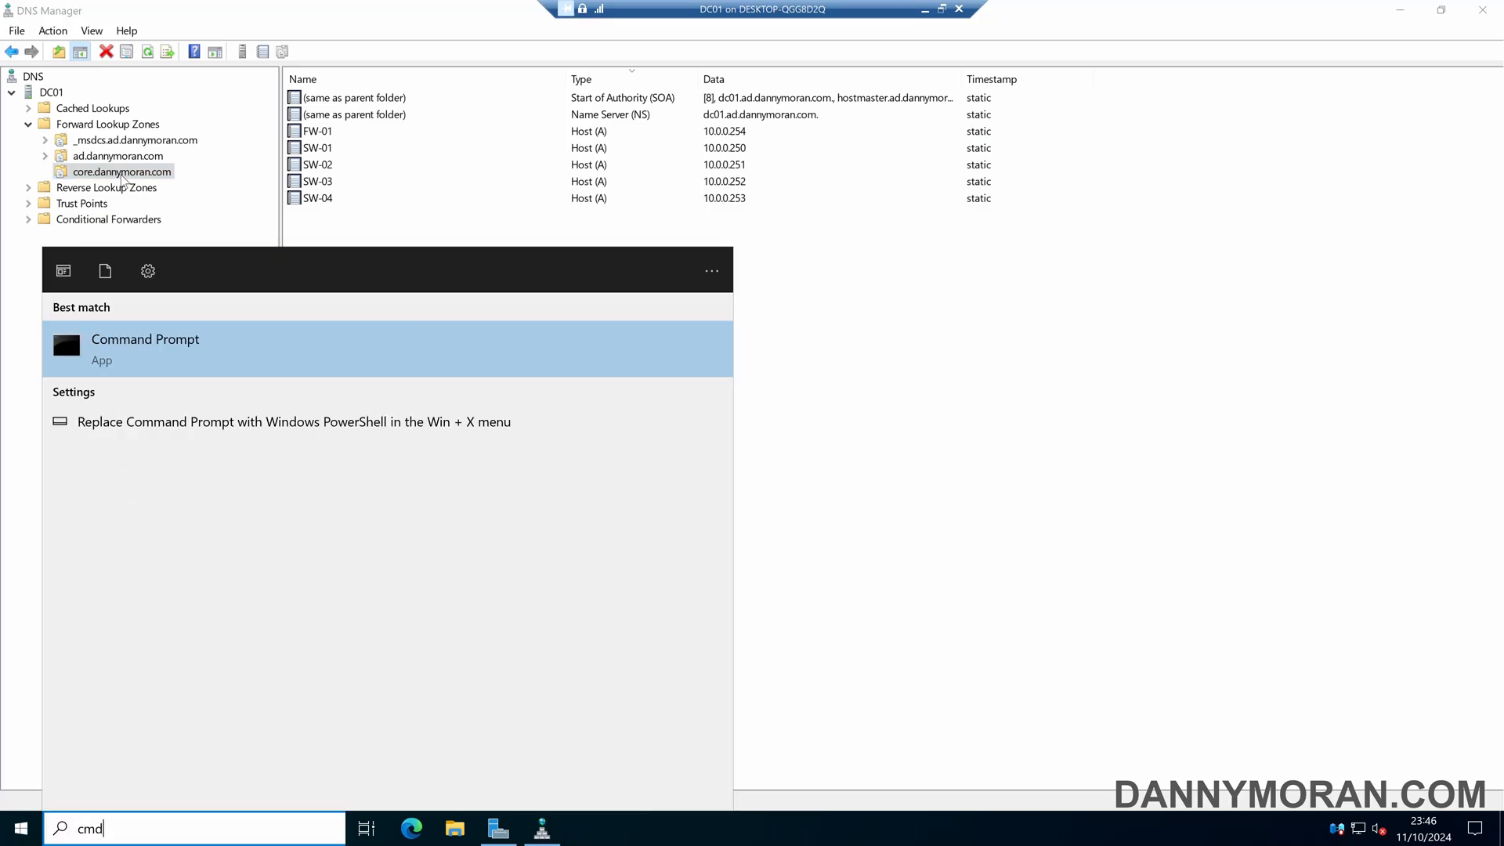
click(144, 338)
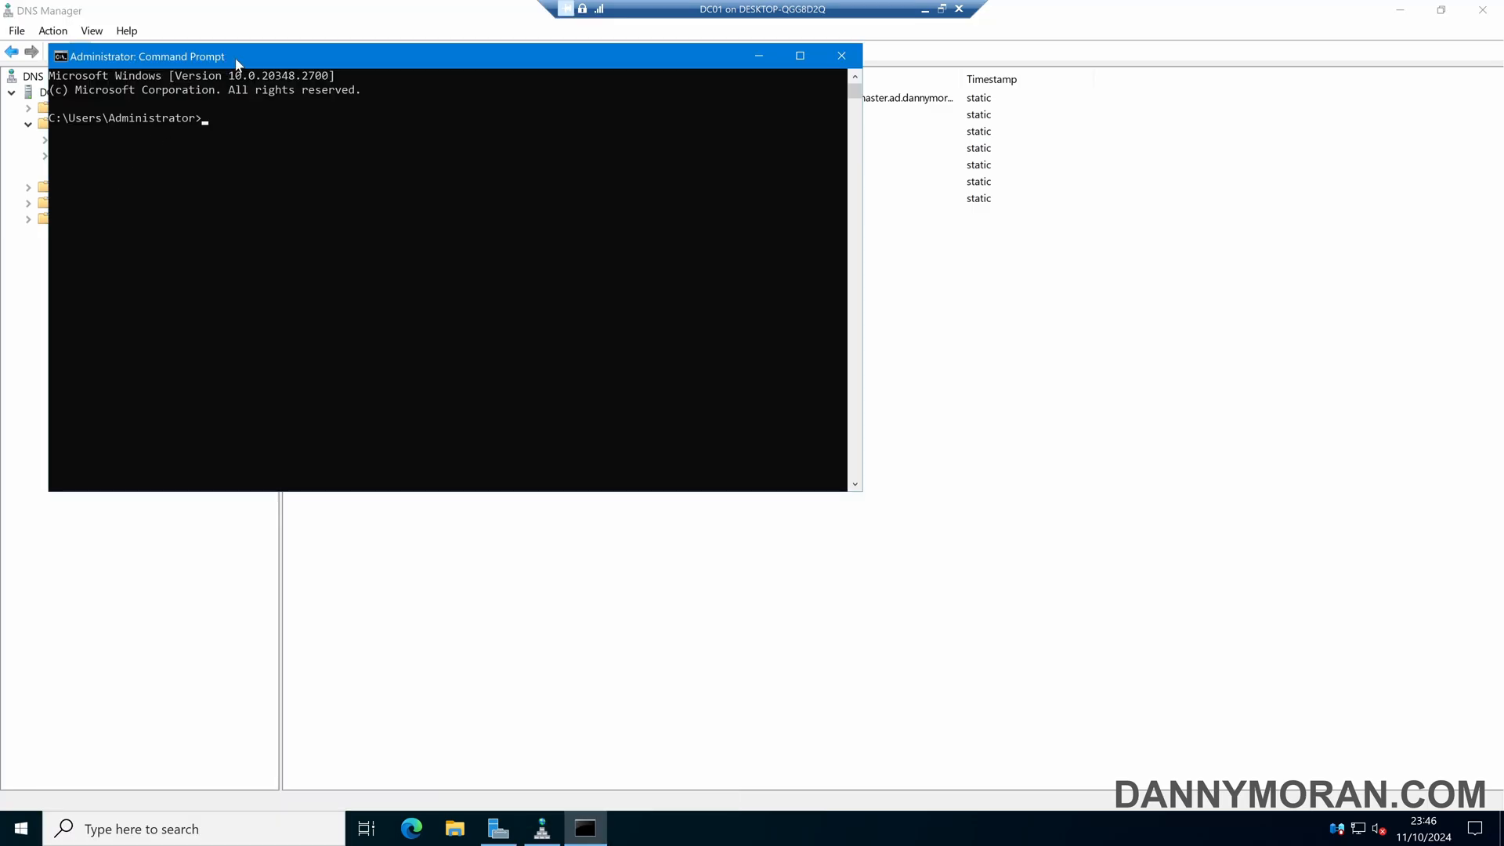
click(799, 57)
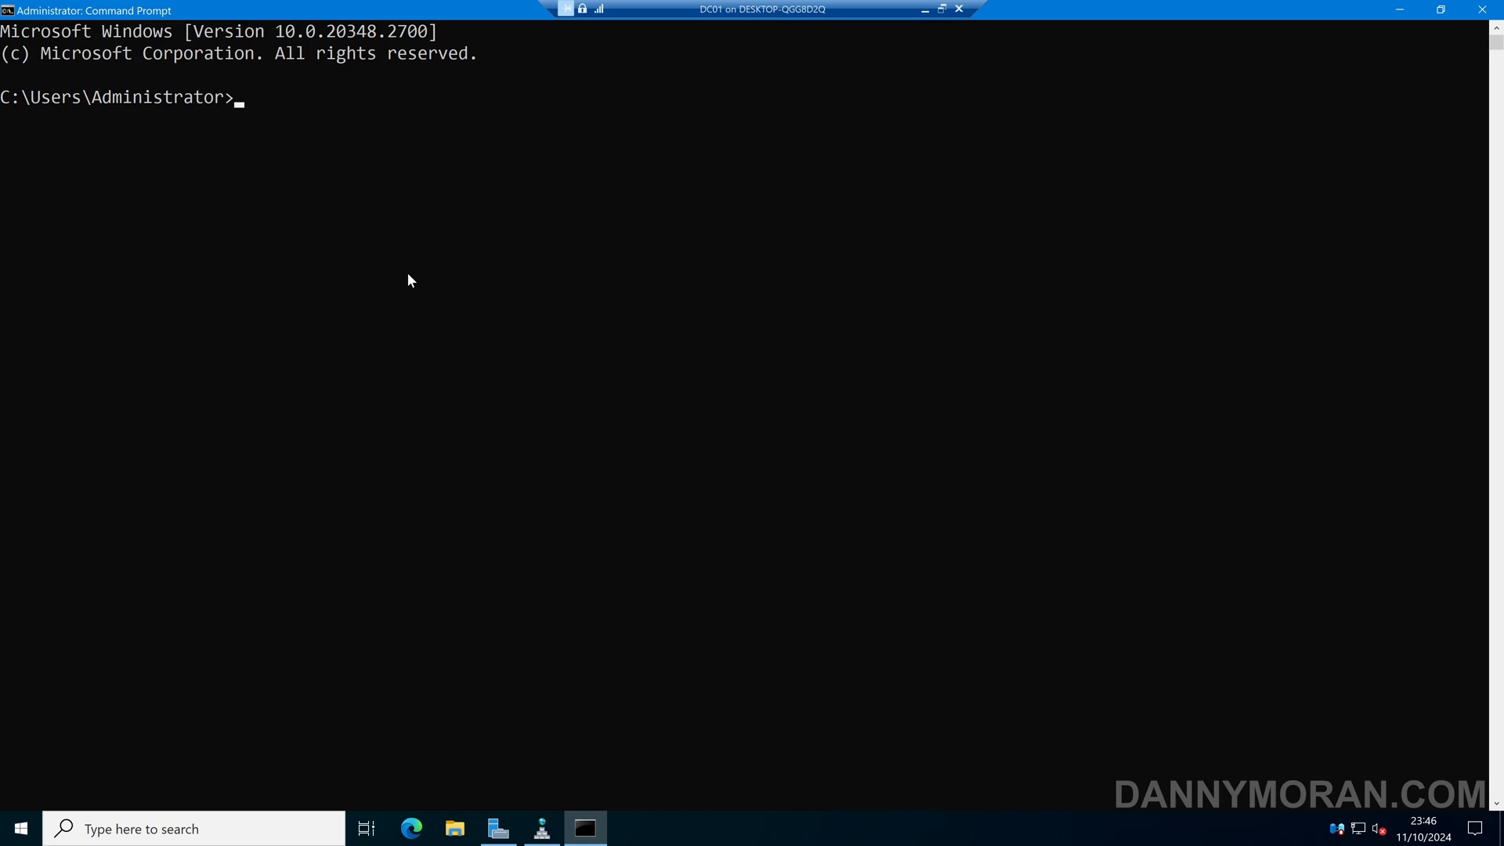
Step: Run dnscmd /zoneexport core.dannymoran.com core.dannymoran.com.backup and highlight the exported file path
text(dnscmd)
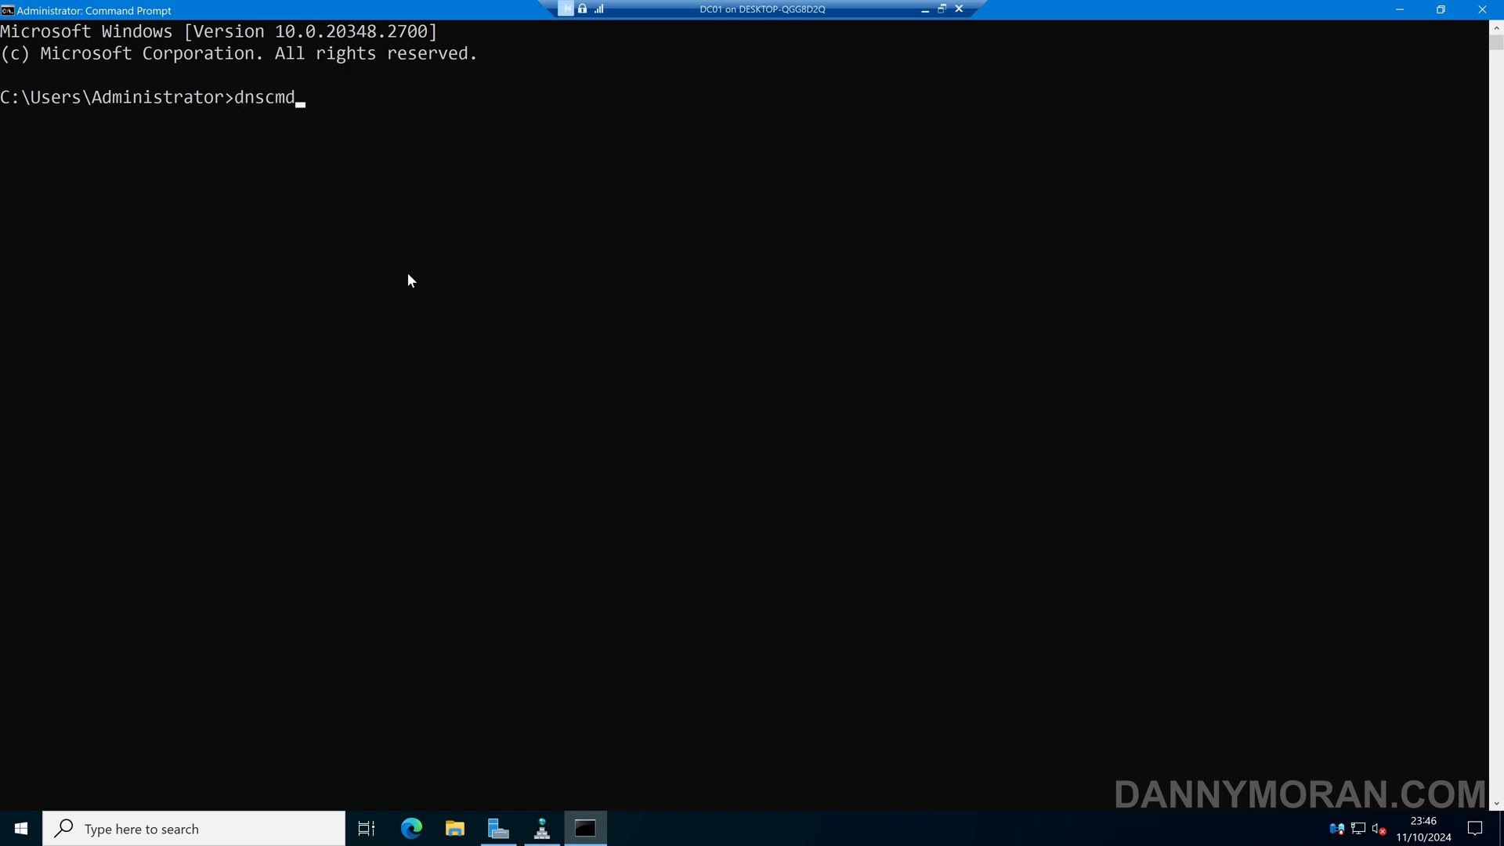
text(/zonee)
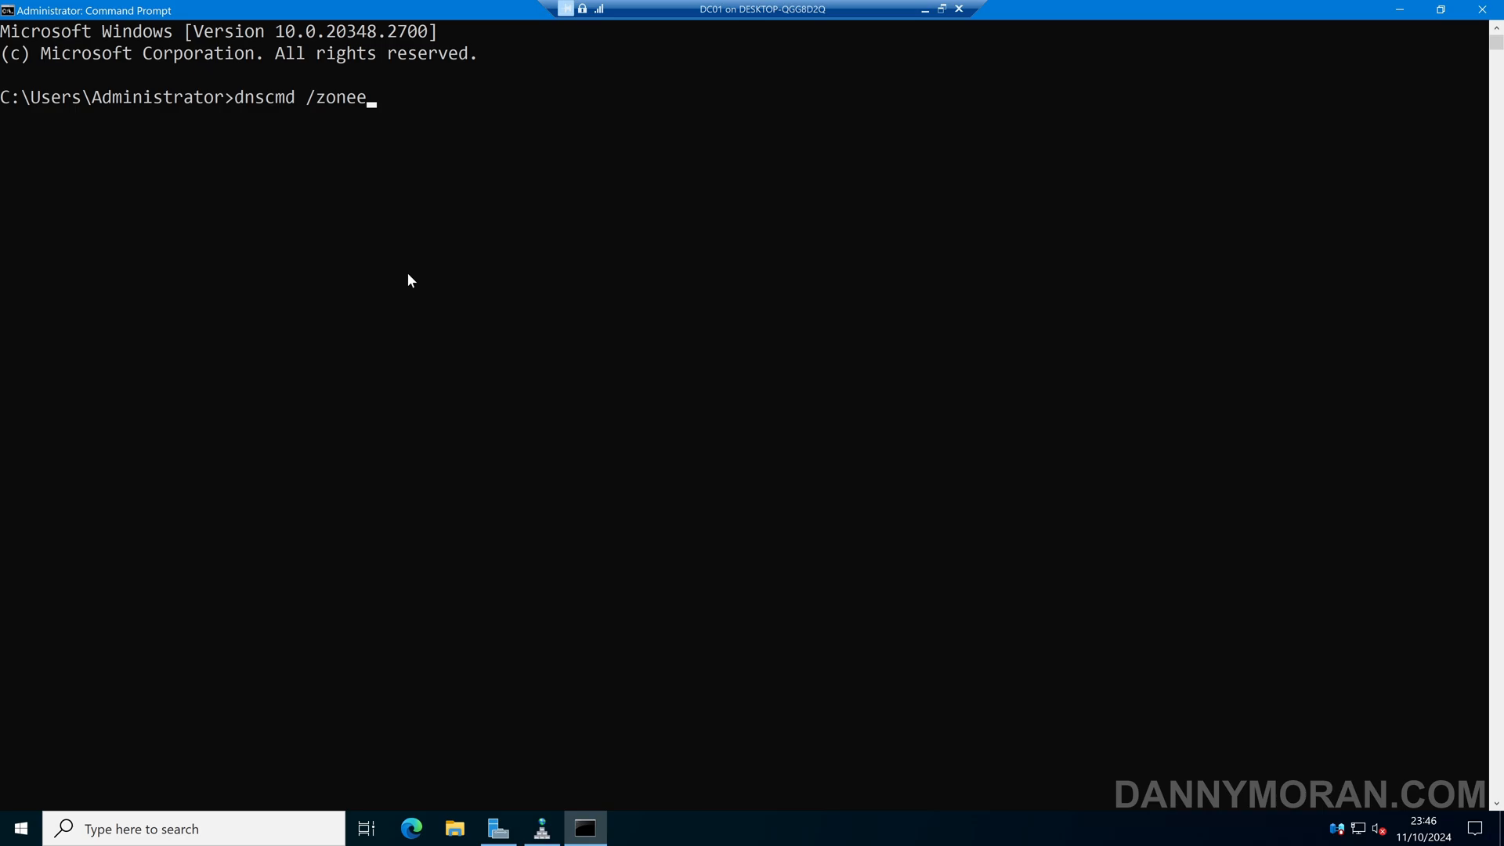
text(xport)
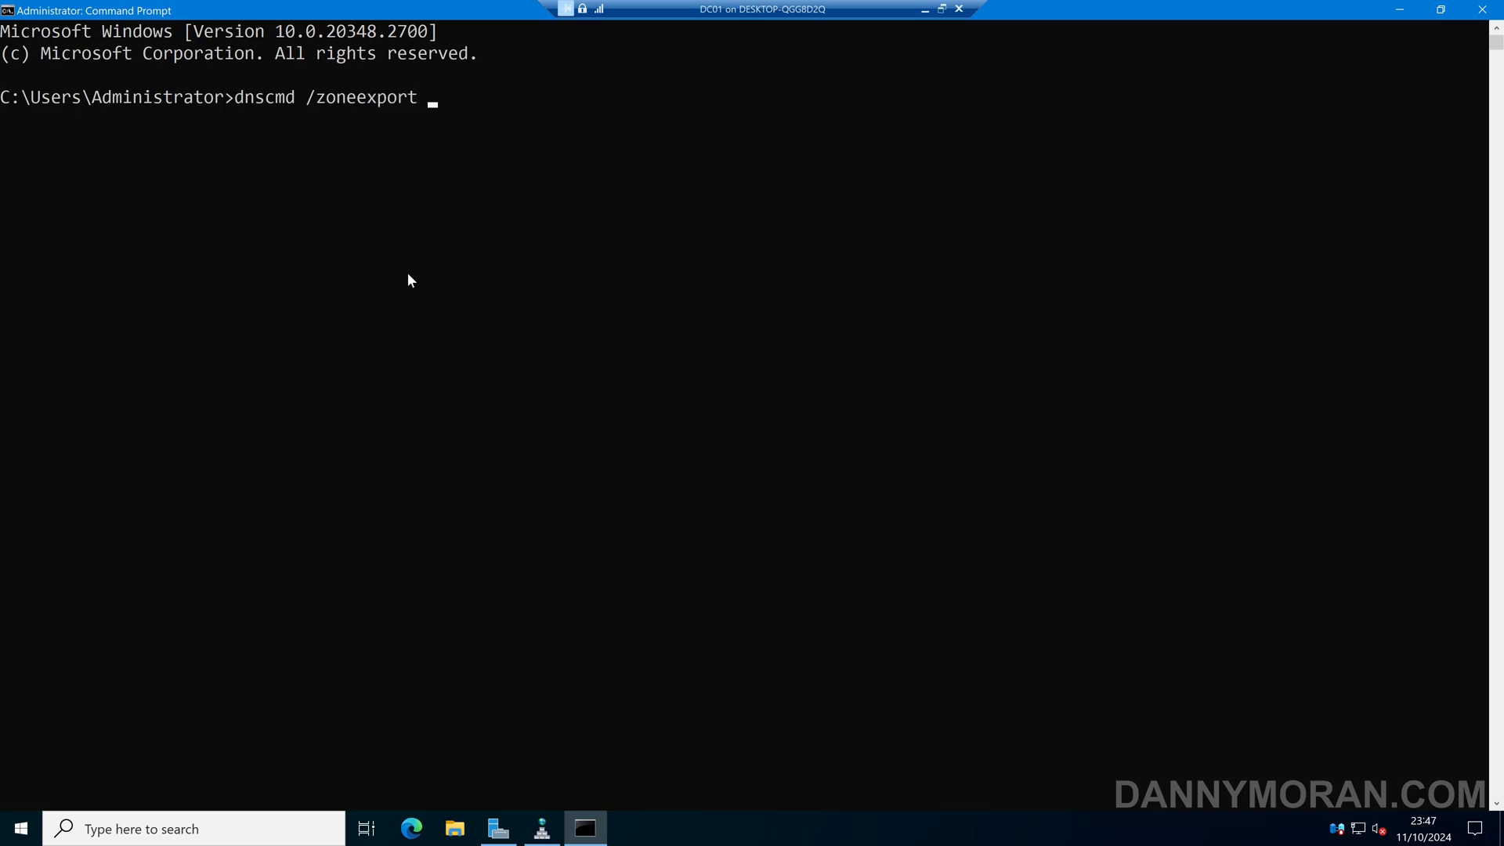
click(540, 827)
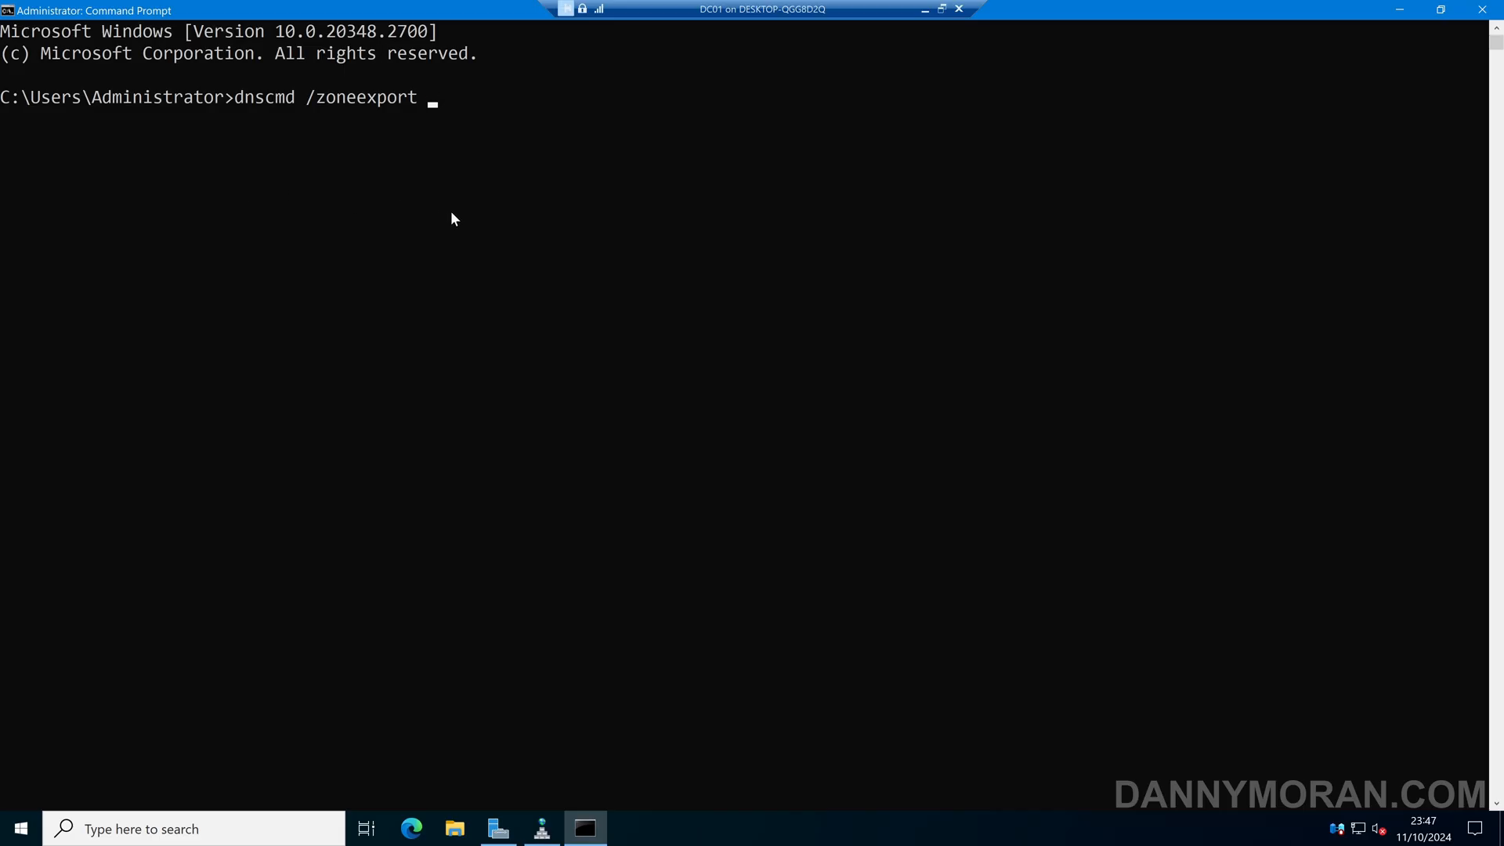
text(core.dannymoran.)
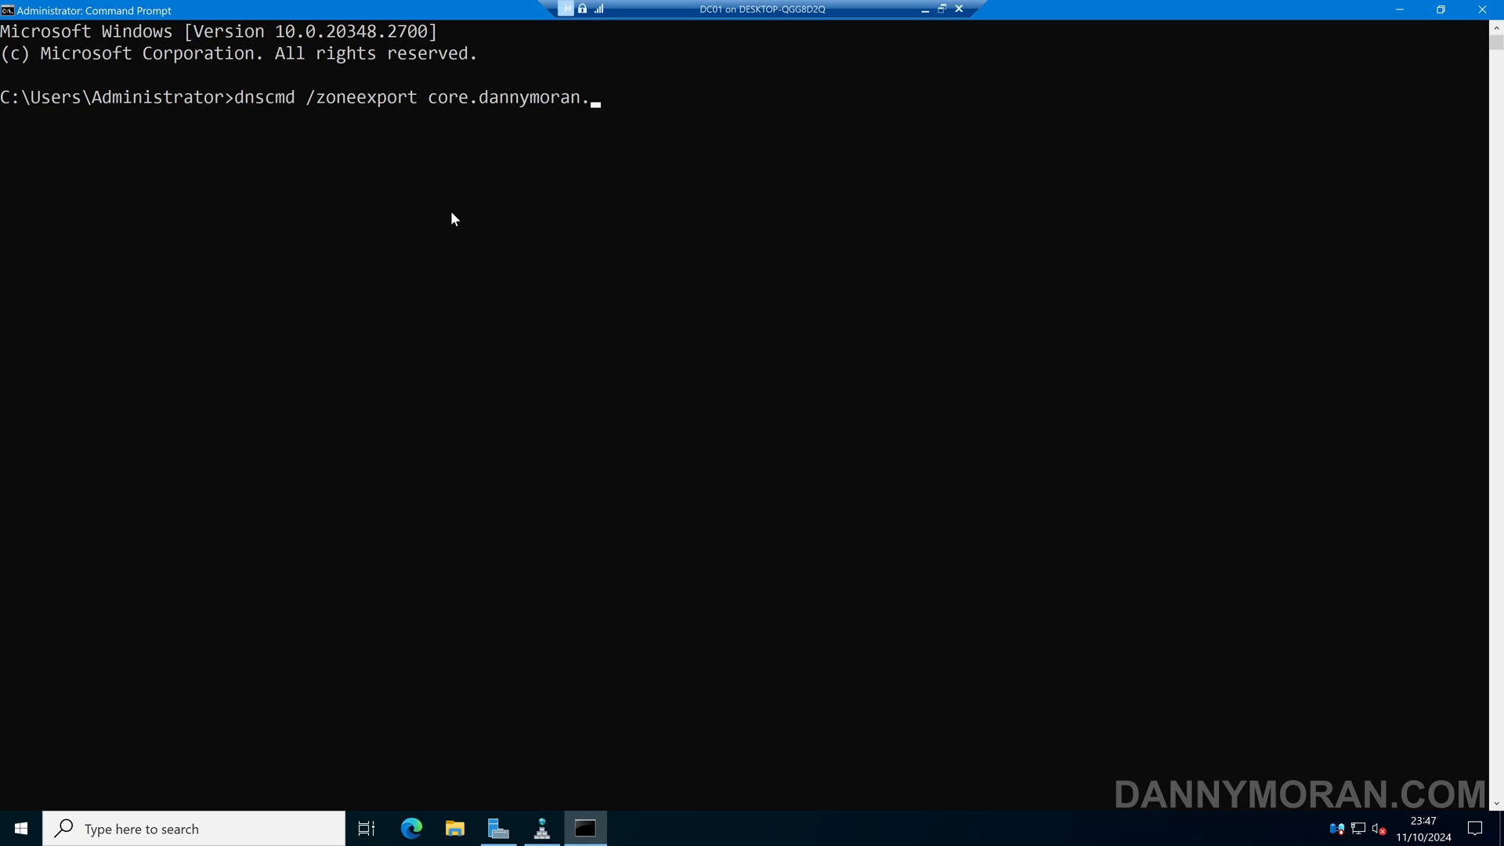
text(com)
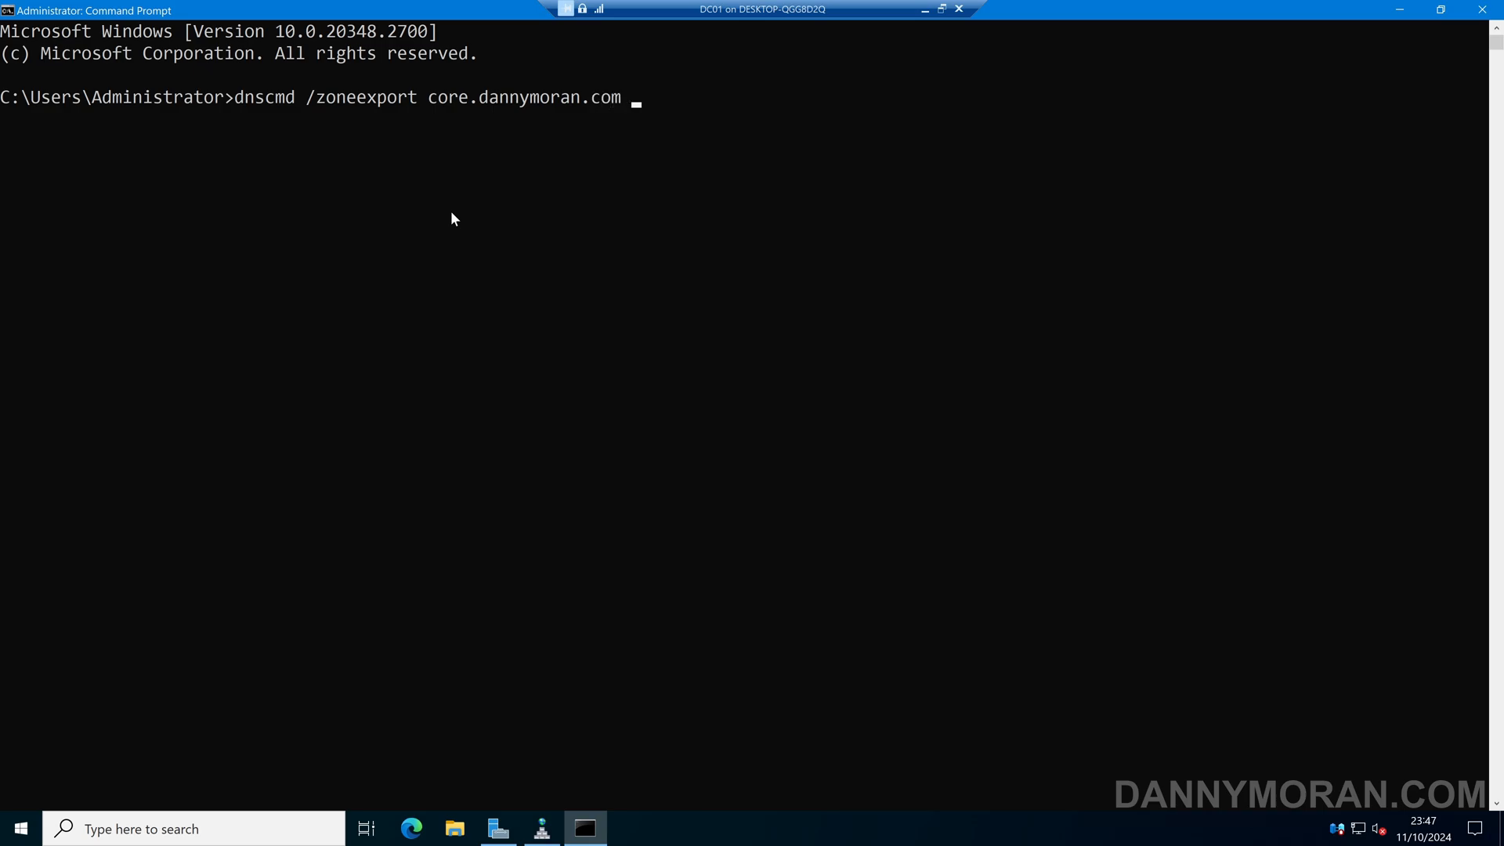
text(core.da)
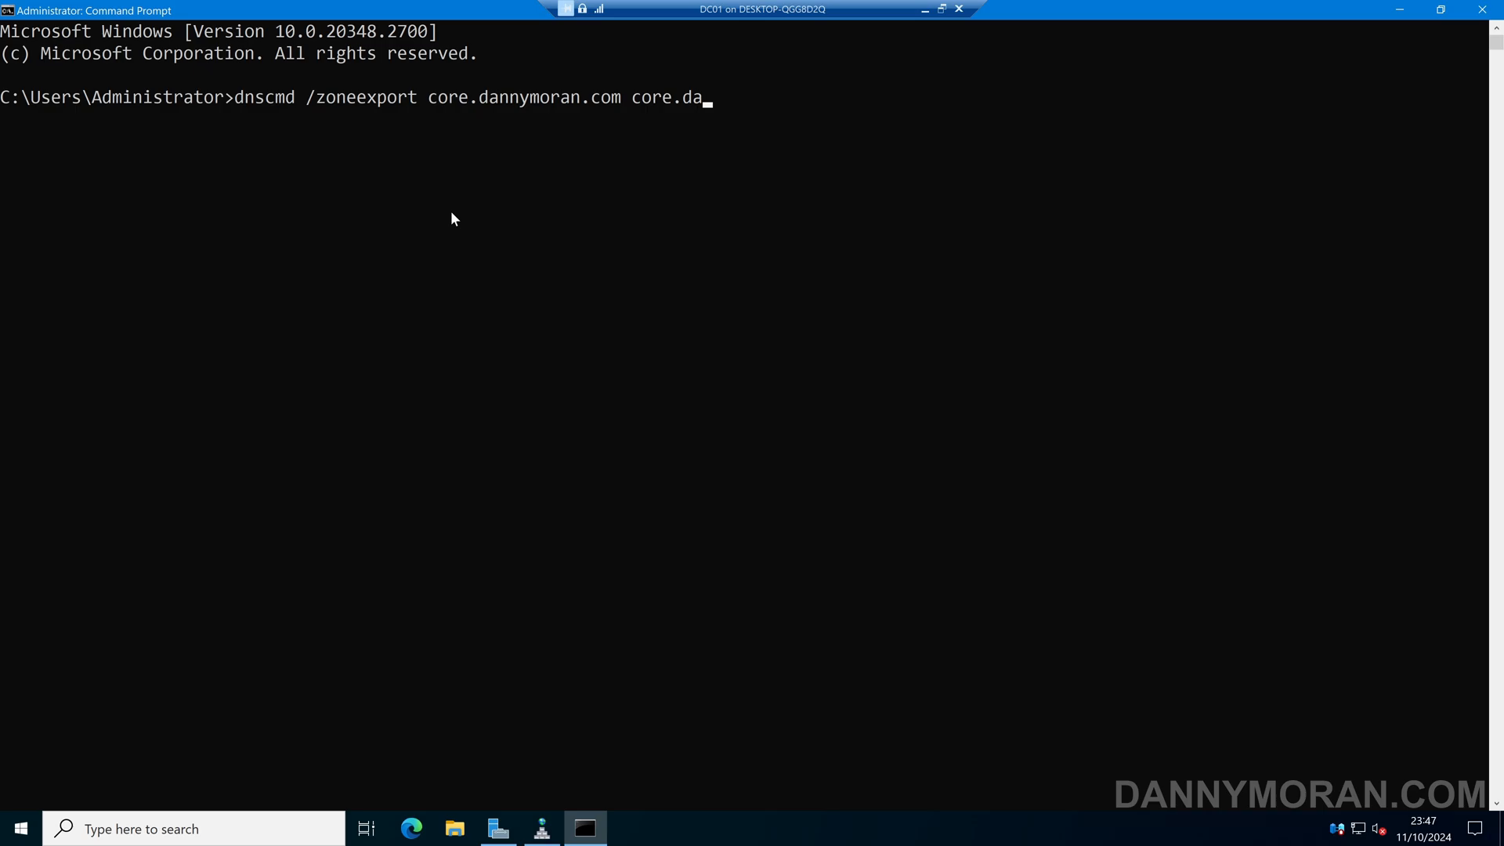
text(nnymoran.com)
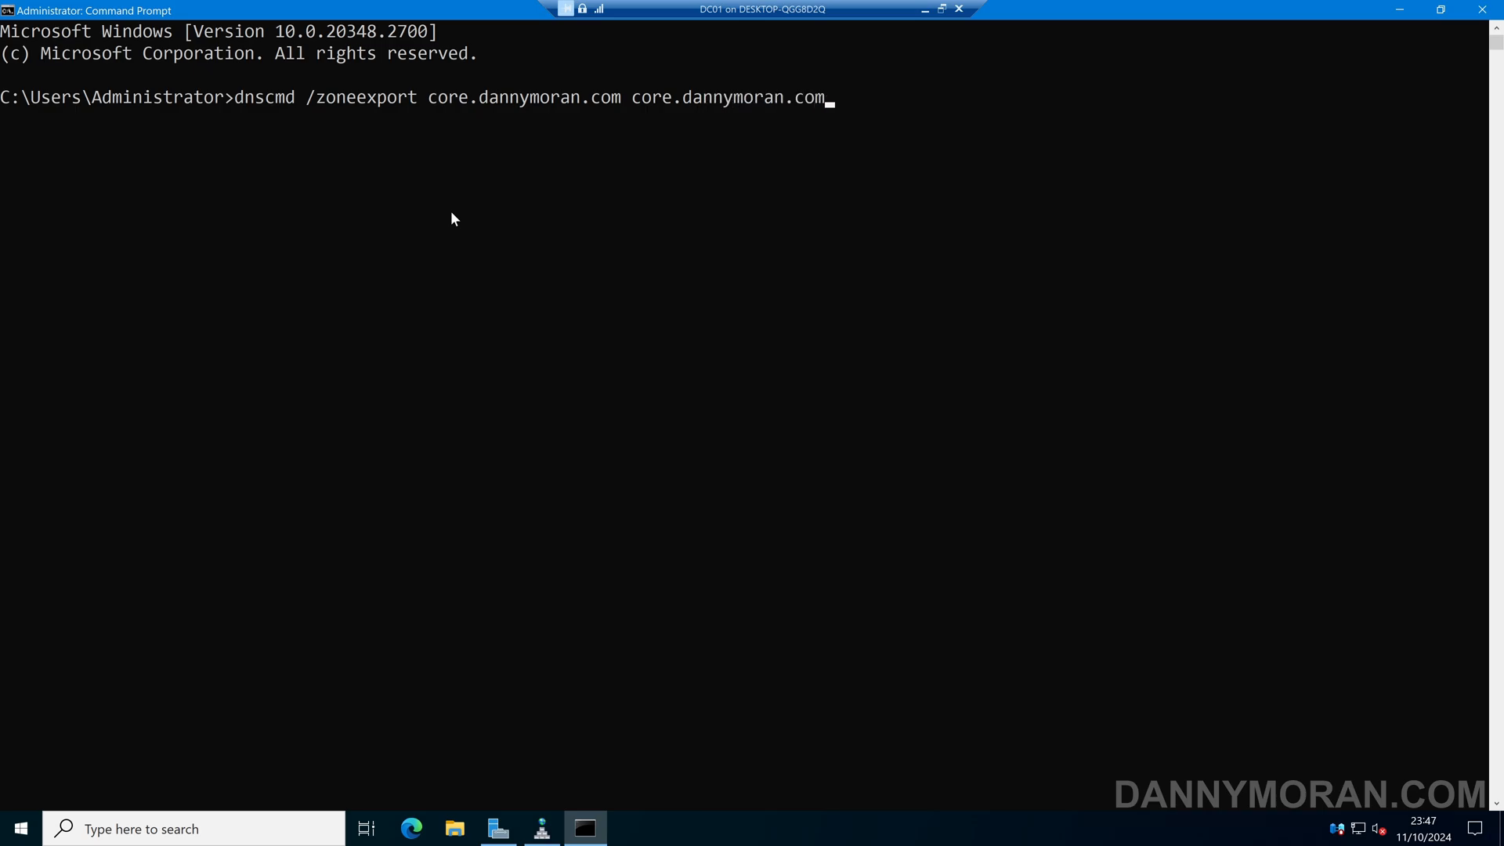
text(.backup)
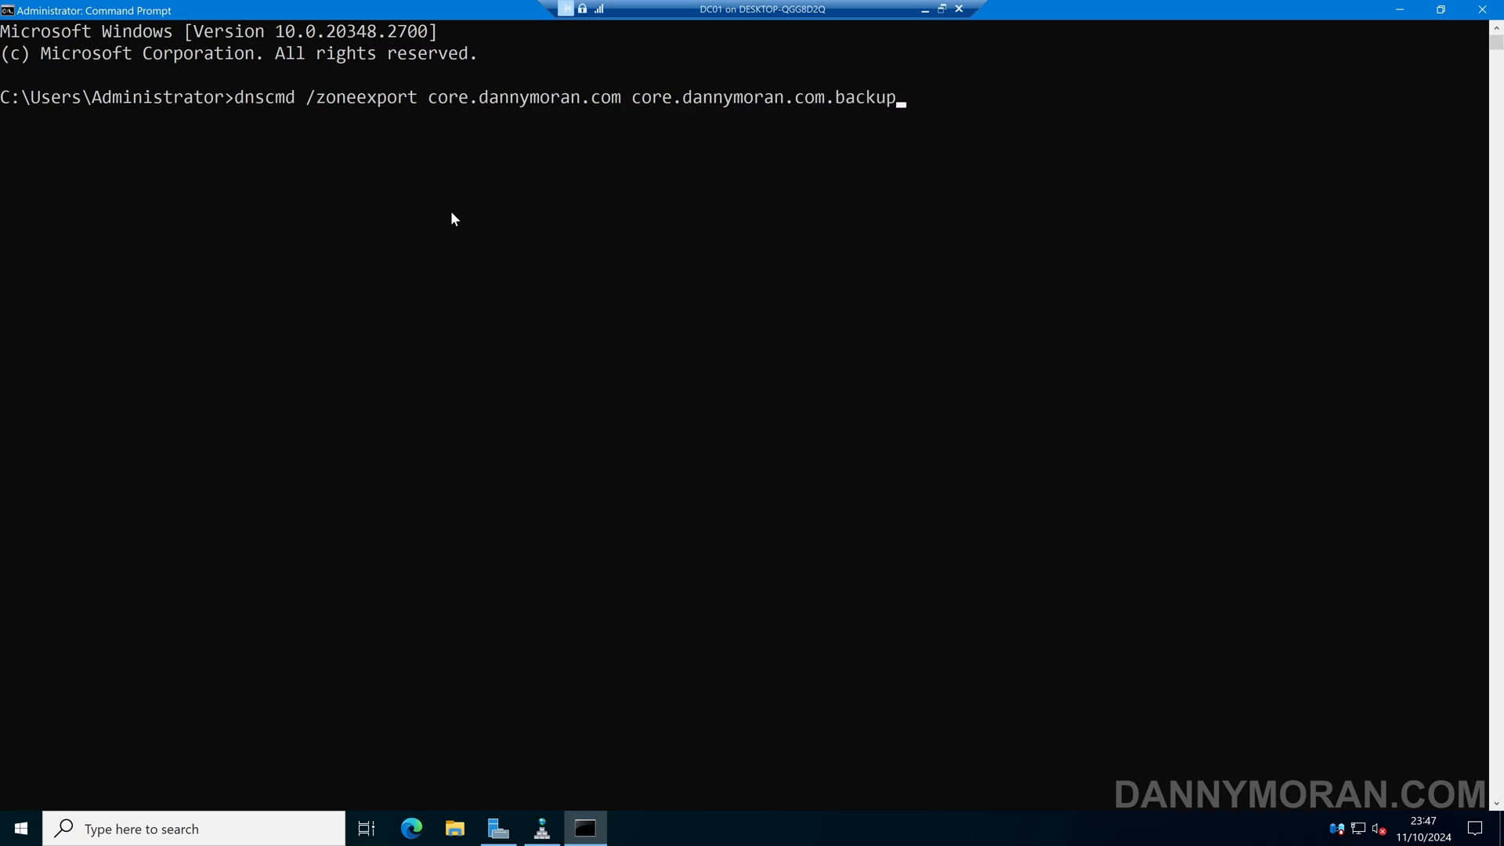
key(Enter)
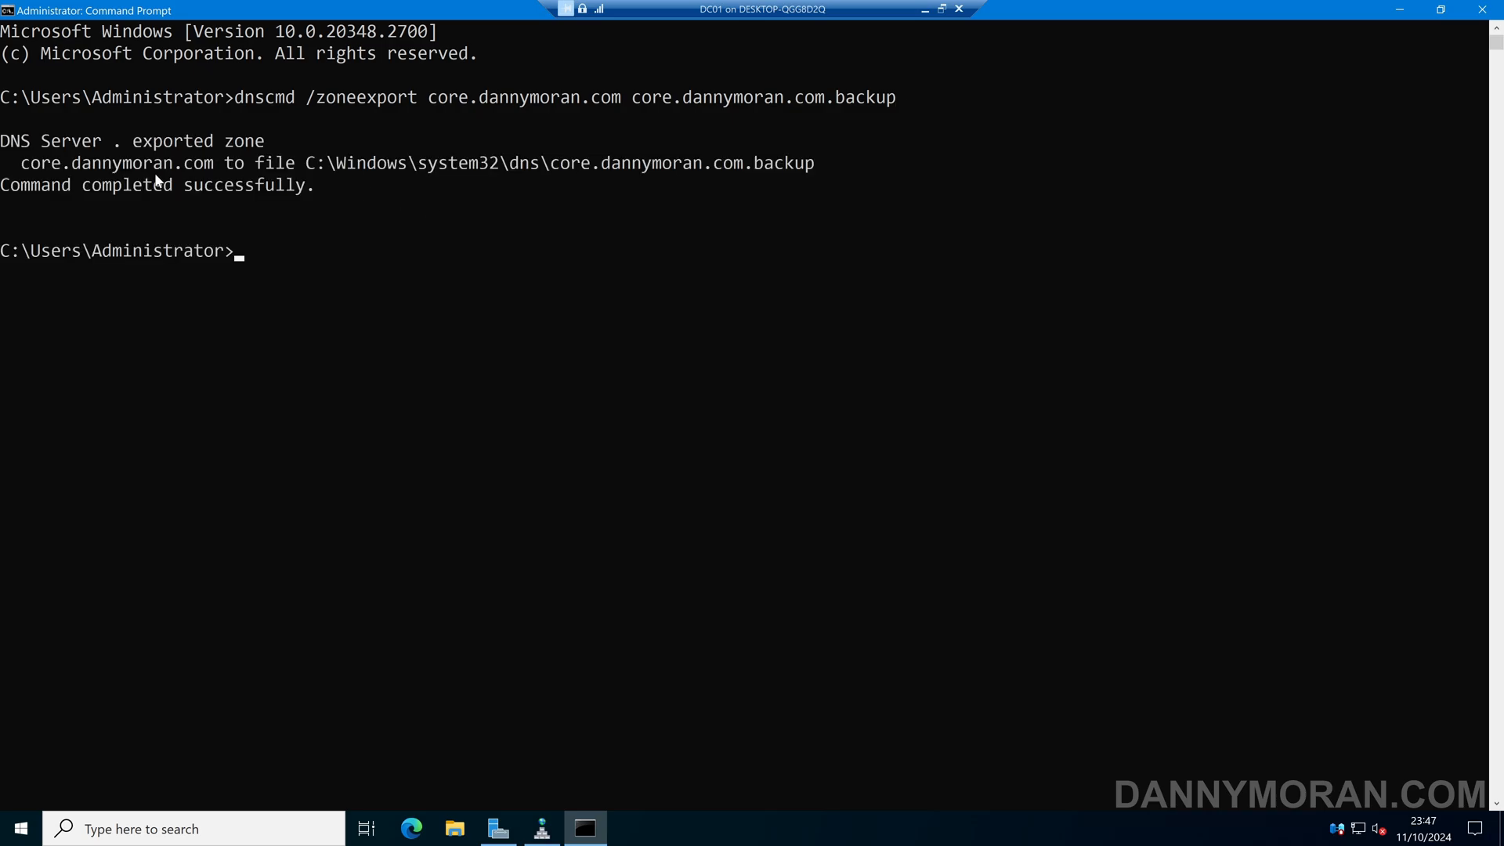
mouse_move(229, 159)
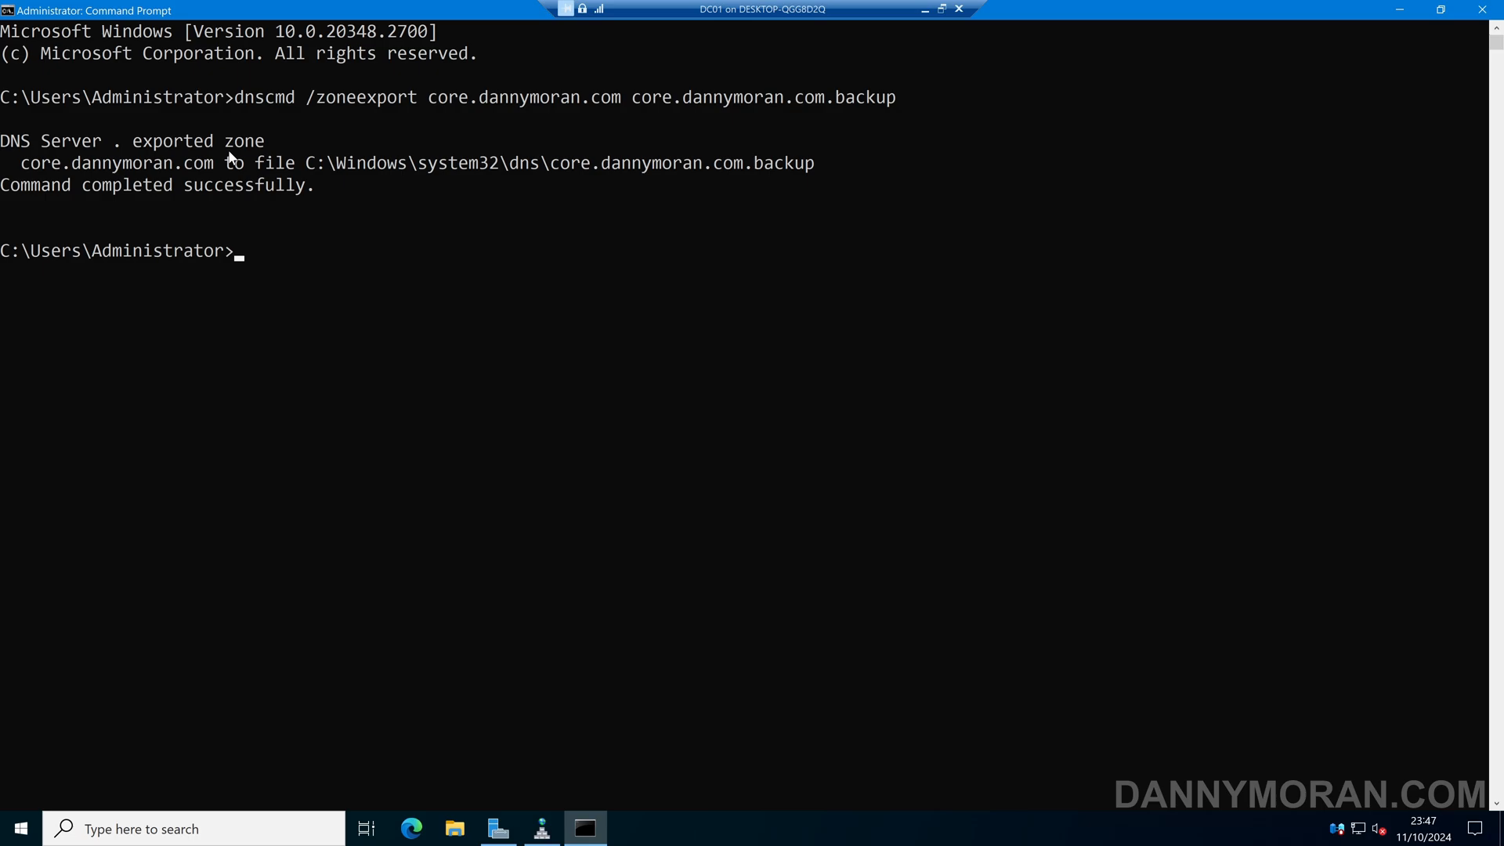
mouse_move(442, 175)
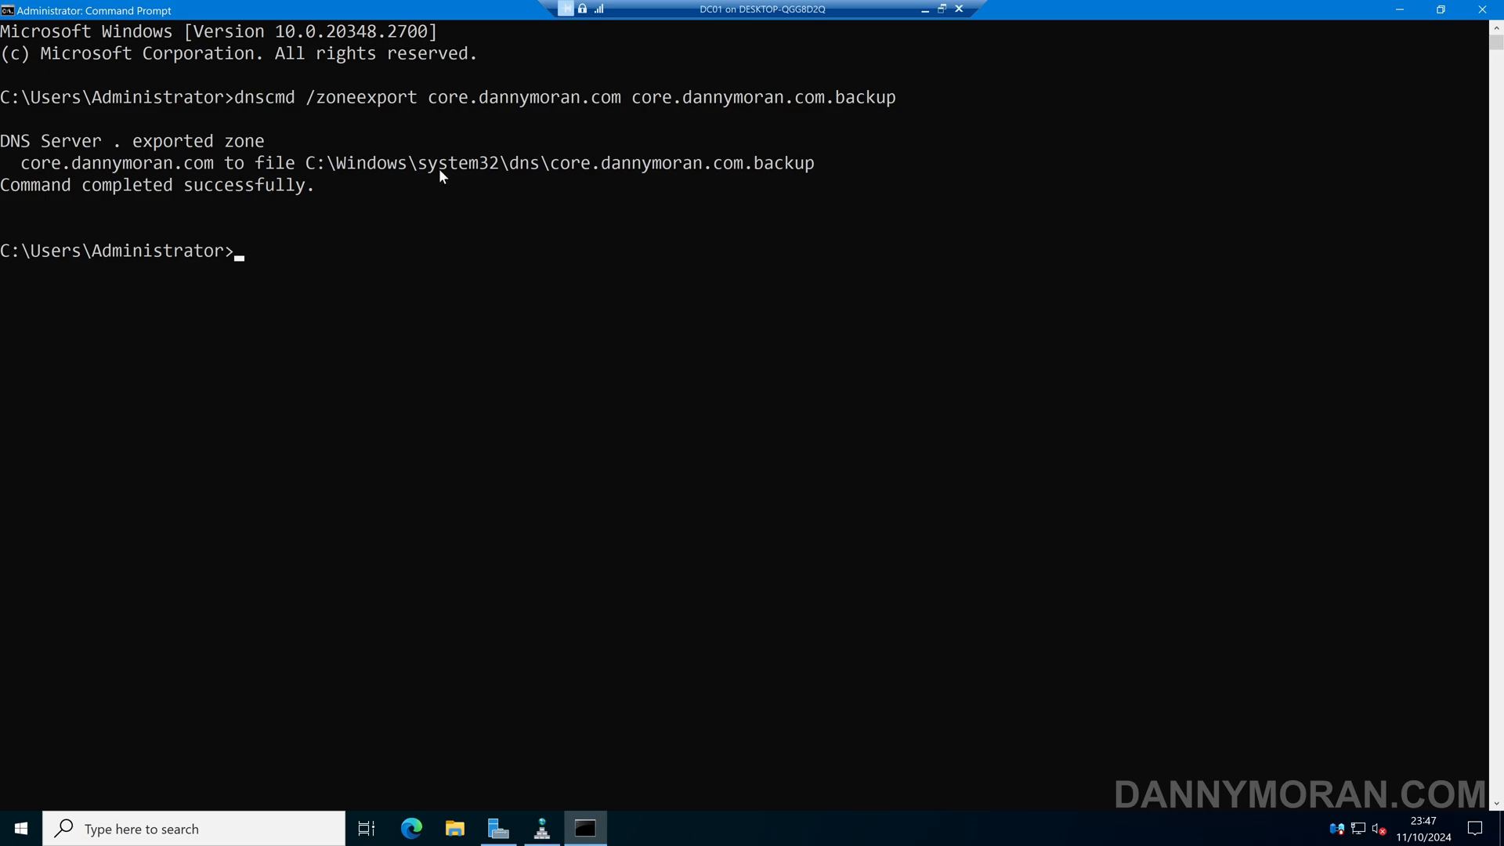
mouse_move(530, 179)
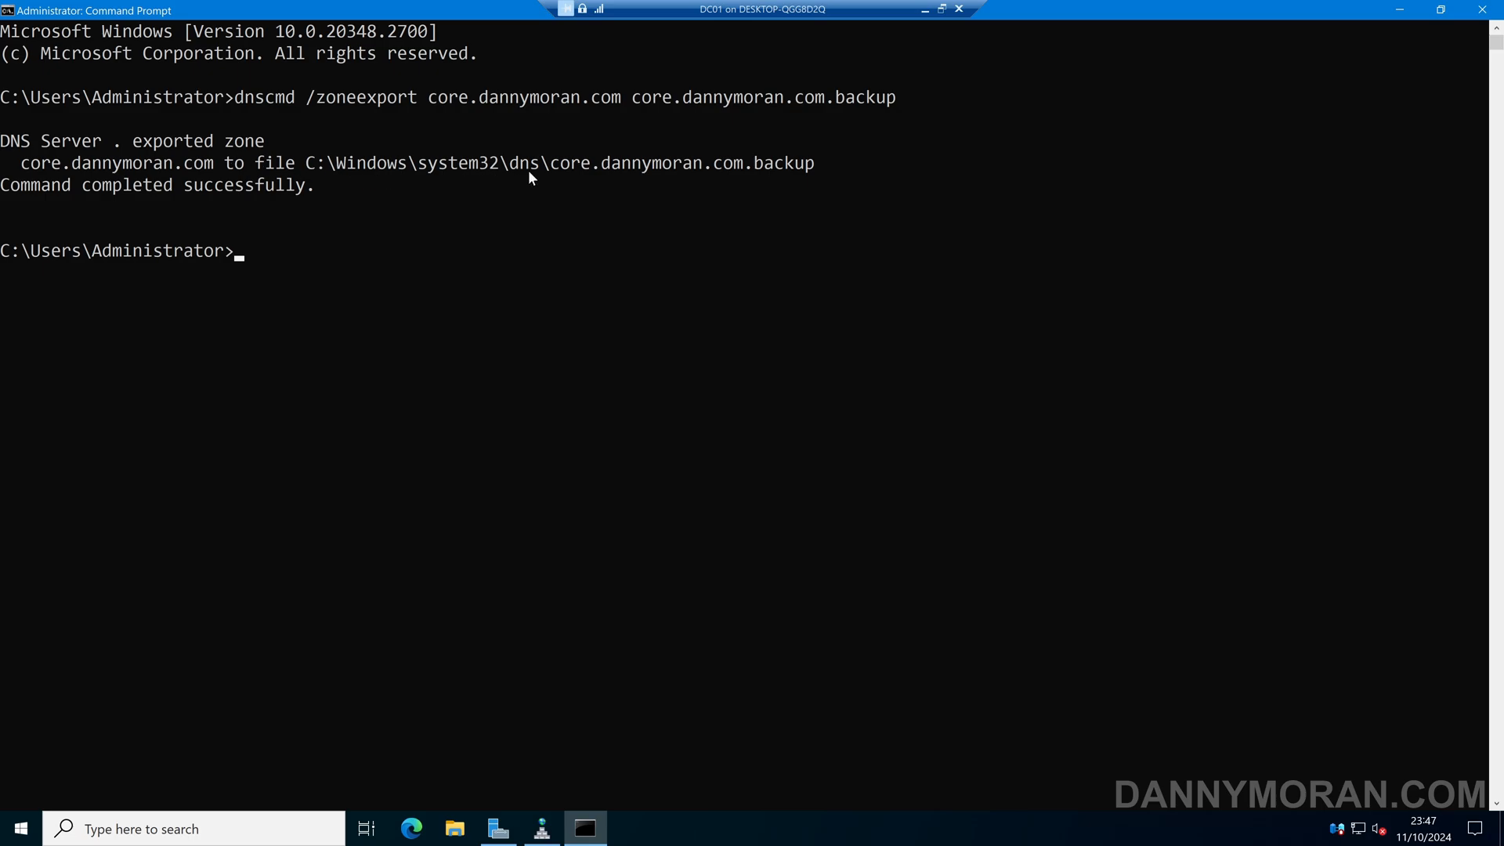
drag(549, 161, 814, 162)
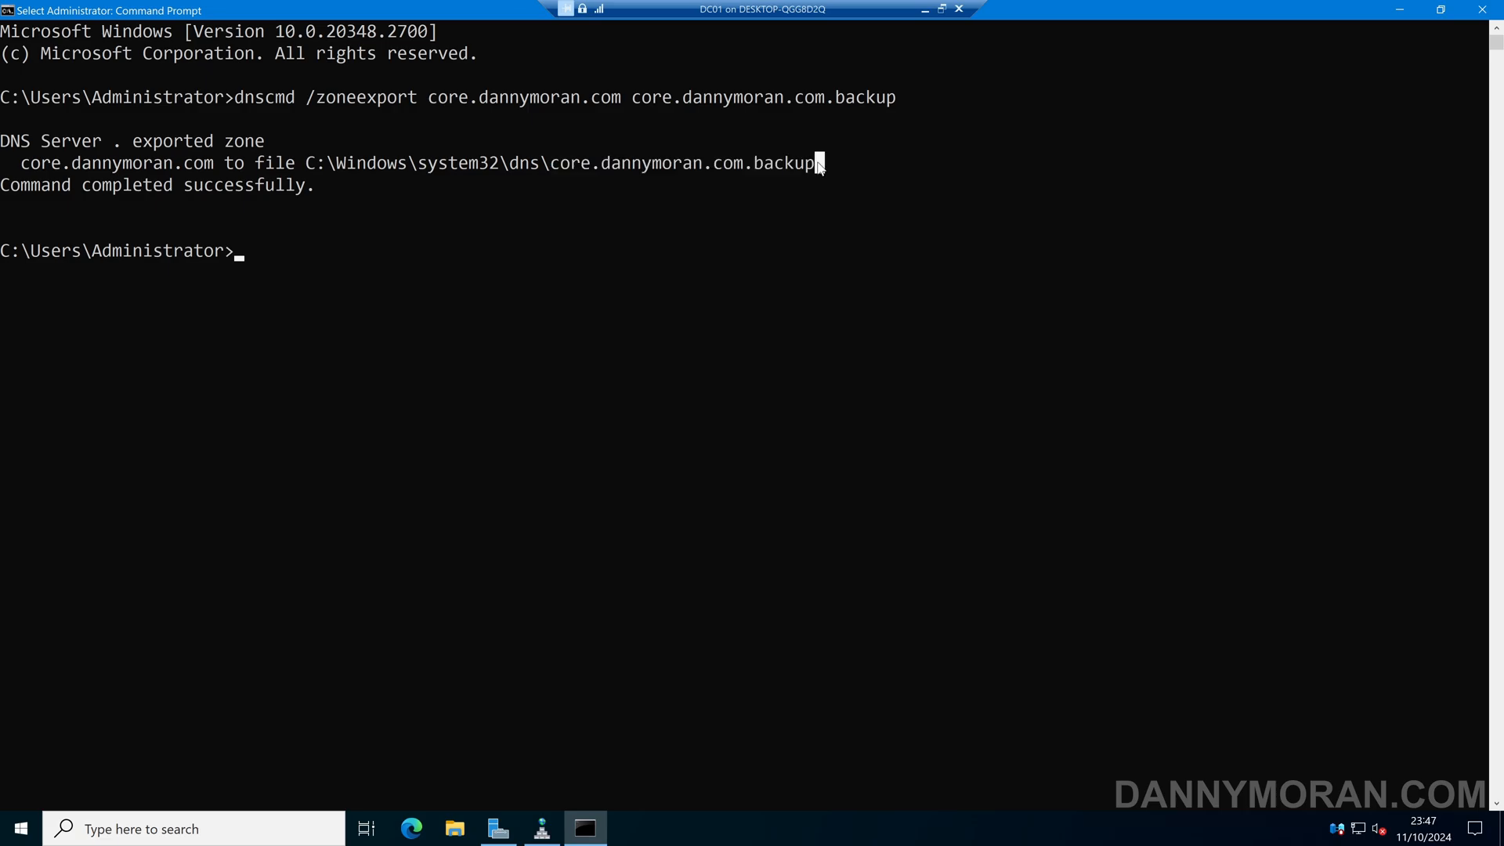
Step: Browse in File Explorer to C:\Windows\System32\dns
click(454, 827)
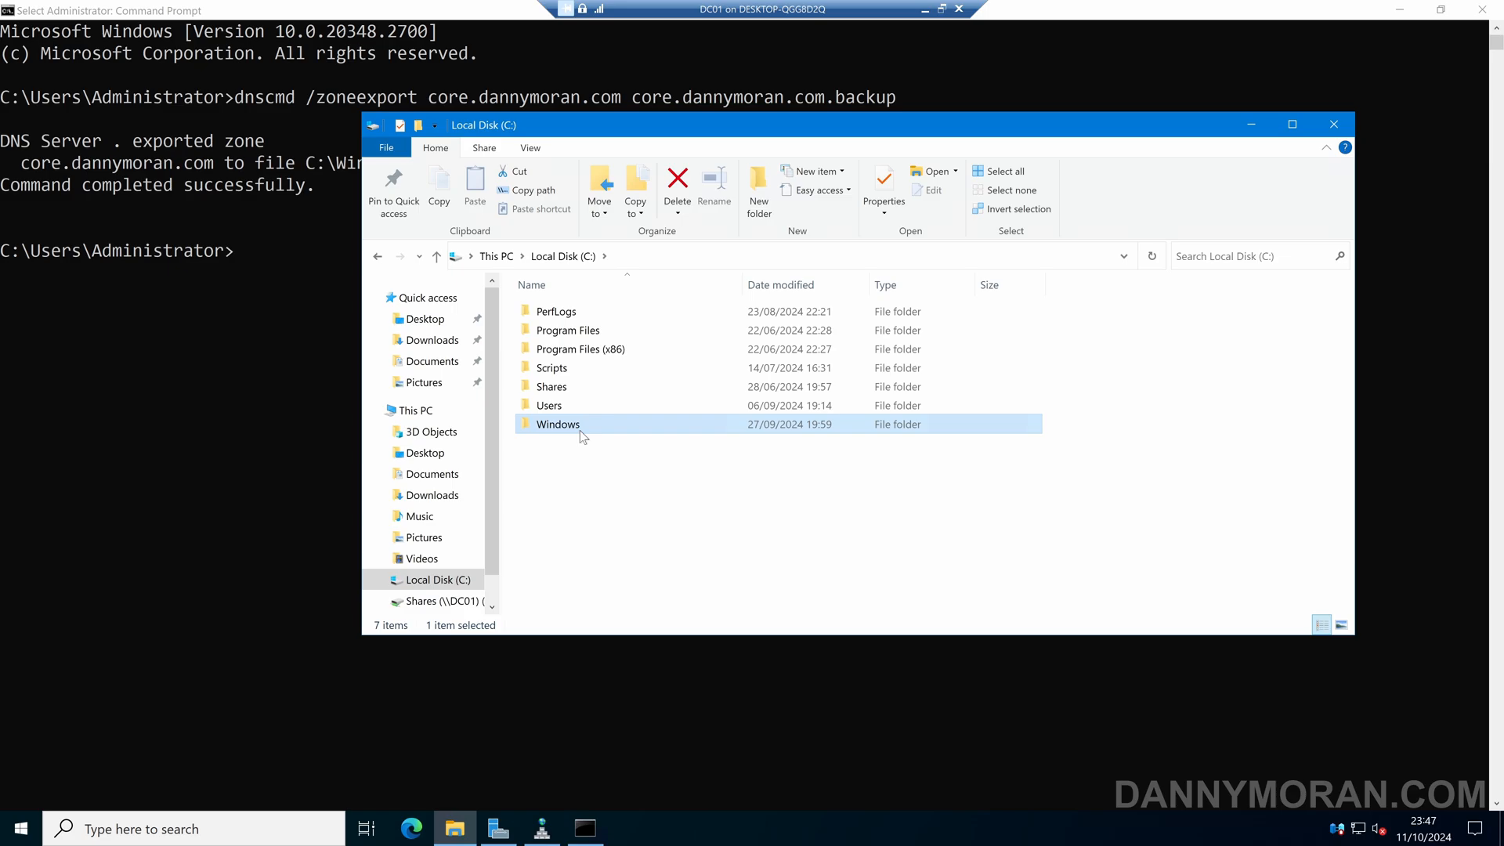
double_click(558, 423)
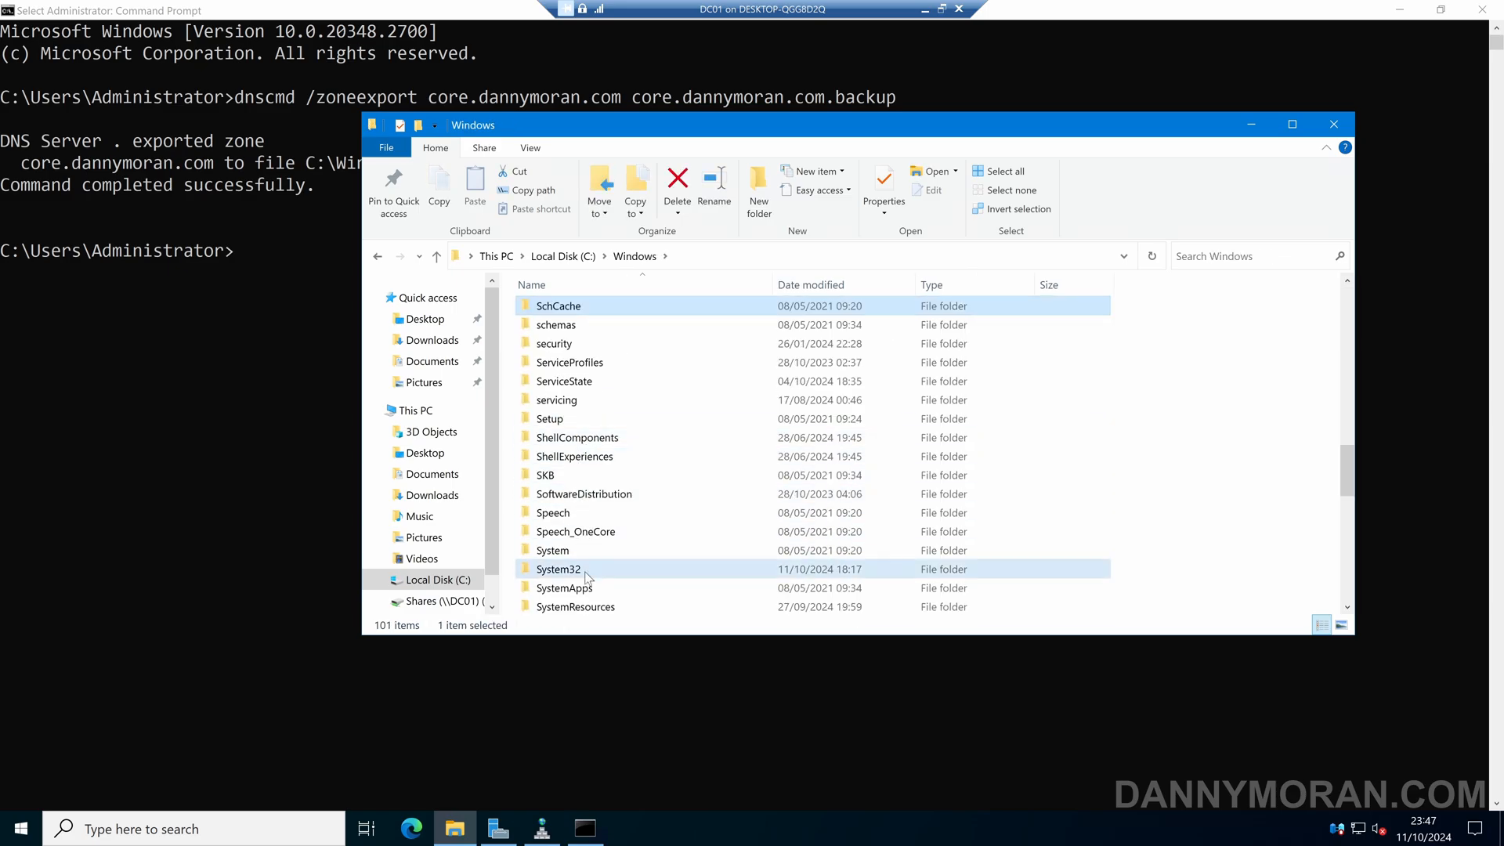
double_click(557, 569)
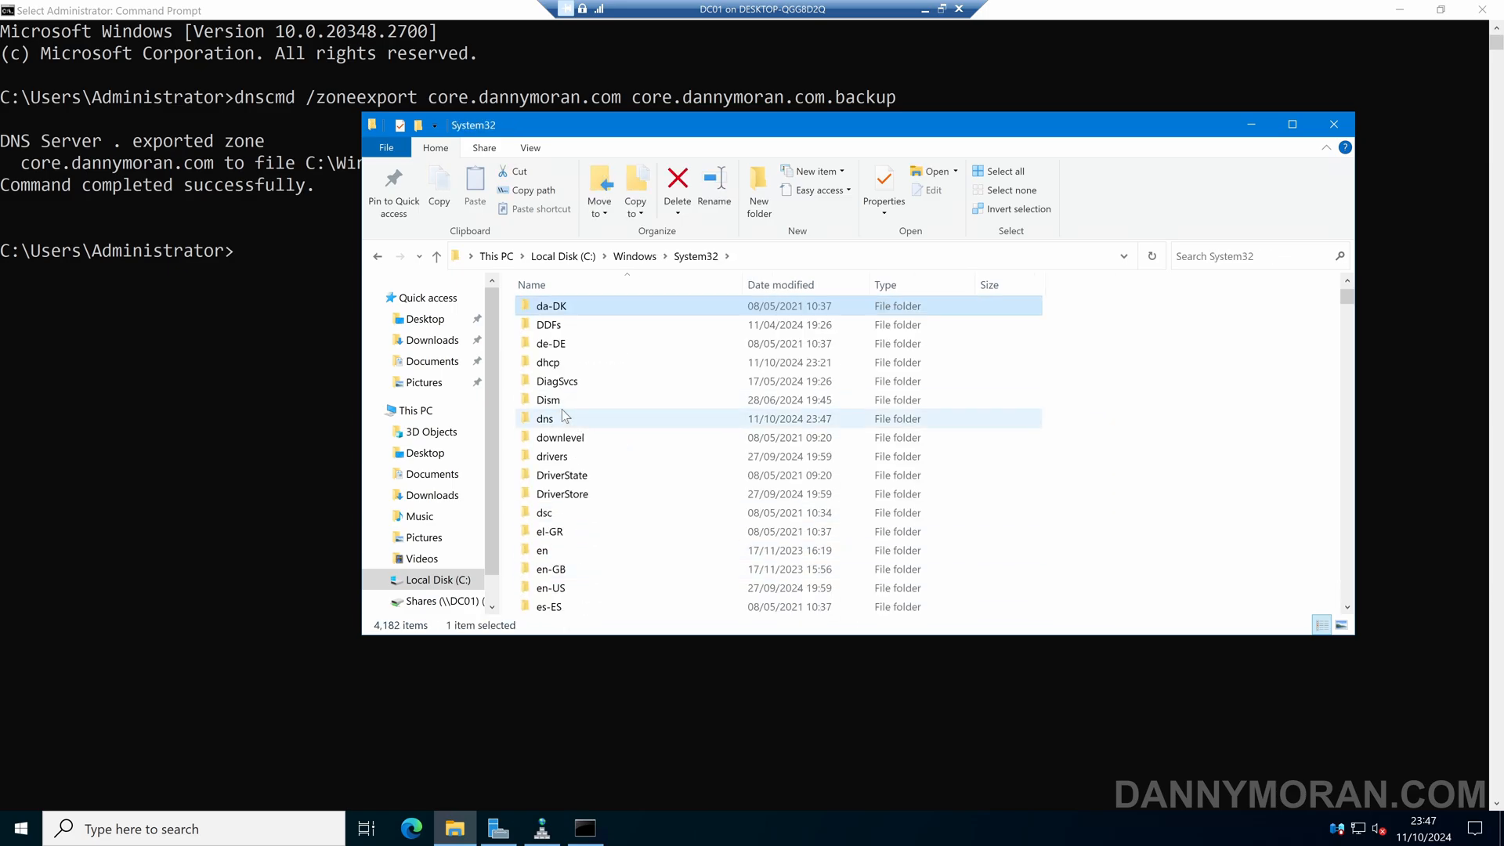
double_click(545, 418)
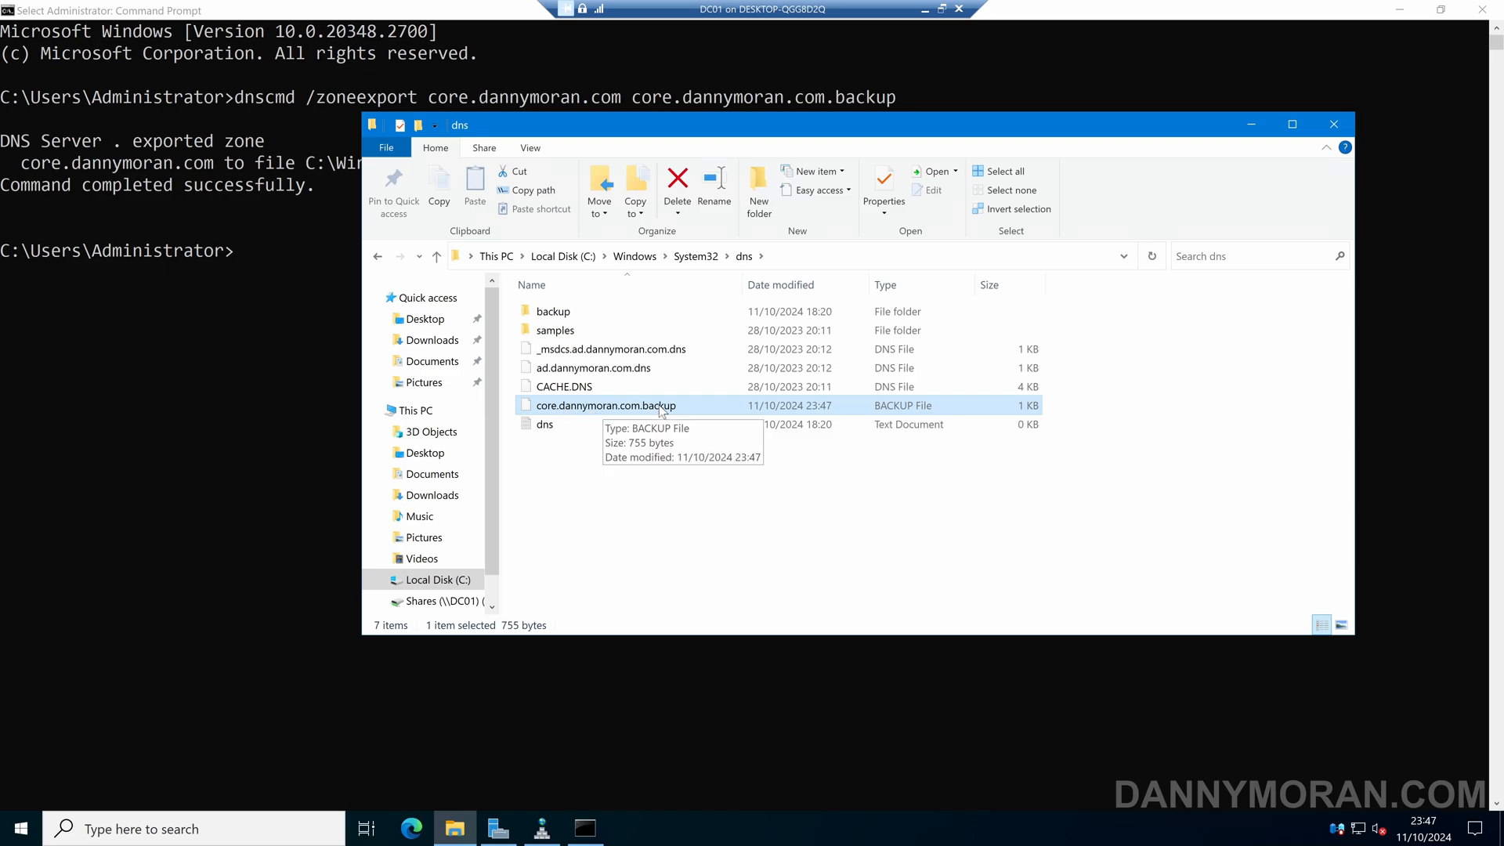
Step: View core.dannymoran.com.backup as plain text in Notepad via Open with
right_click(604, 404)
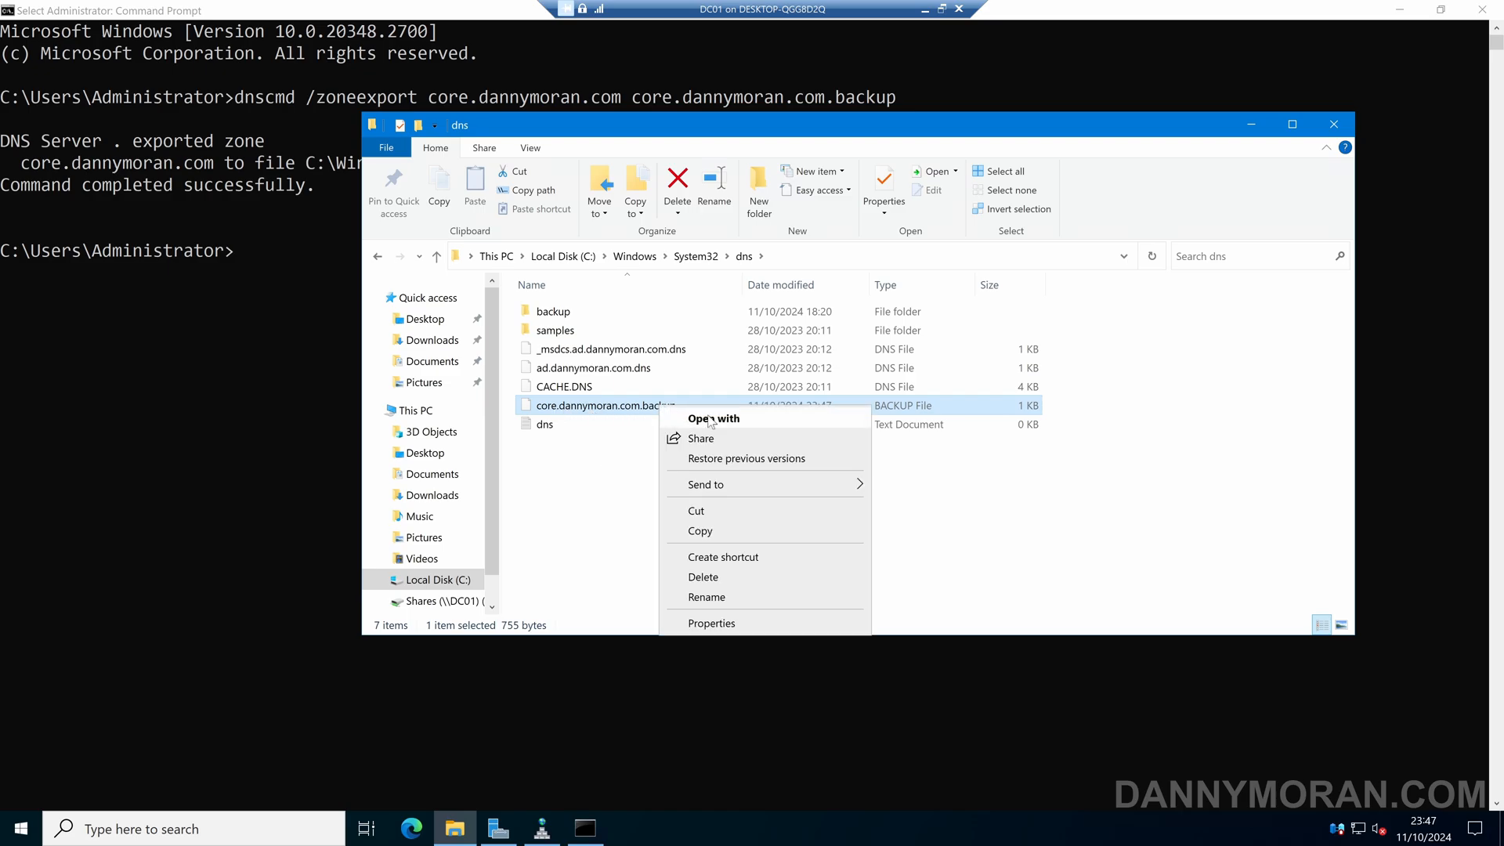
click(715, 419)
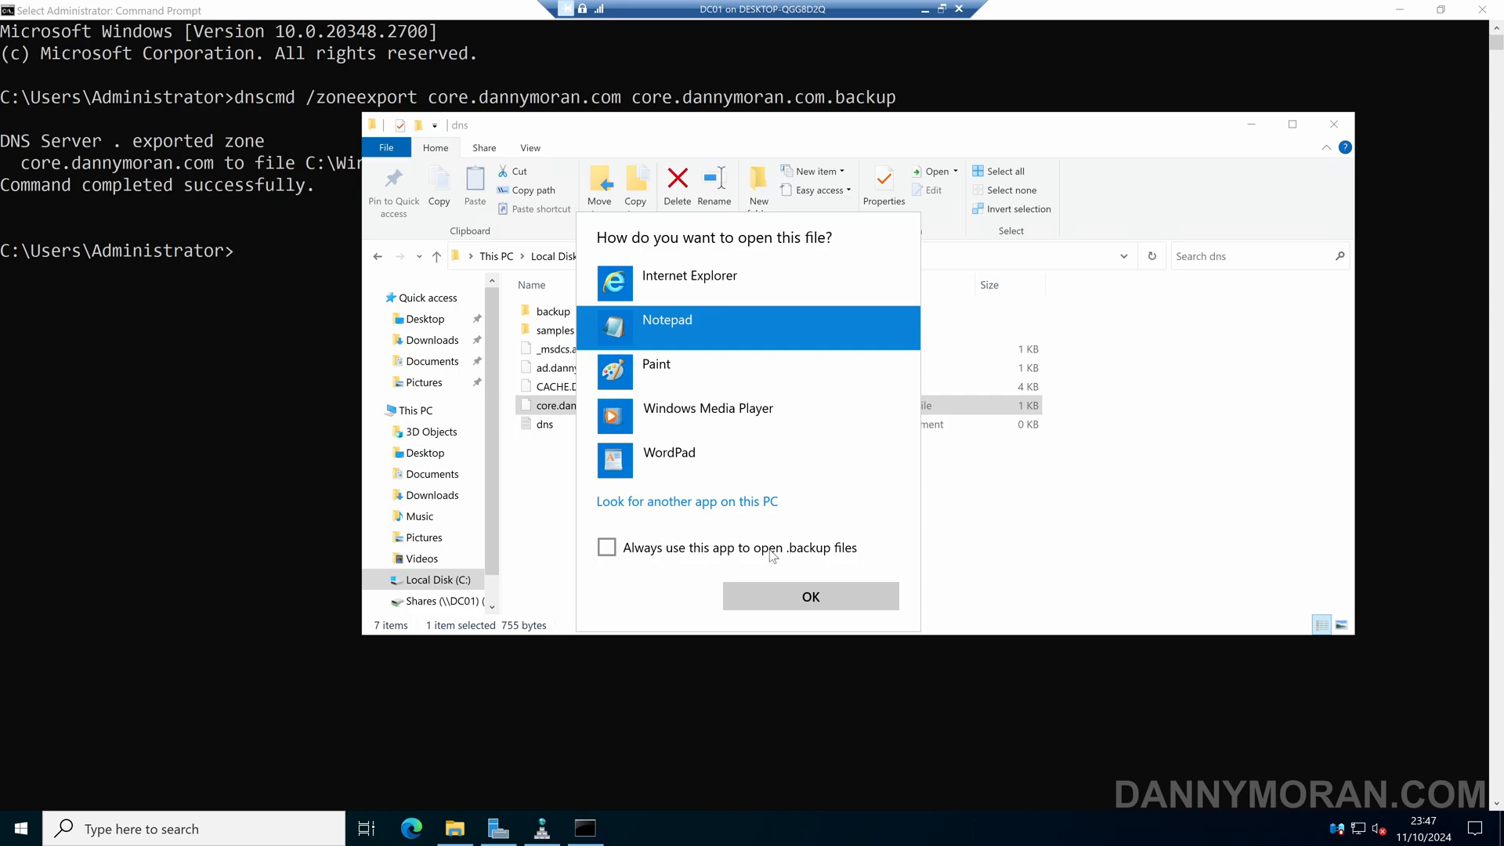
click(812, 595)
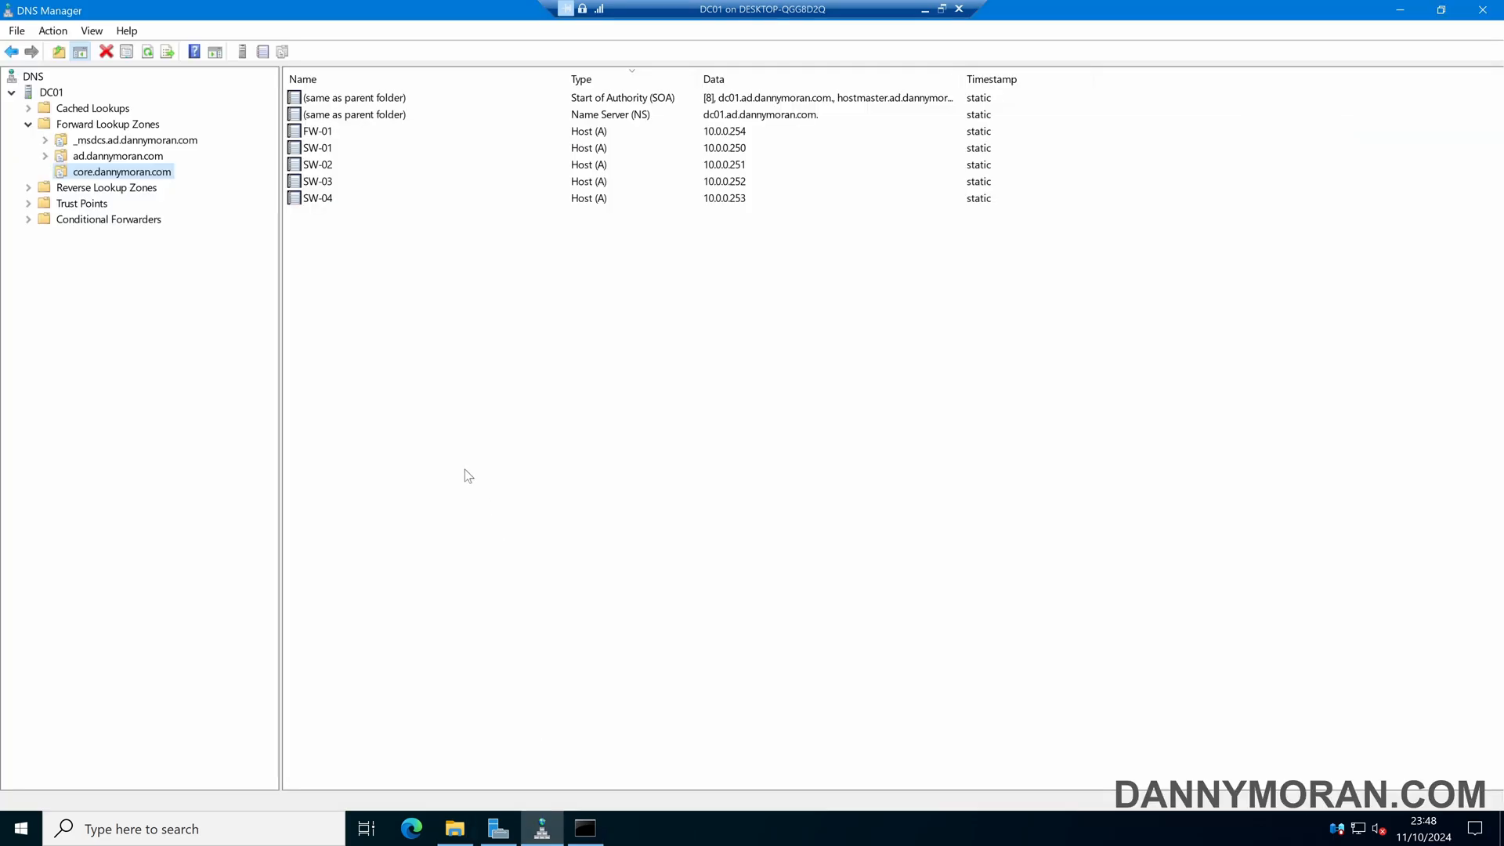
Step: Delete the core.dannymoran.com forward lookup zone
right_click(120, 171)
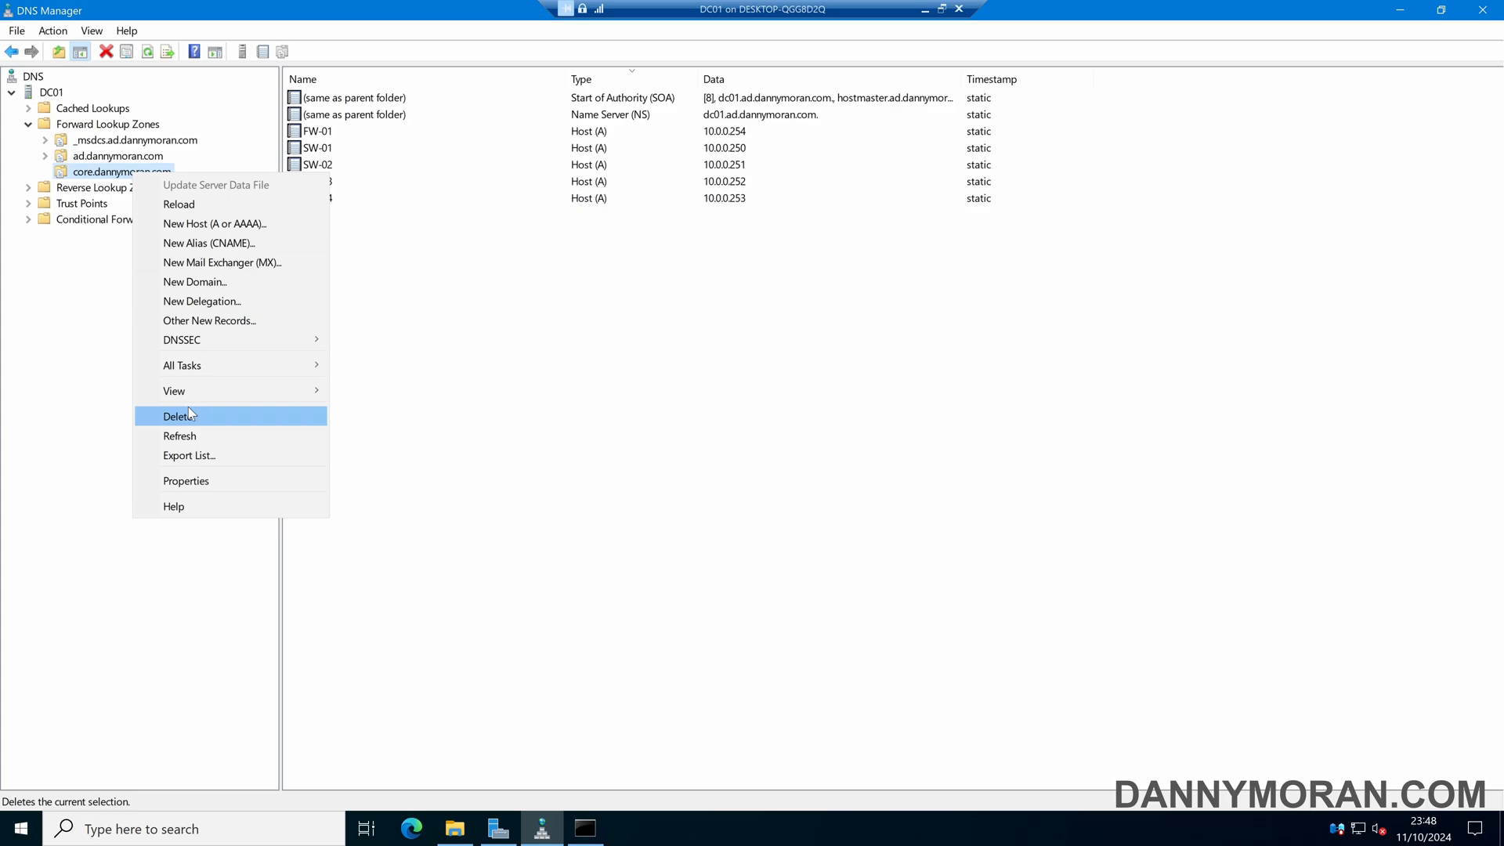
click(174, 416)
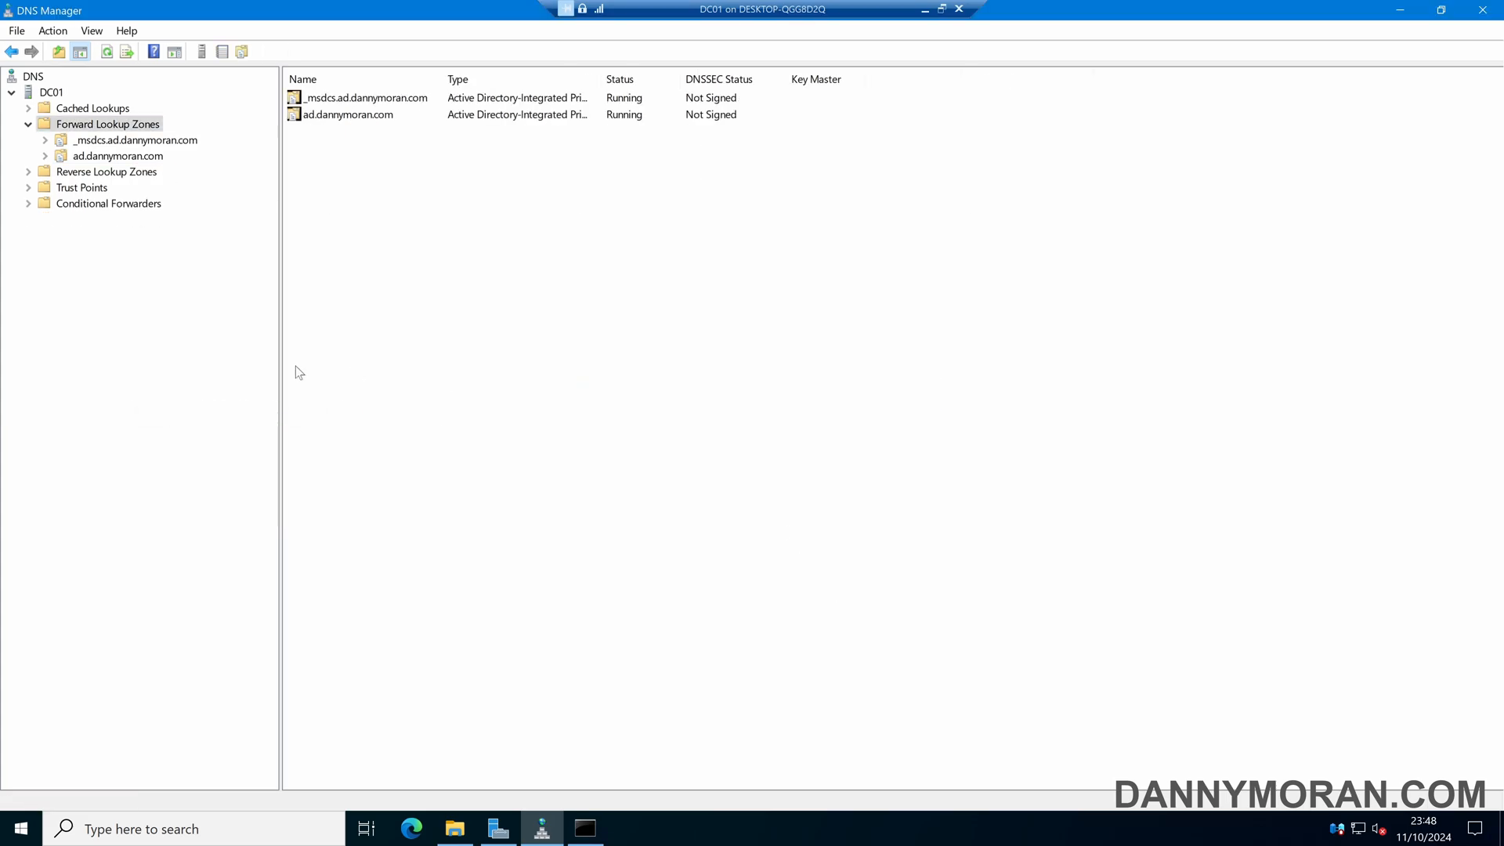
mouse_move(505, 376)
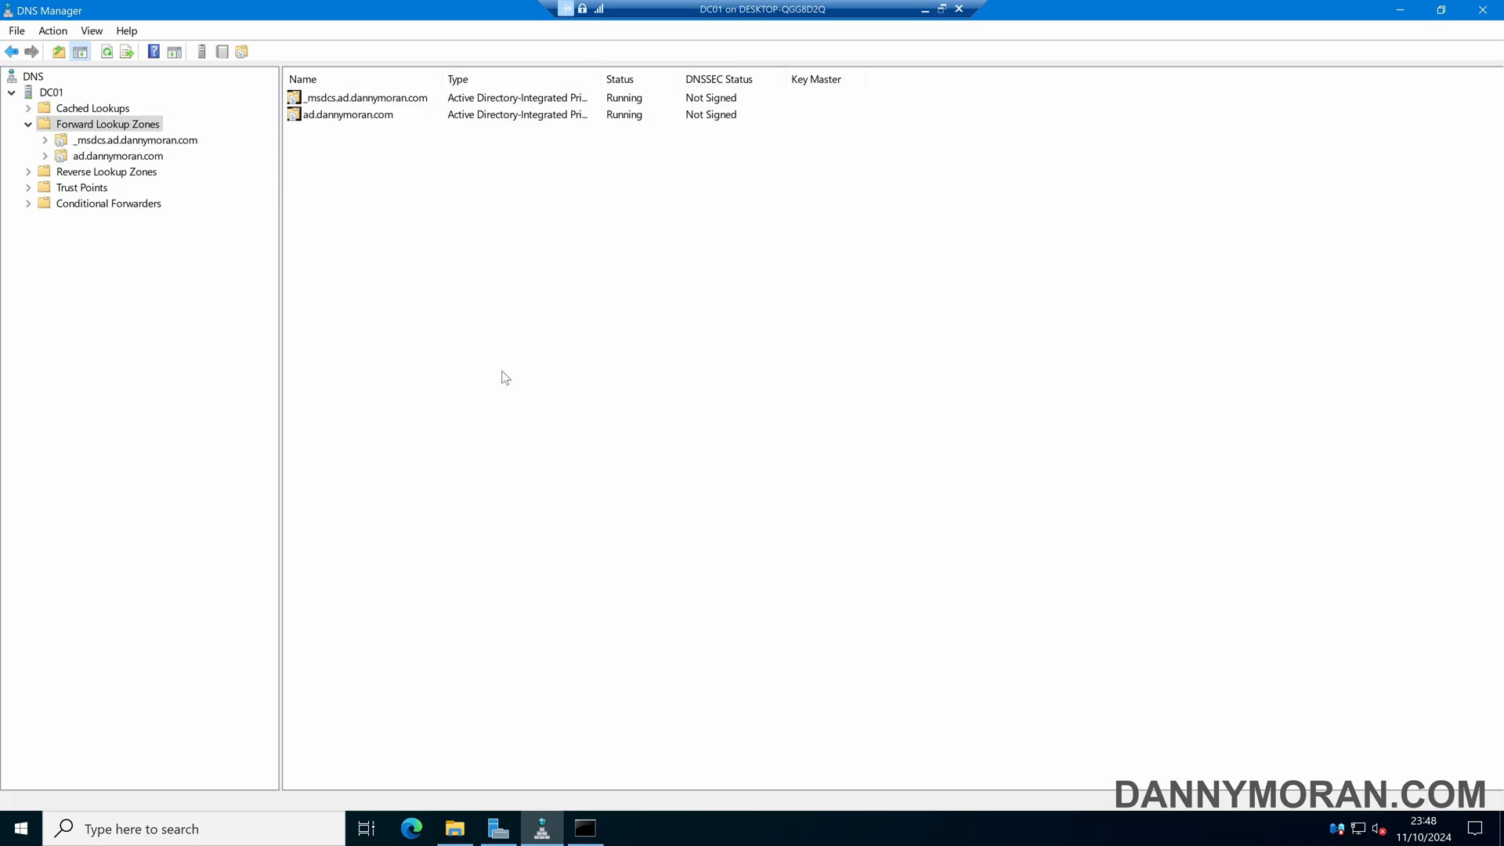
mouse_move(223, 201)
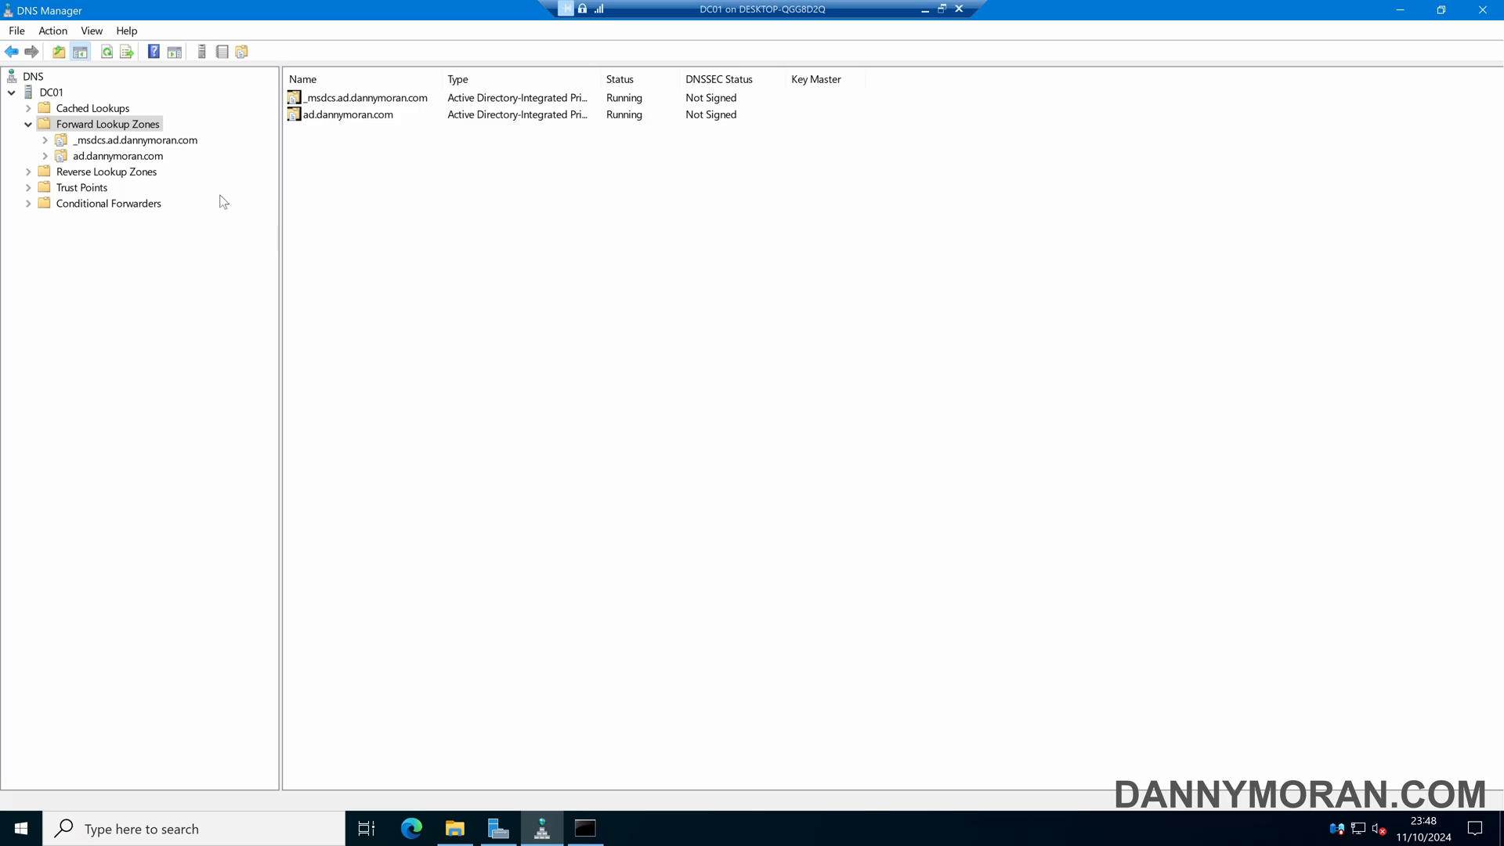
Step: Start a new primary zone under Forward Lookup Zones, not stored in Active Directory
right_click(106, 124)
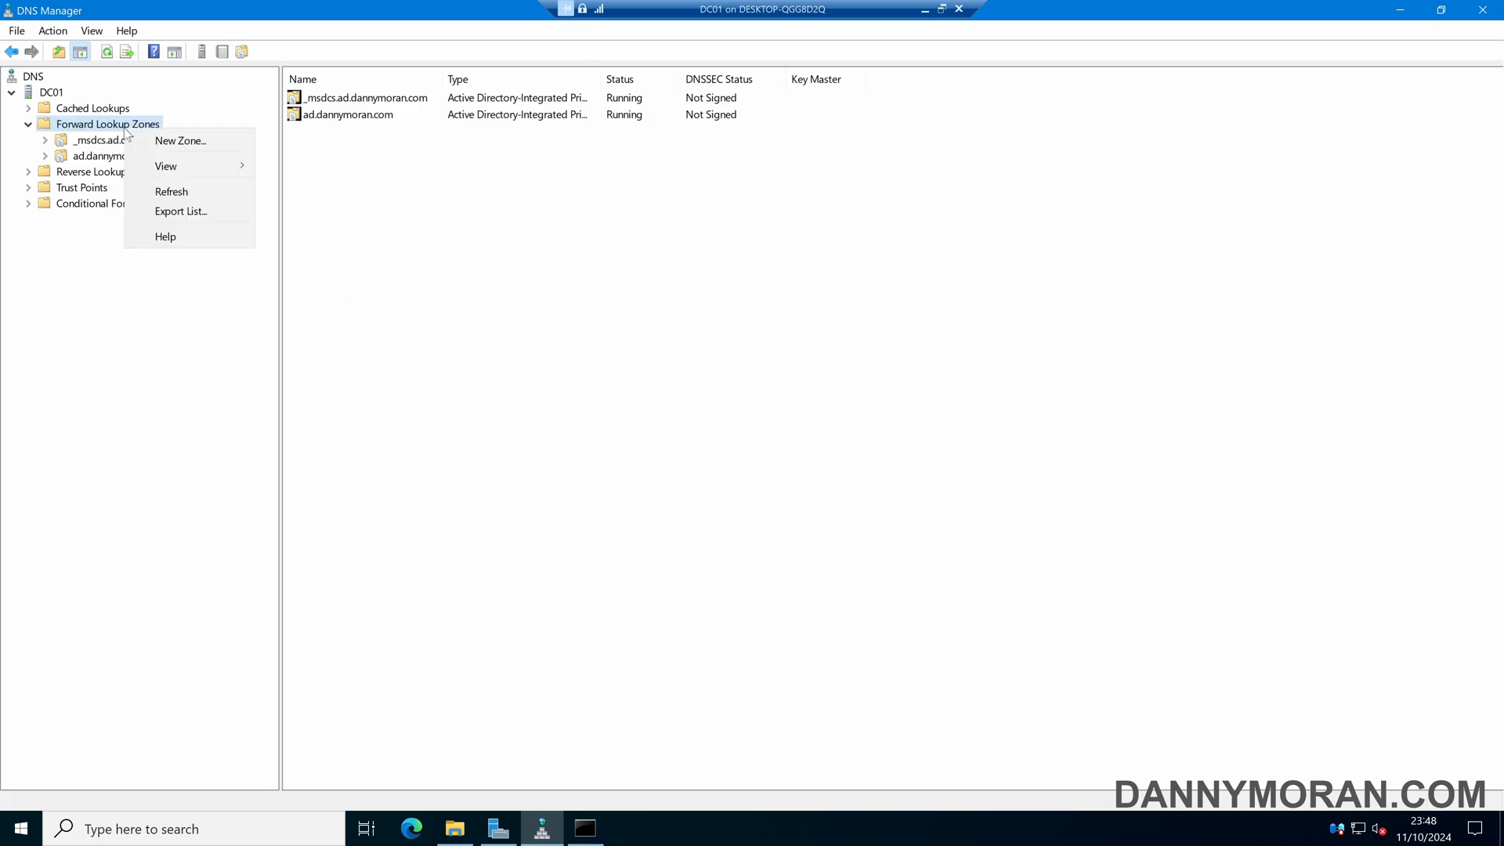
click(180, 141)
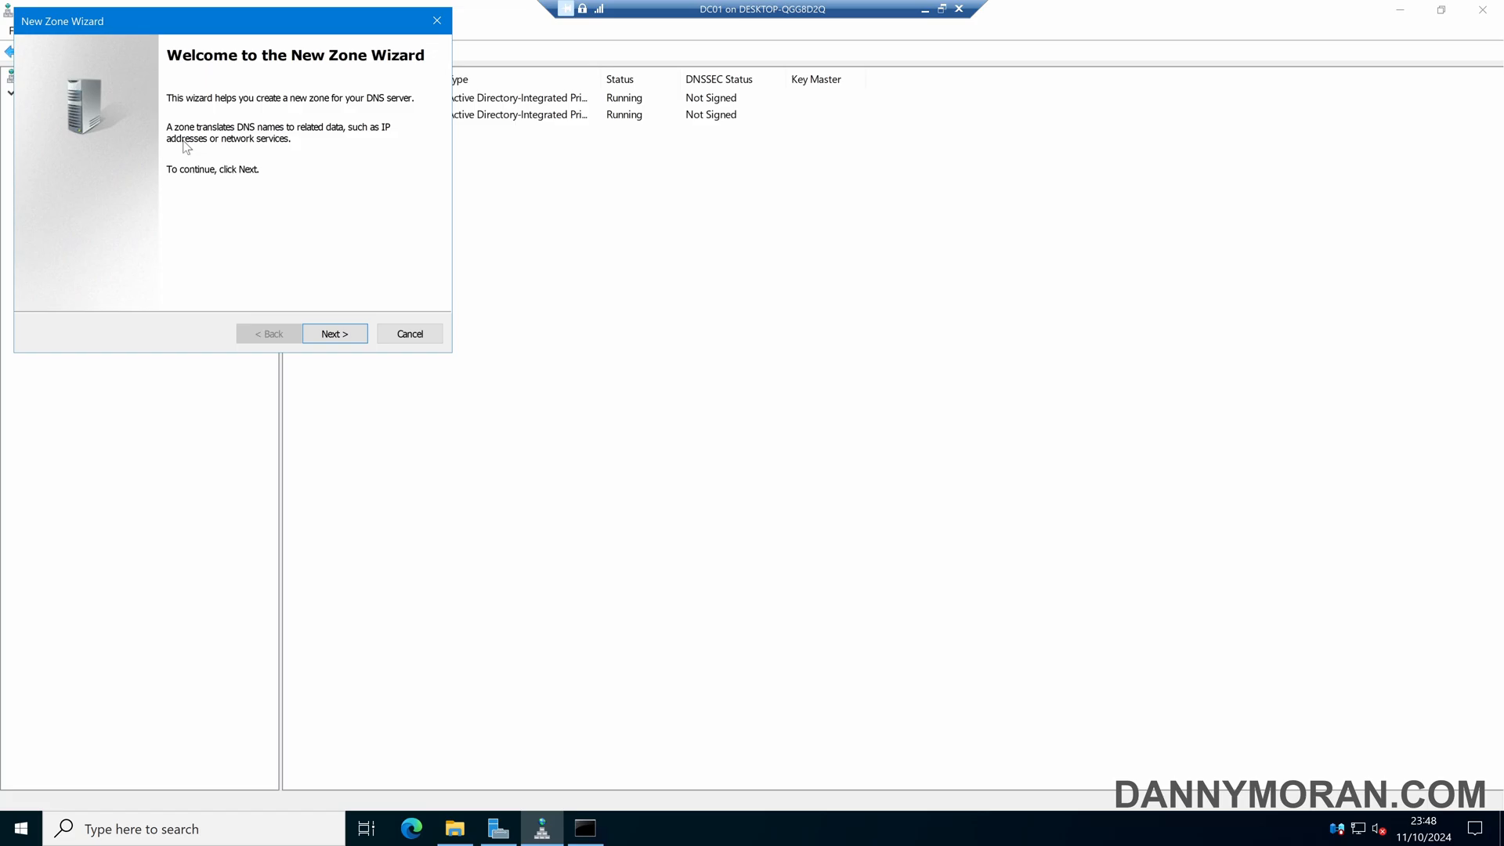
click(336, 334)
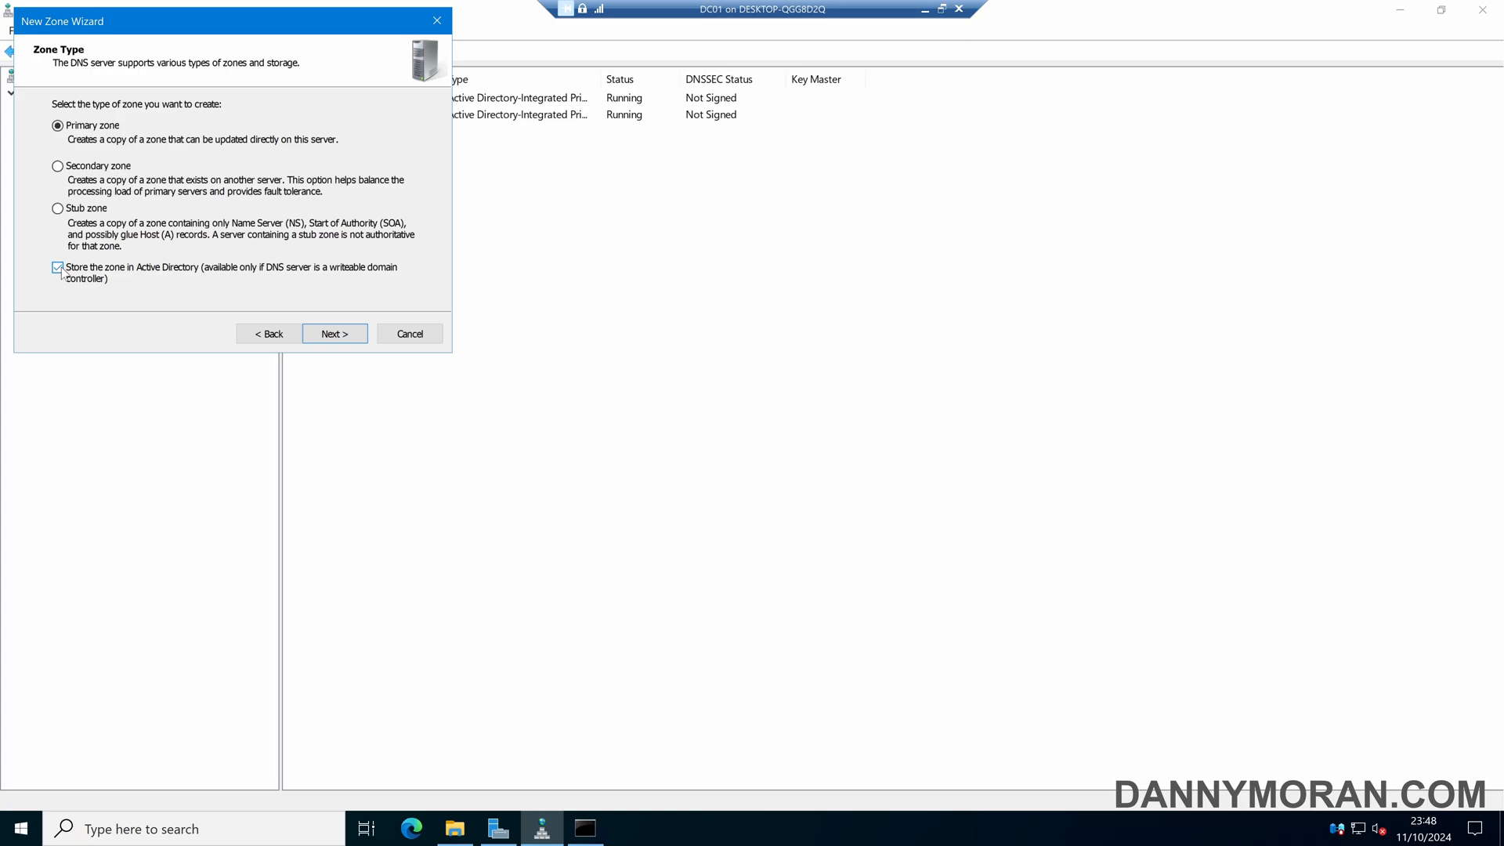
click(41, 264)
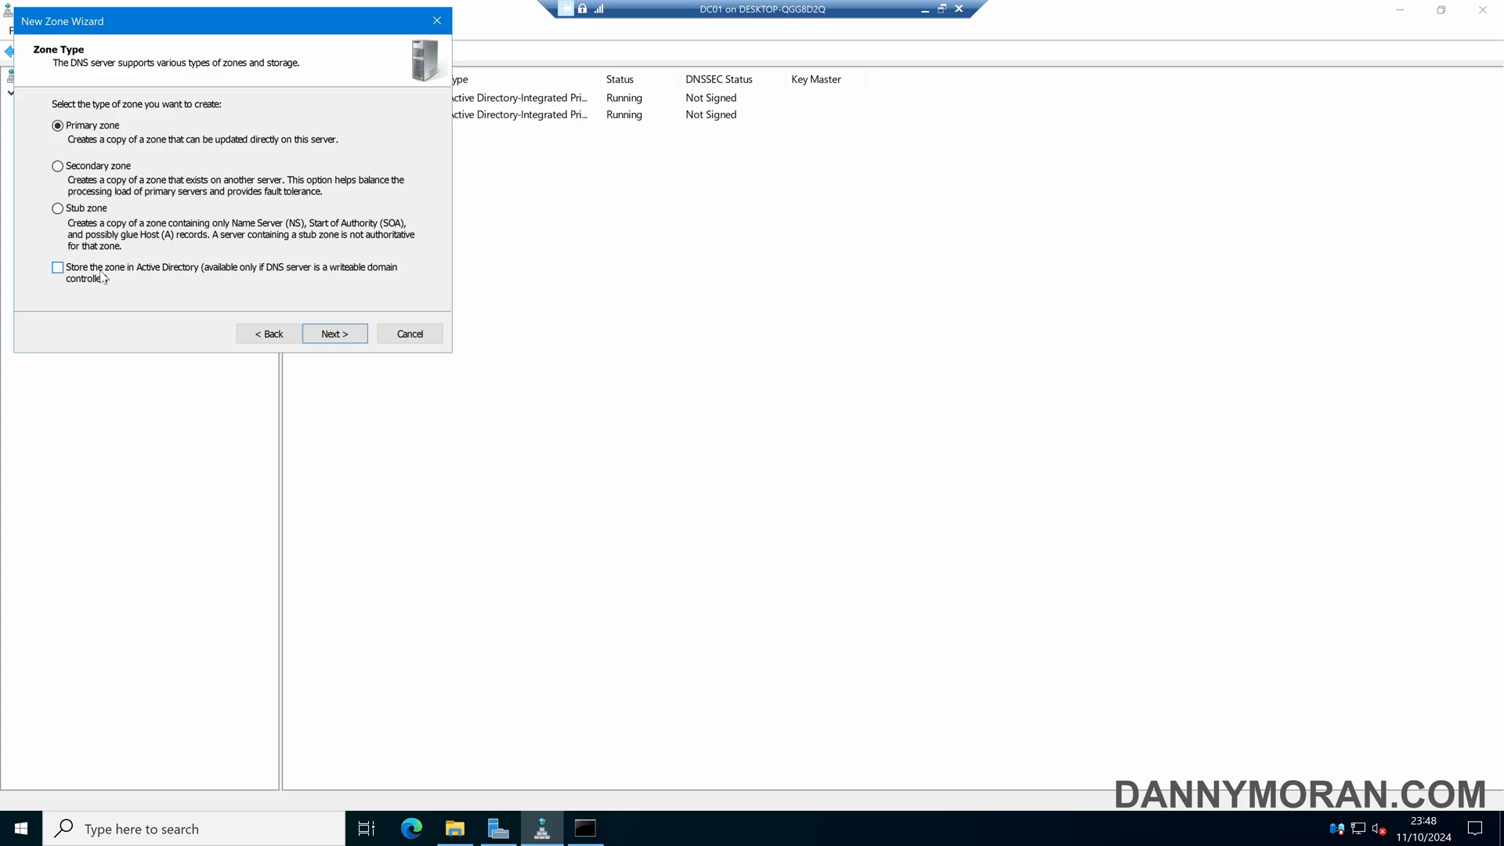
mouse_move(108, 289)
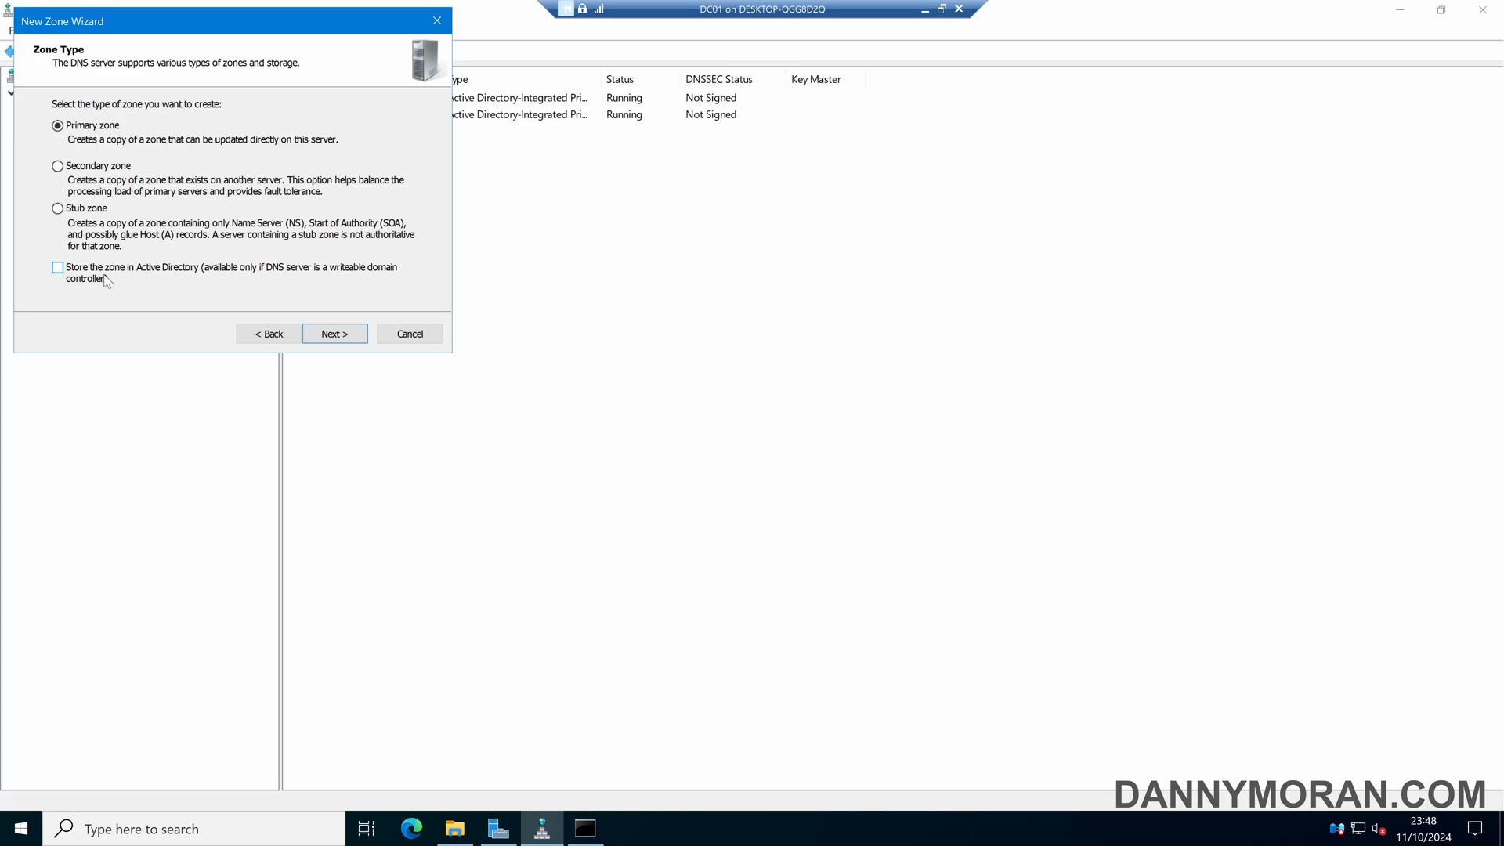
mouse_move(156, 285)
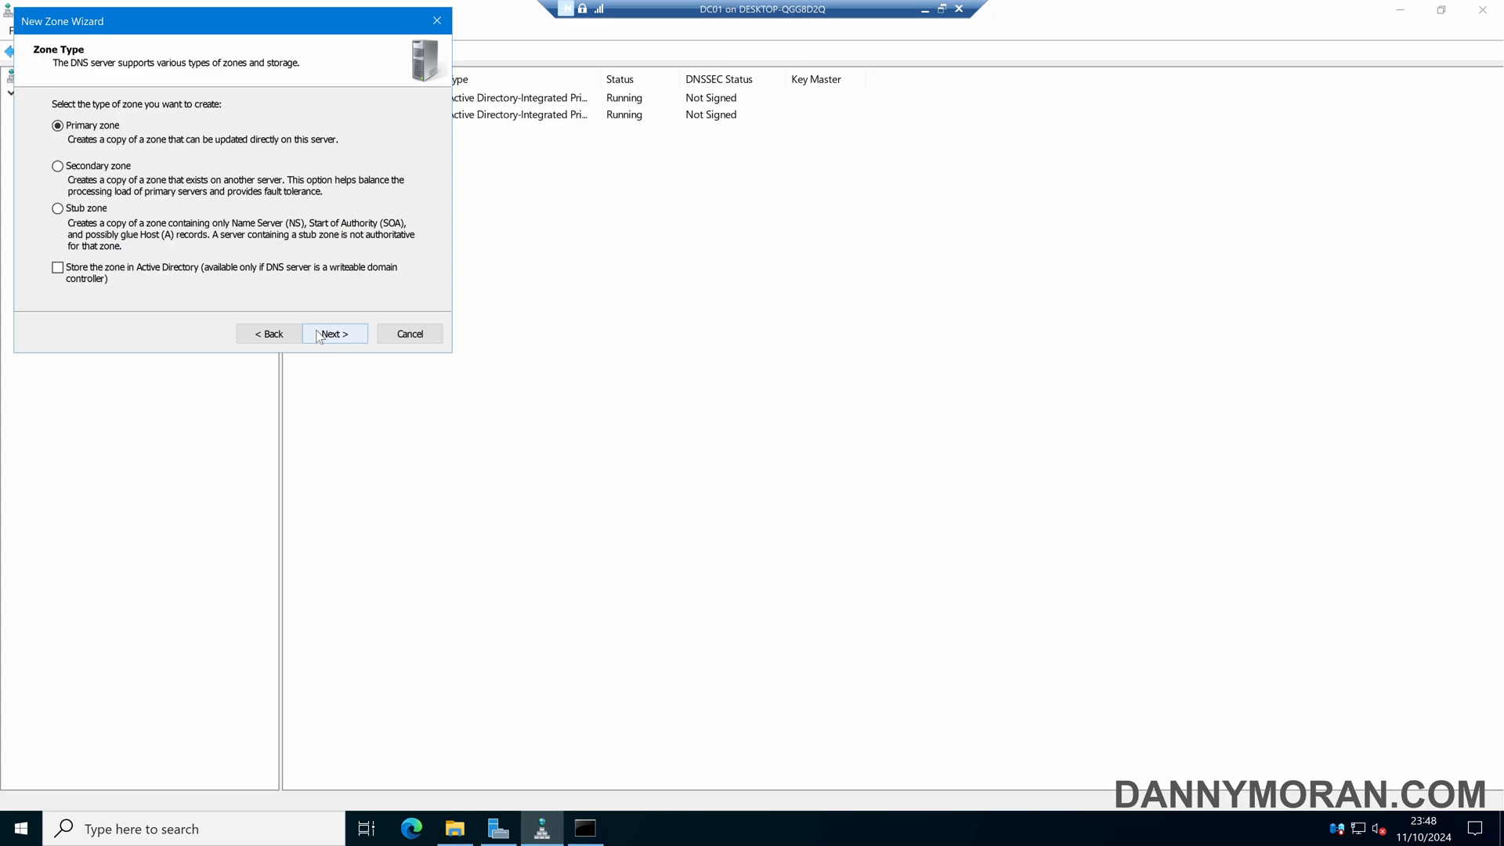
click(335, 334)
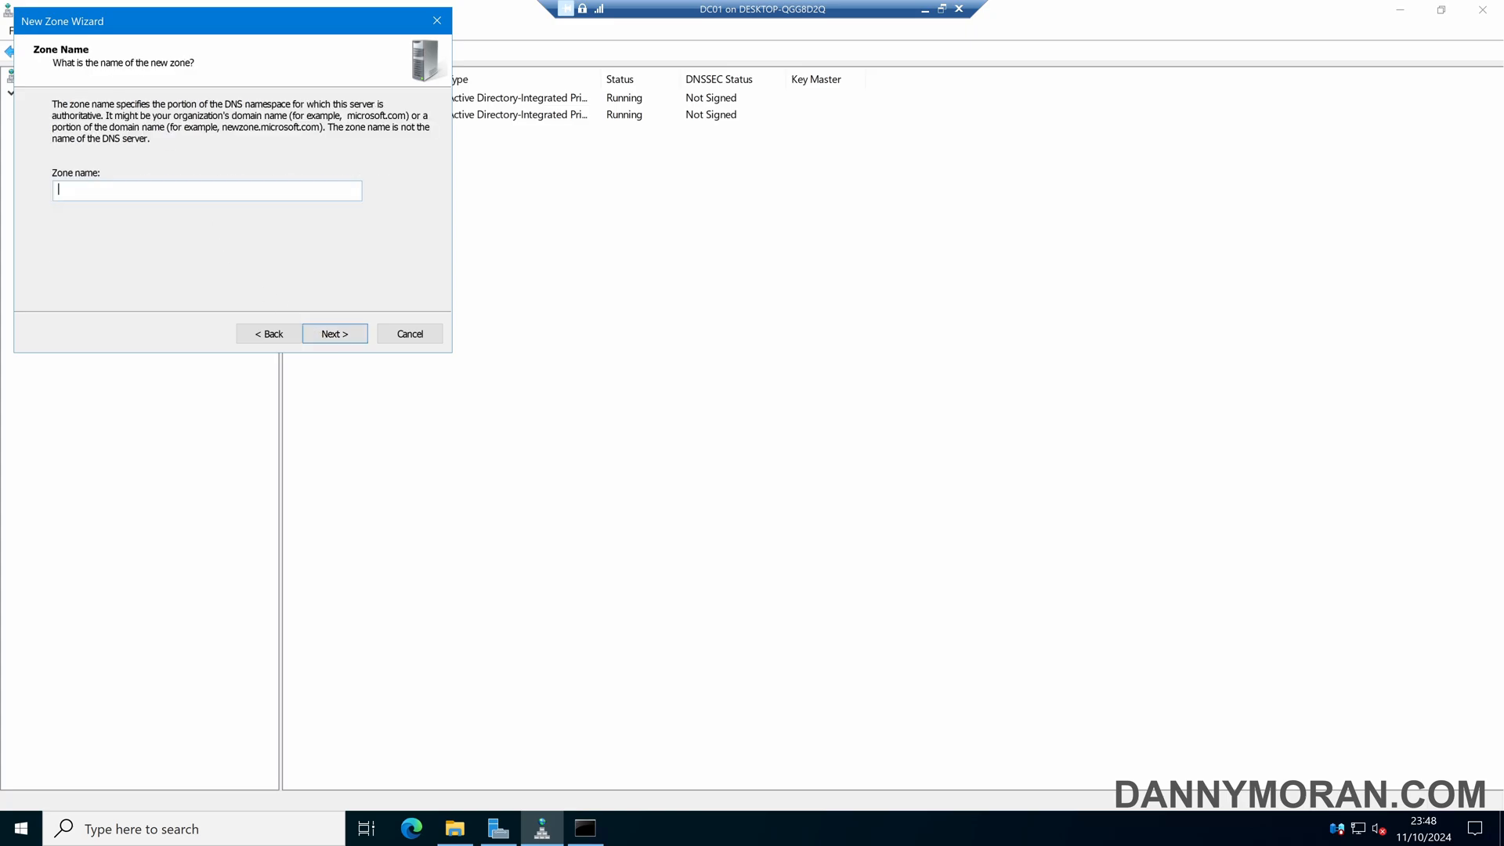
Step: Name the zone core.dannymoran.com and choose to load it from an existing zone file
text(core.dannymoran.)
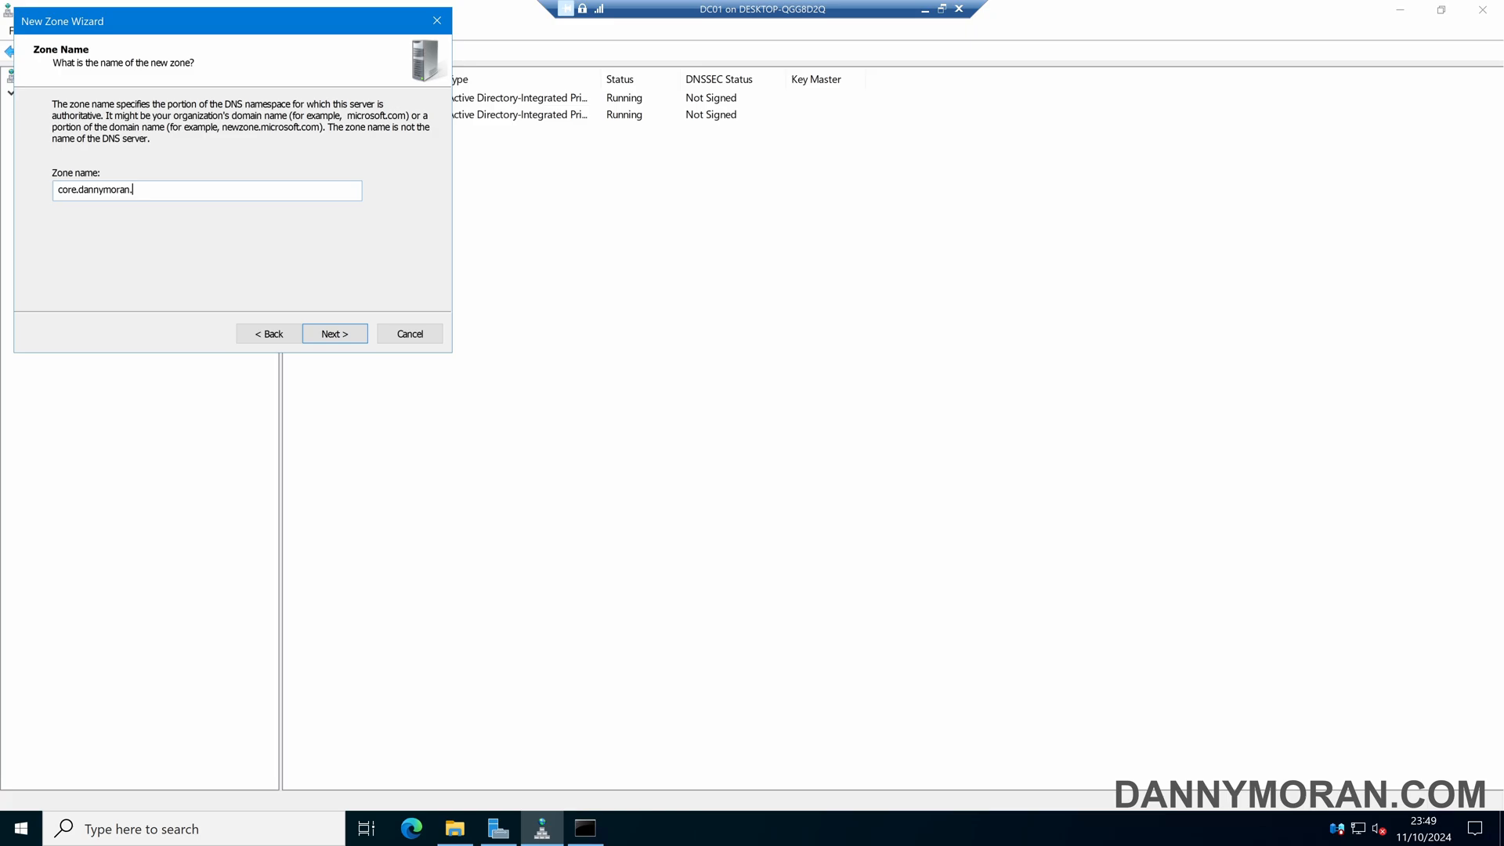
text(com)
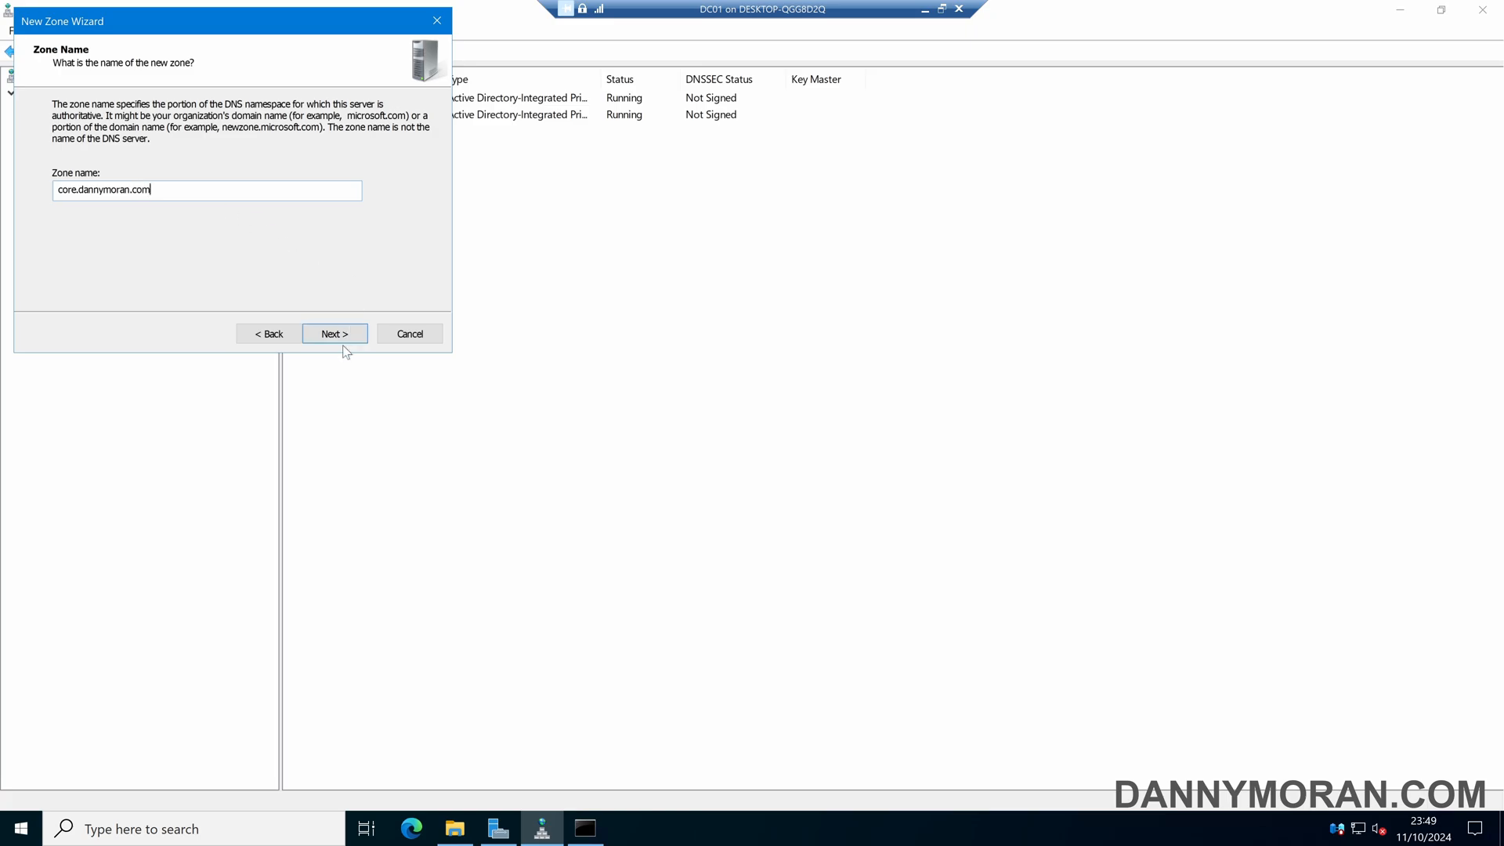
click(335, 333)
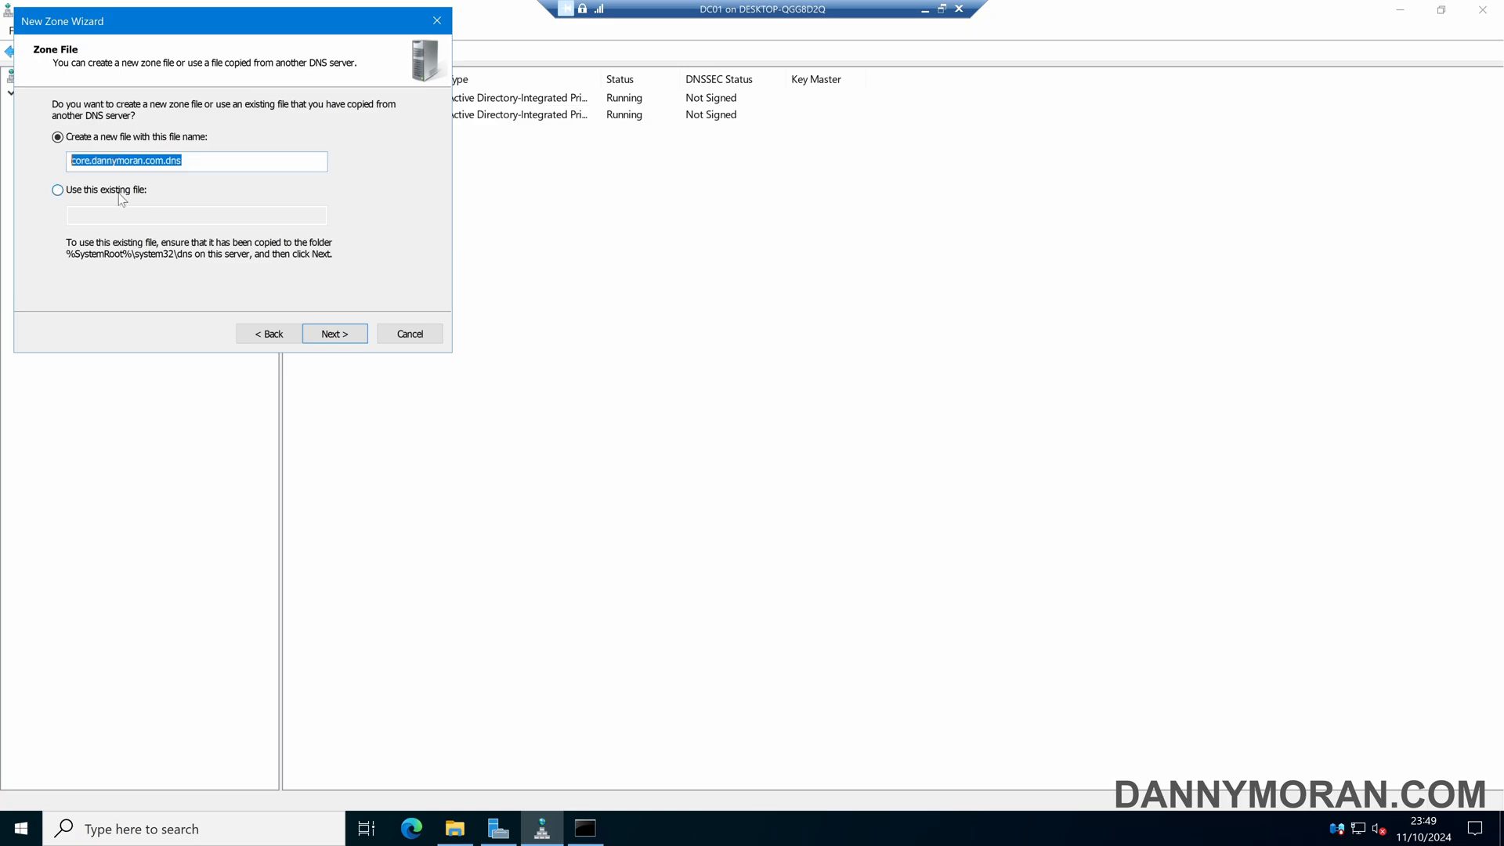
click(53, 191)
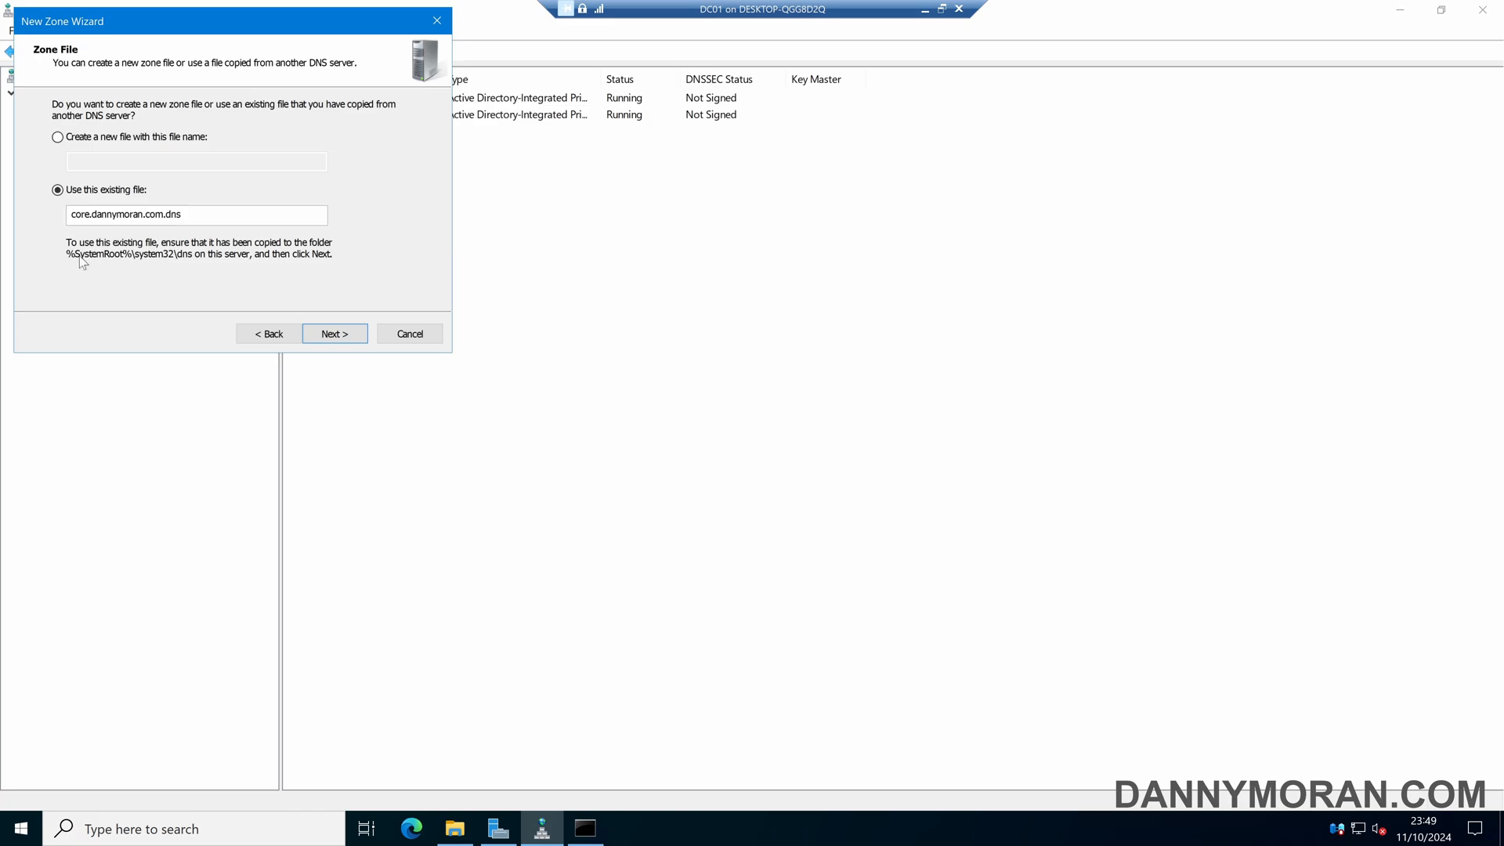
mouse_move(109, 270)
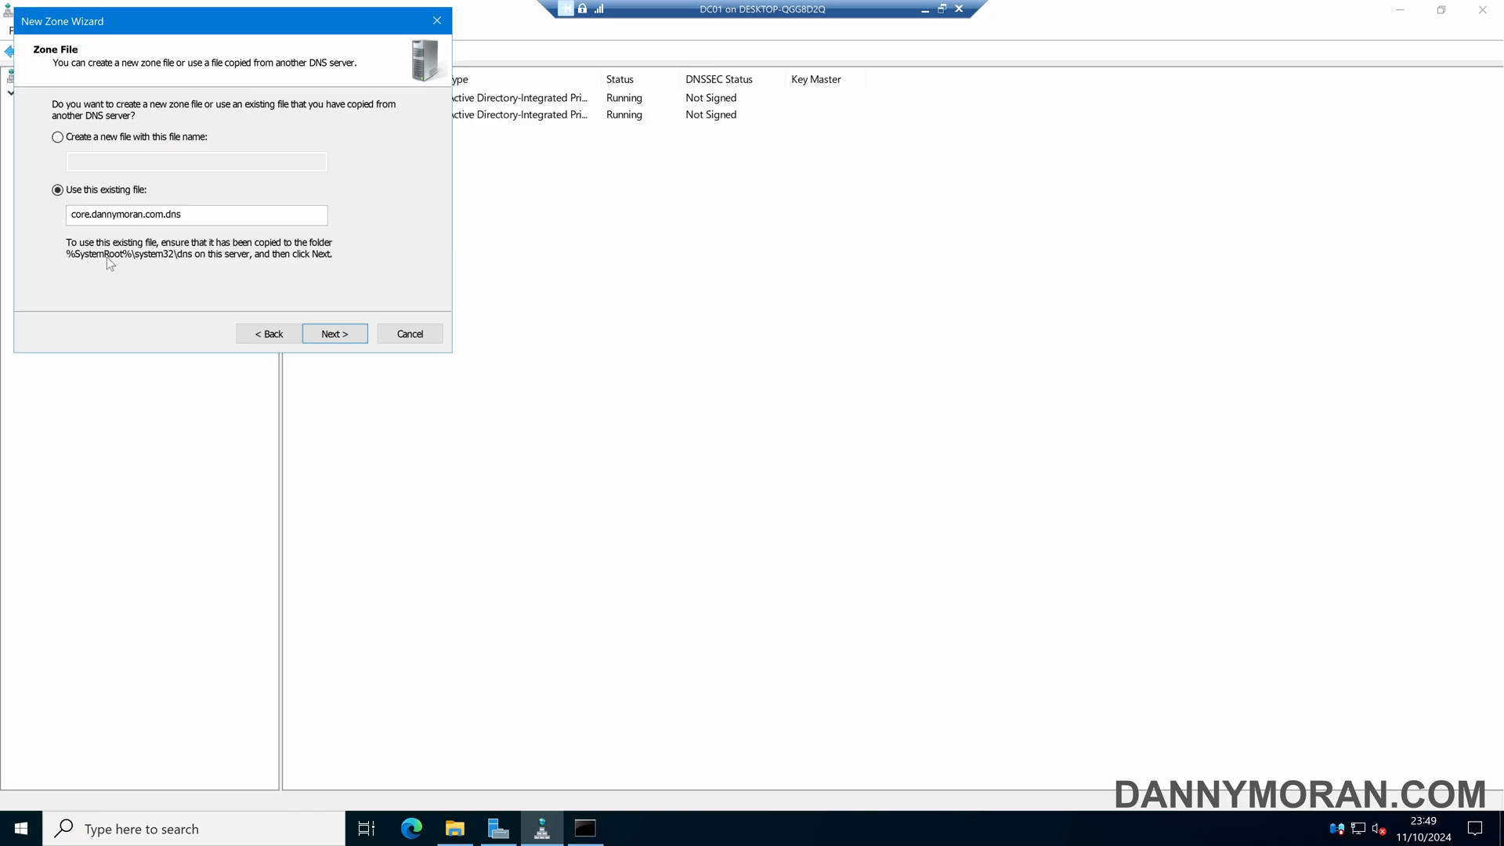
mouse_move(166, 267)
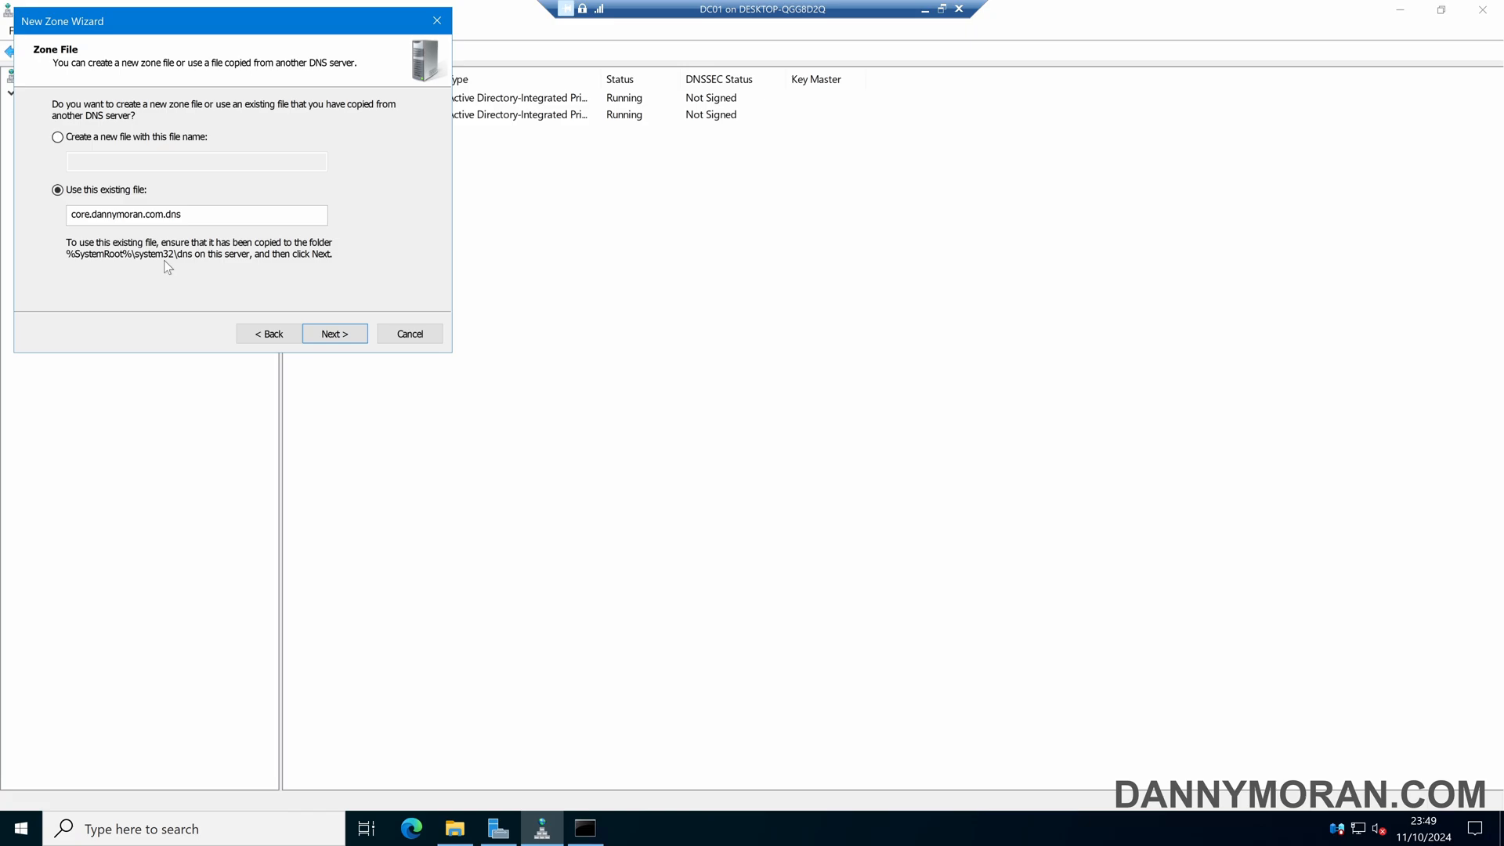
mouse_move(202, 227)
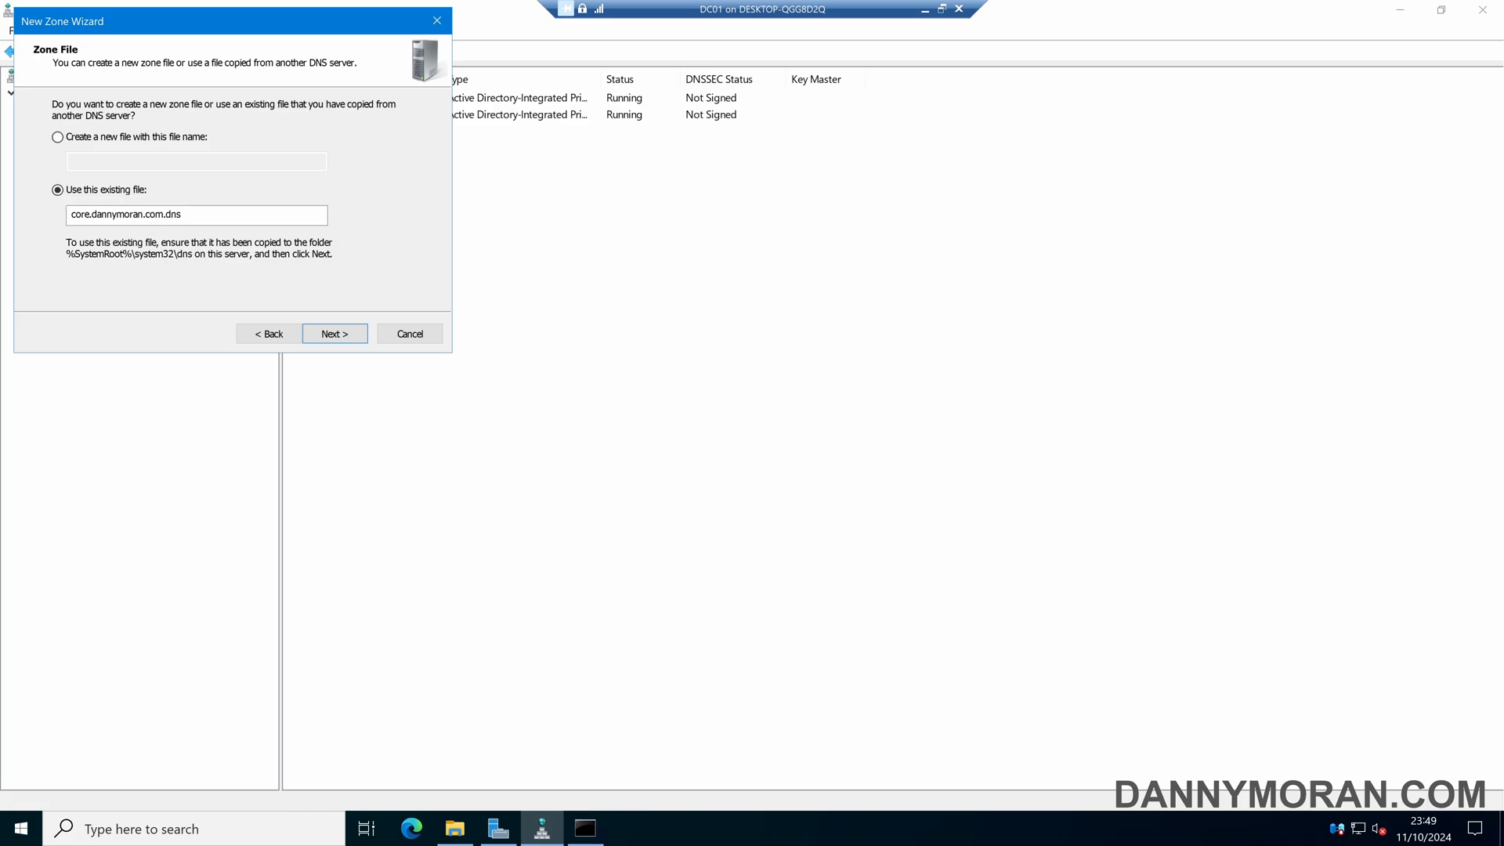
double_click(118, 215)
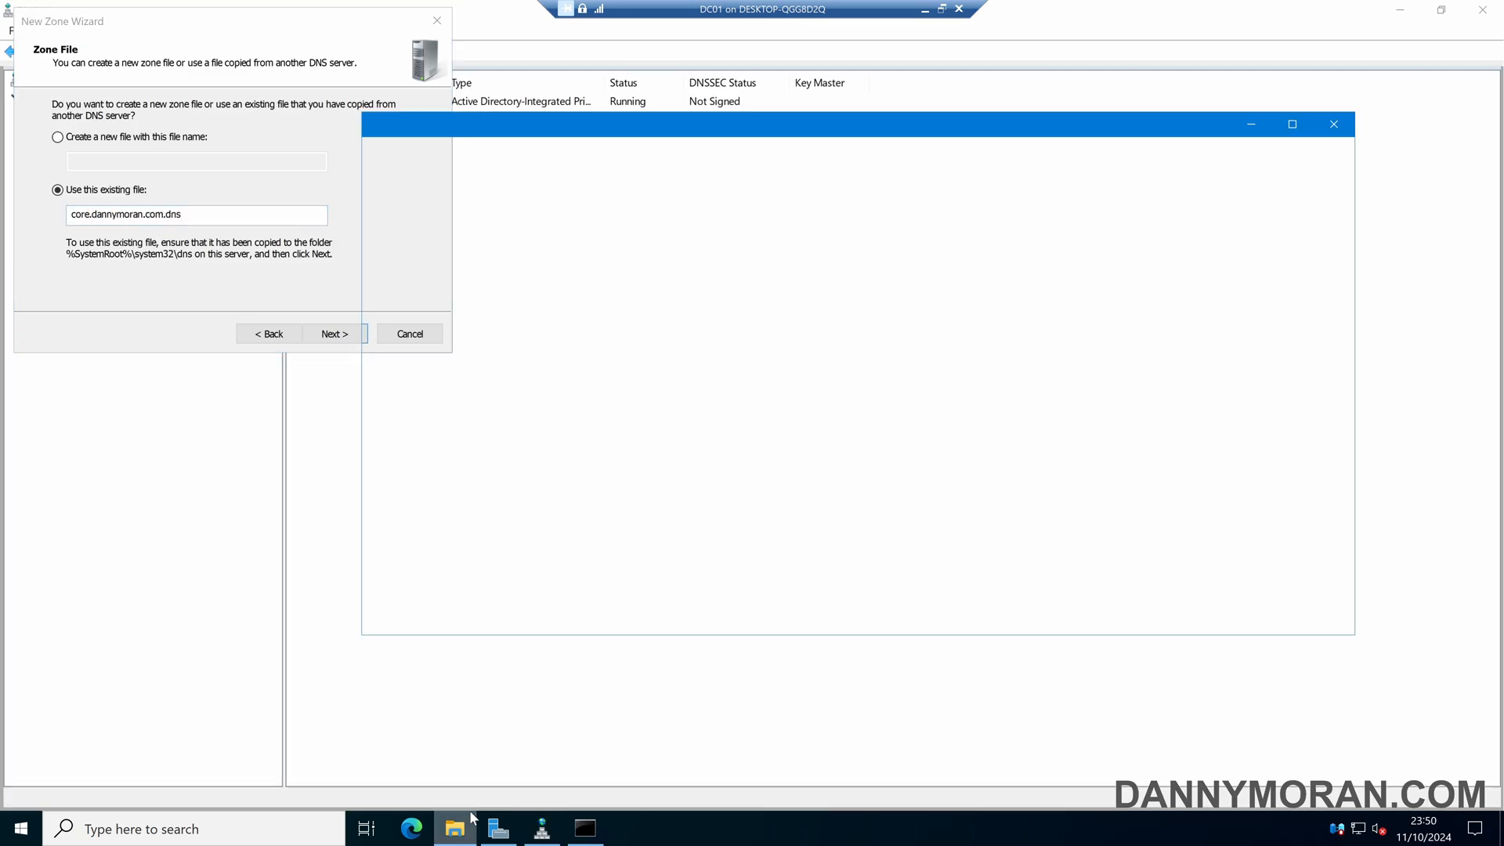
Step: Rename core.dannymoran.com.backup in the dns folder to core.dannymoran.com.dns, confirming the extension change
click(454, 829)
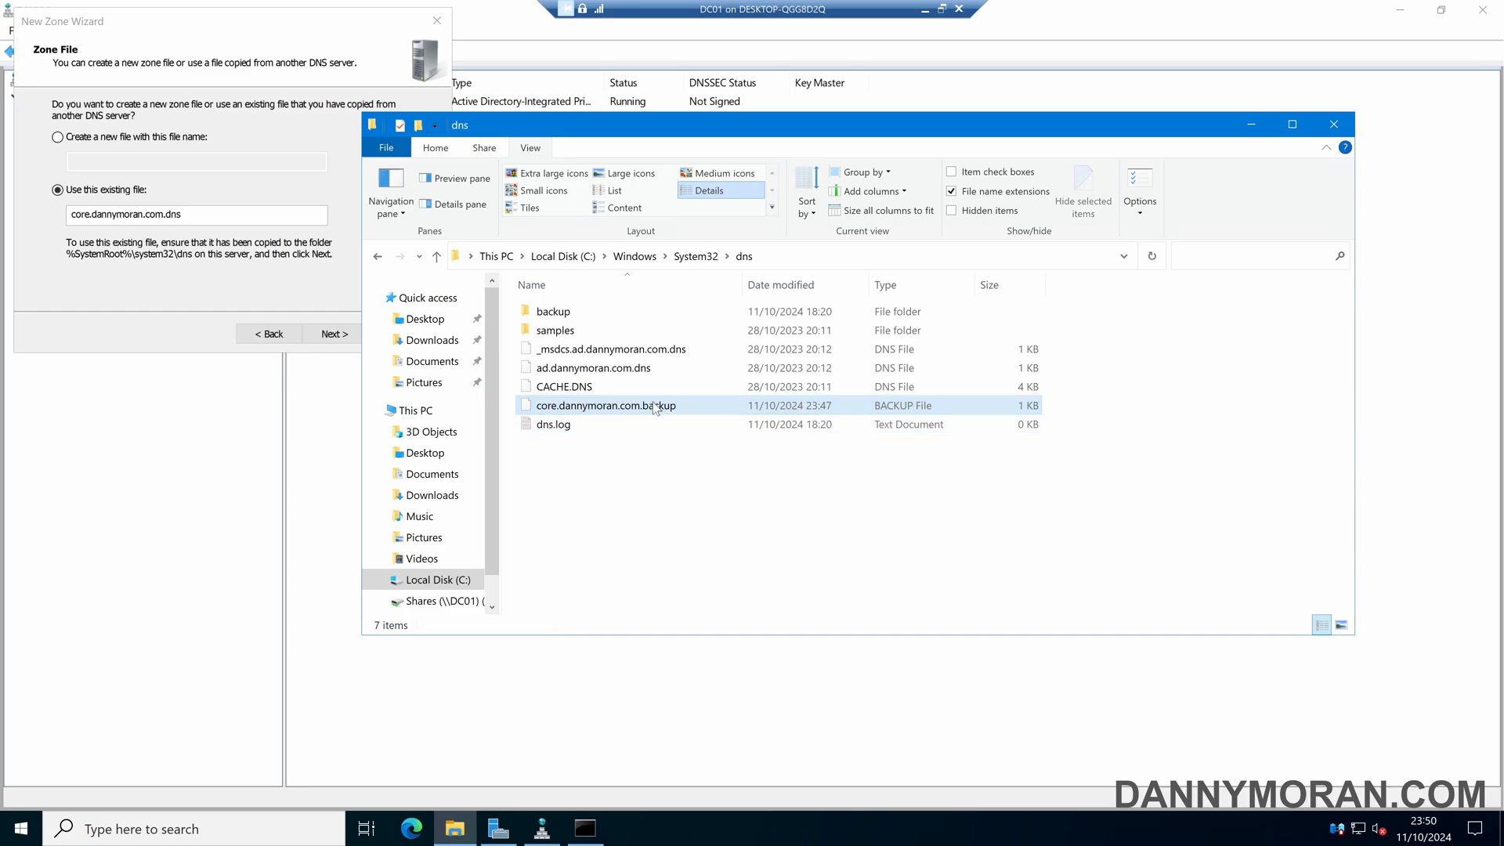
click(605, 404)
text(dn)
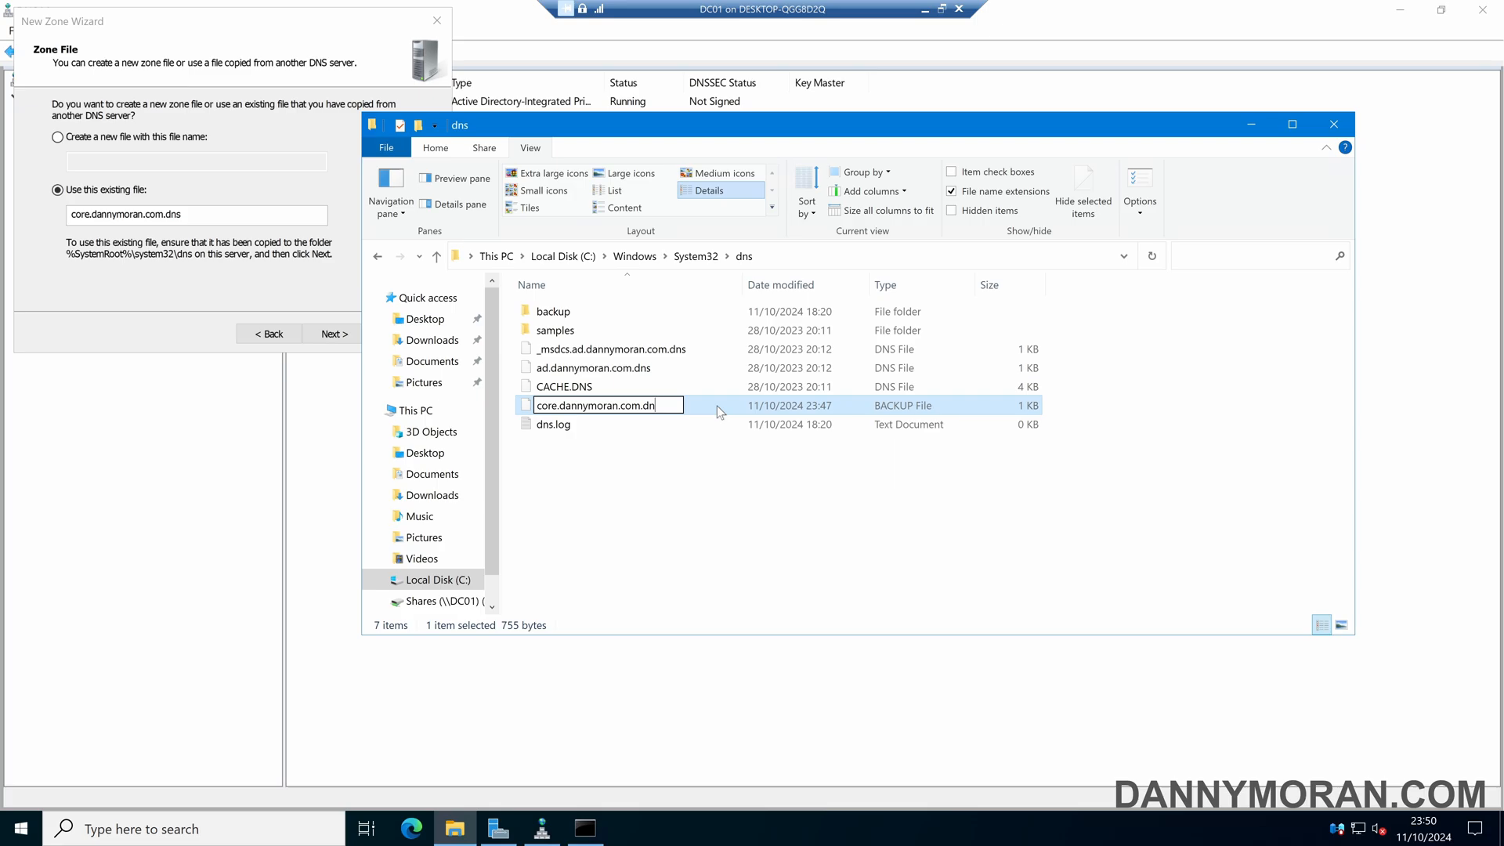
key(Enter)
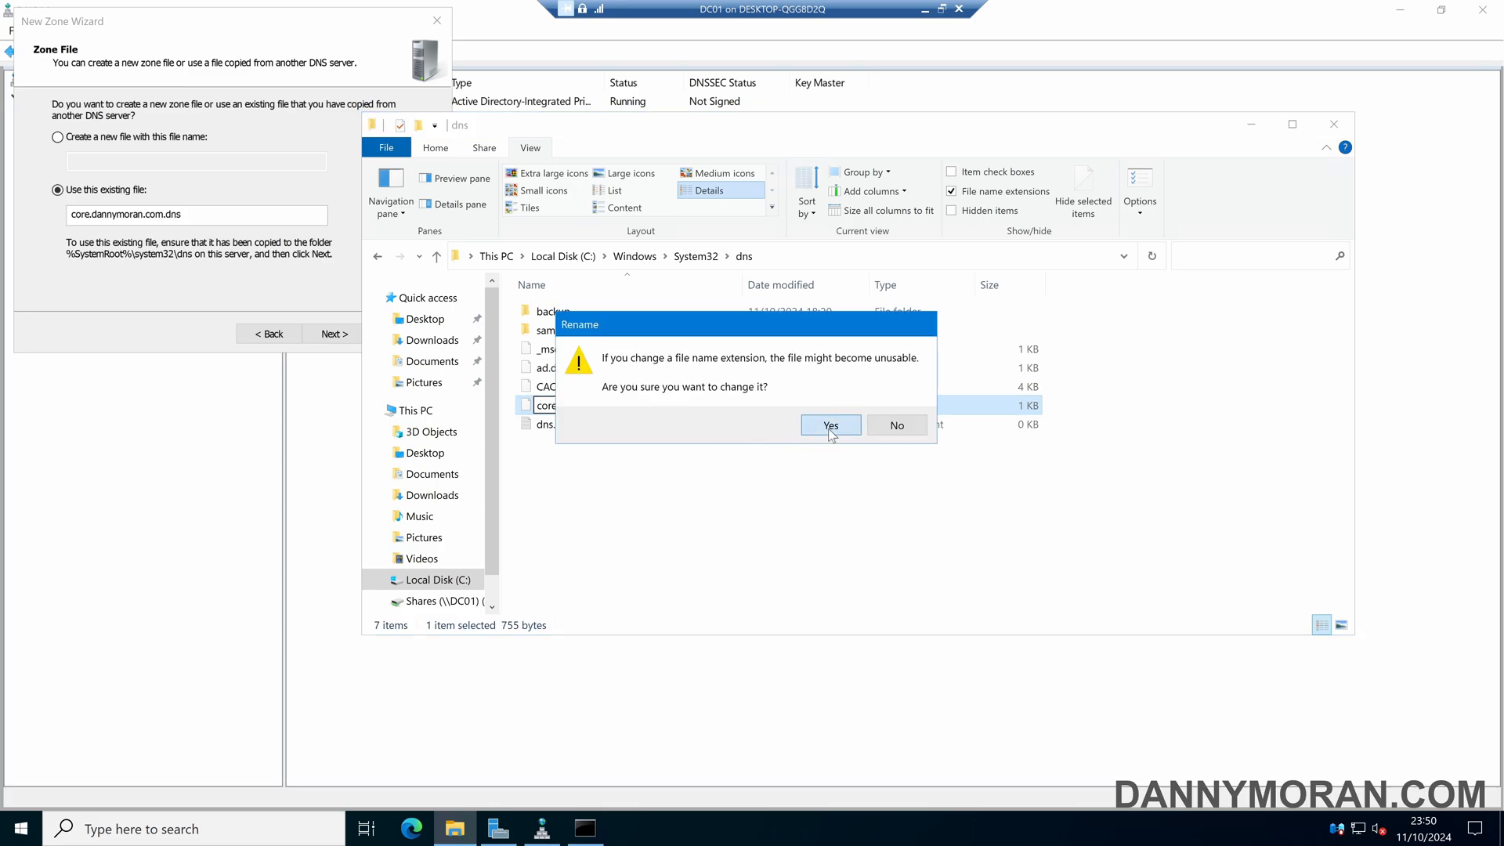
click(831, 425)
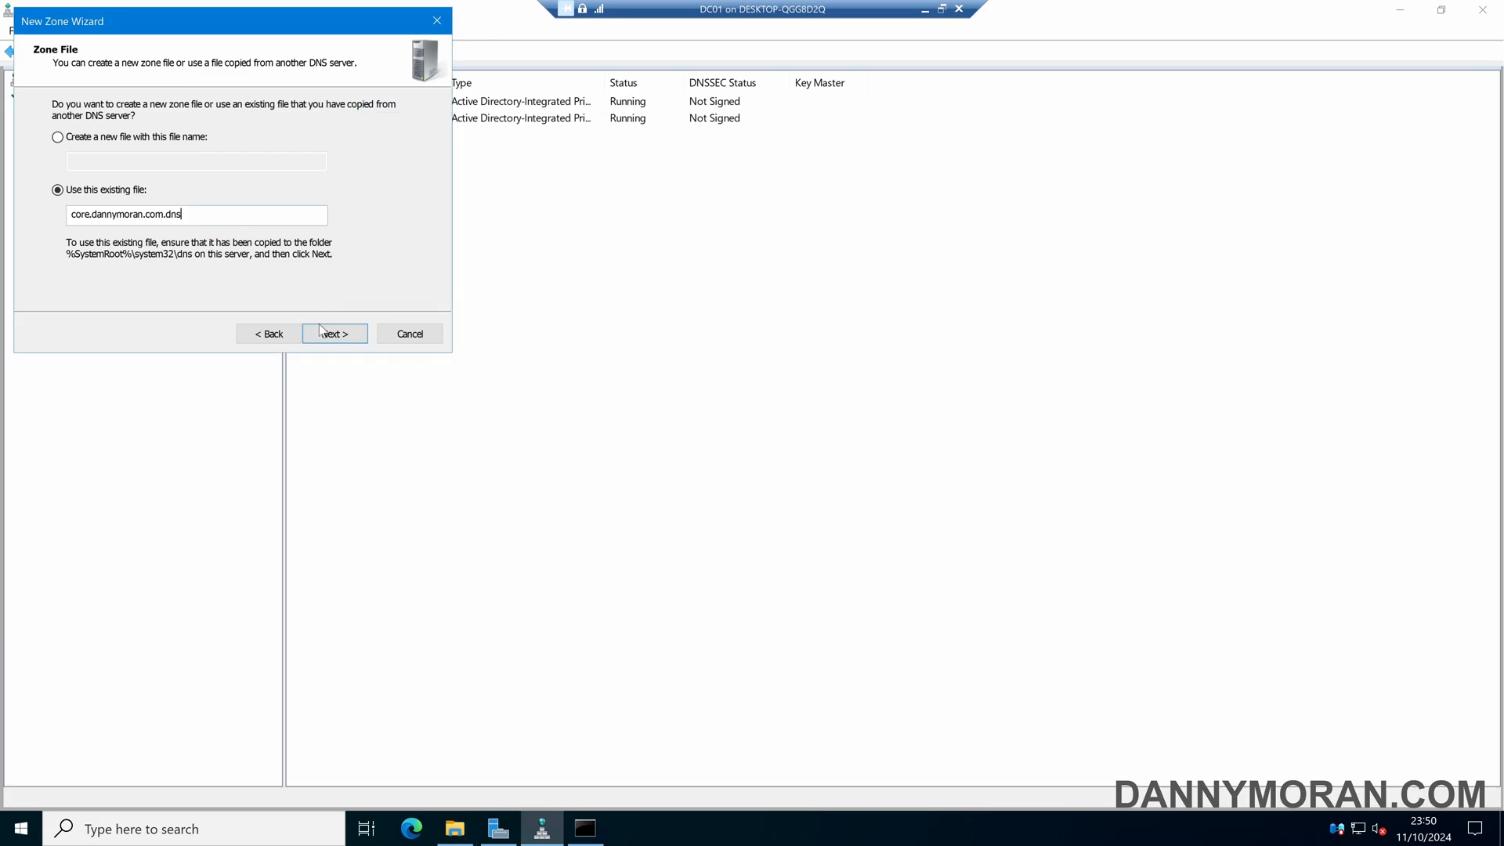
Step: Finish the New Zone Wizard with the existing file and list the restored FW-01 and SW-01 to SW-04 records
click(335, 333)
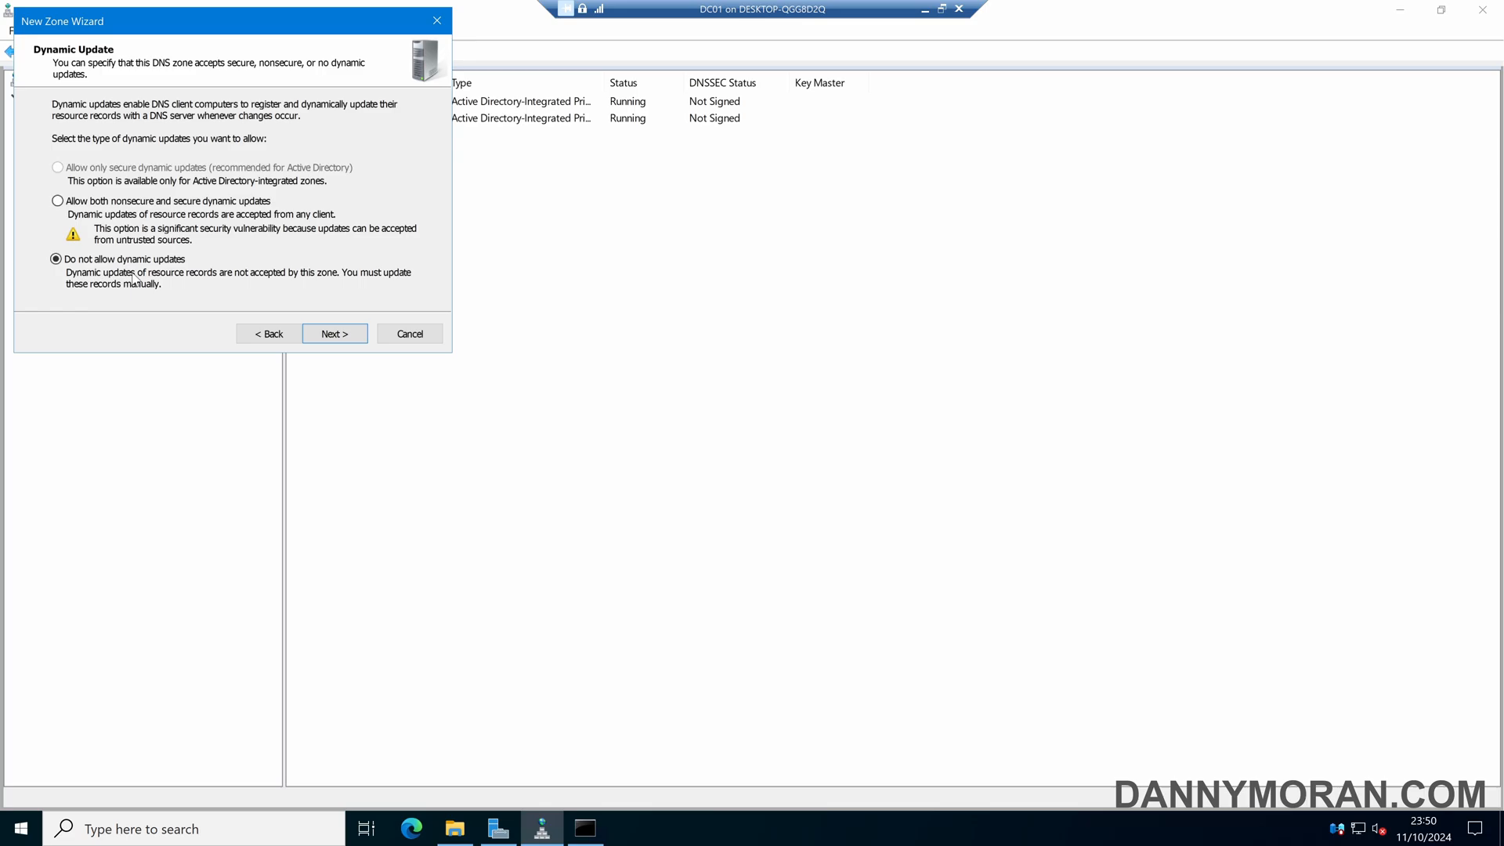
mouse_move(338, 340)
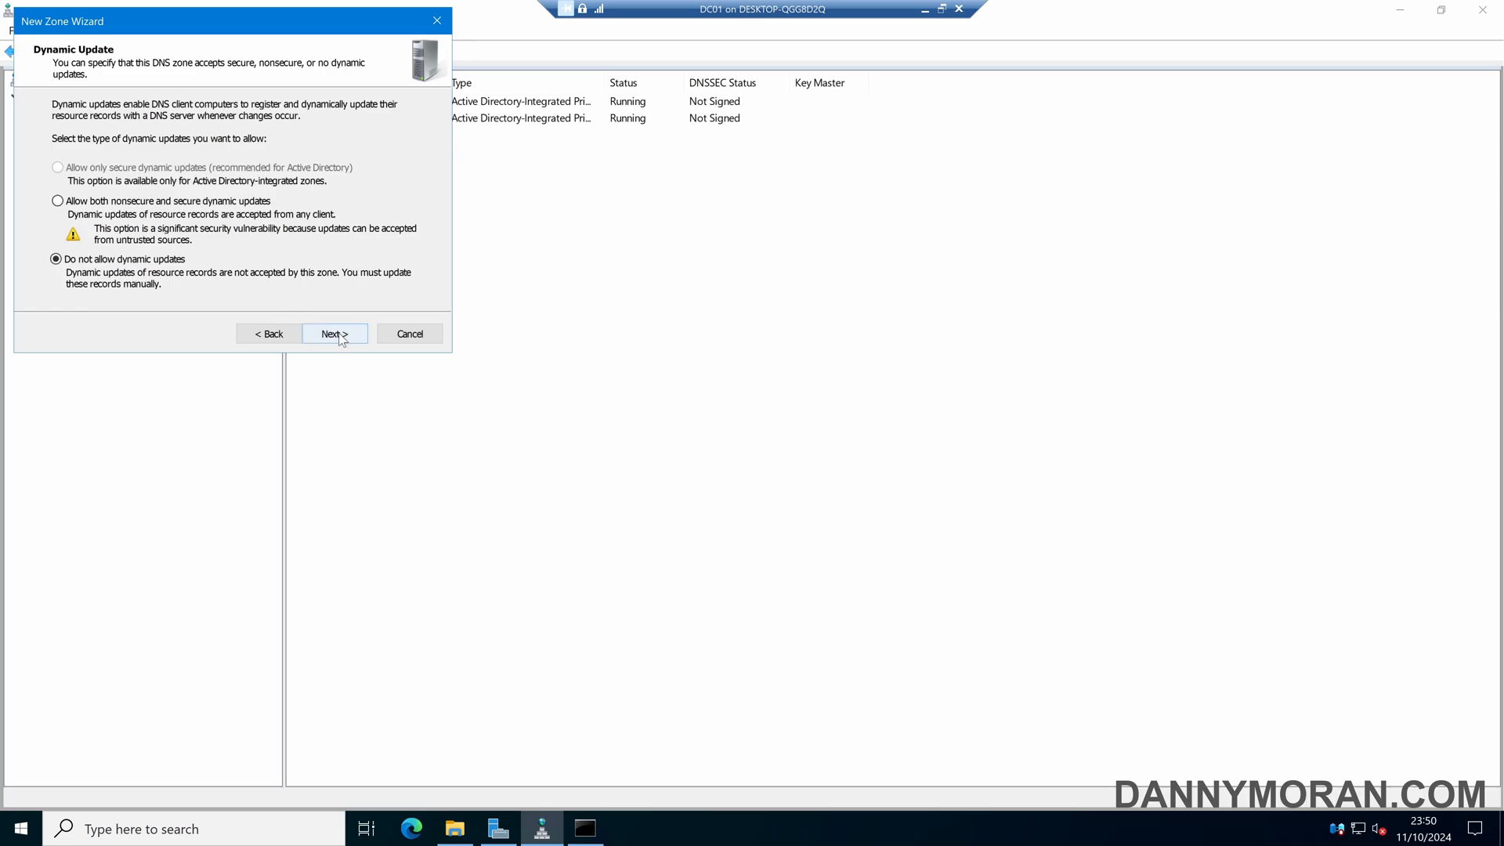
click(335, 332)
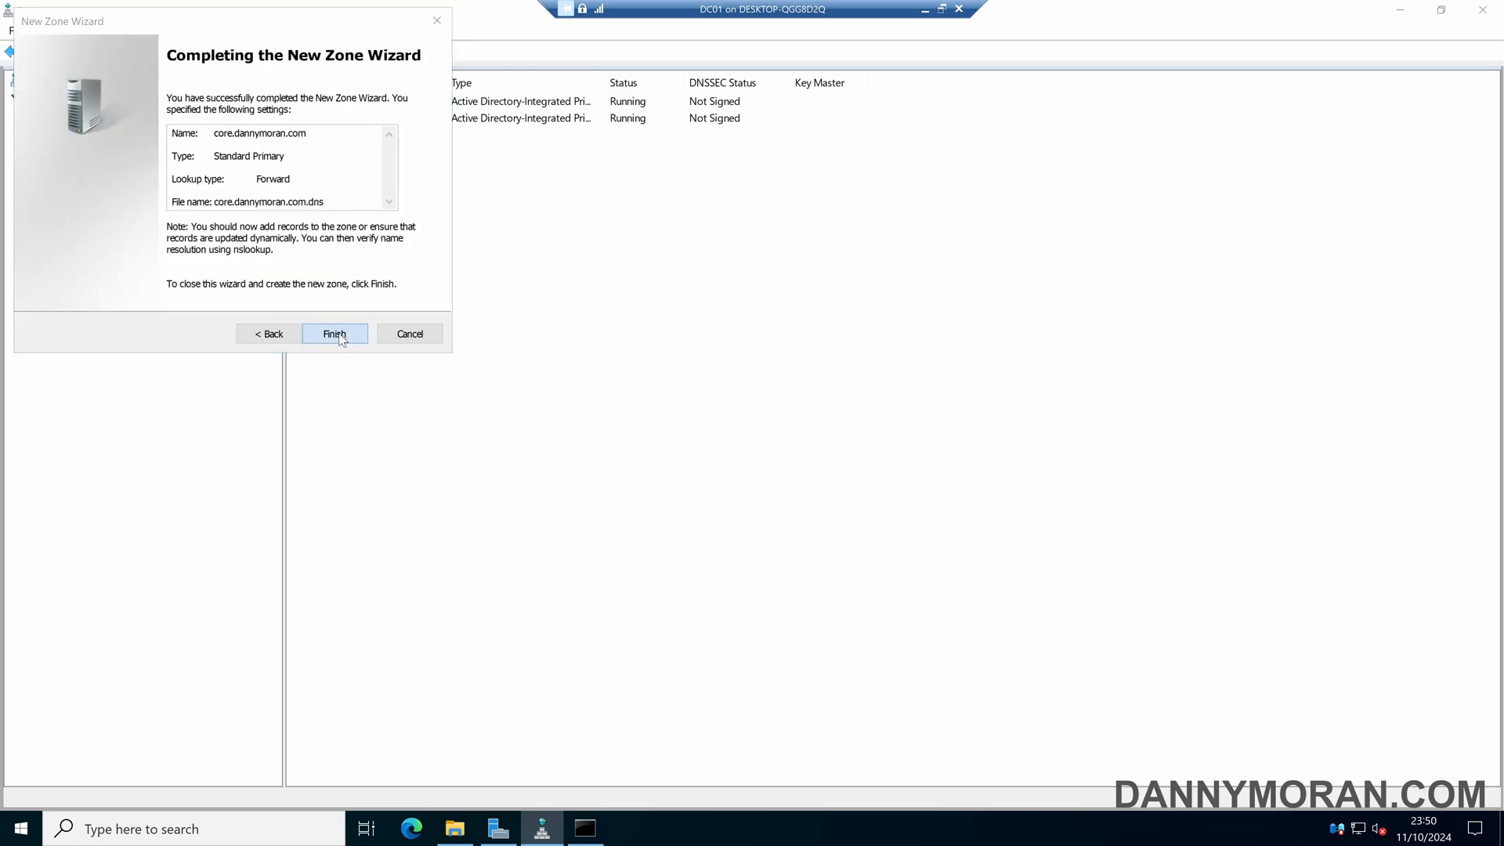
click(335, 333)
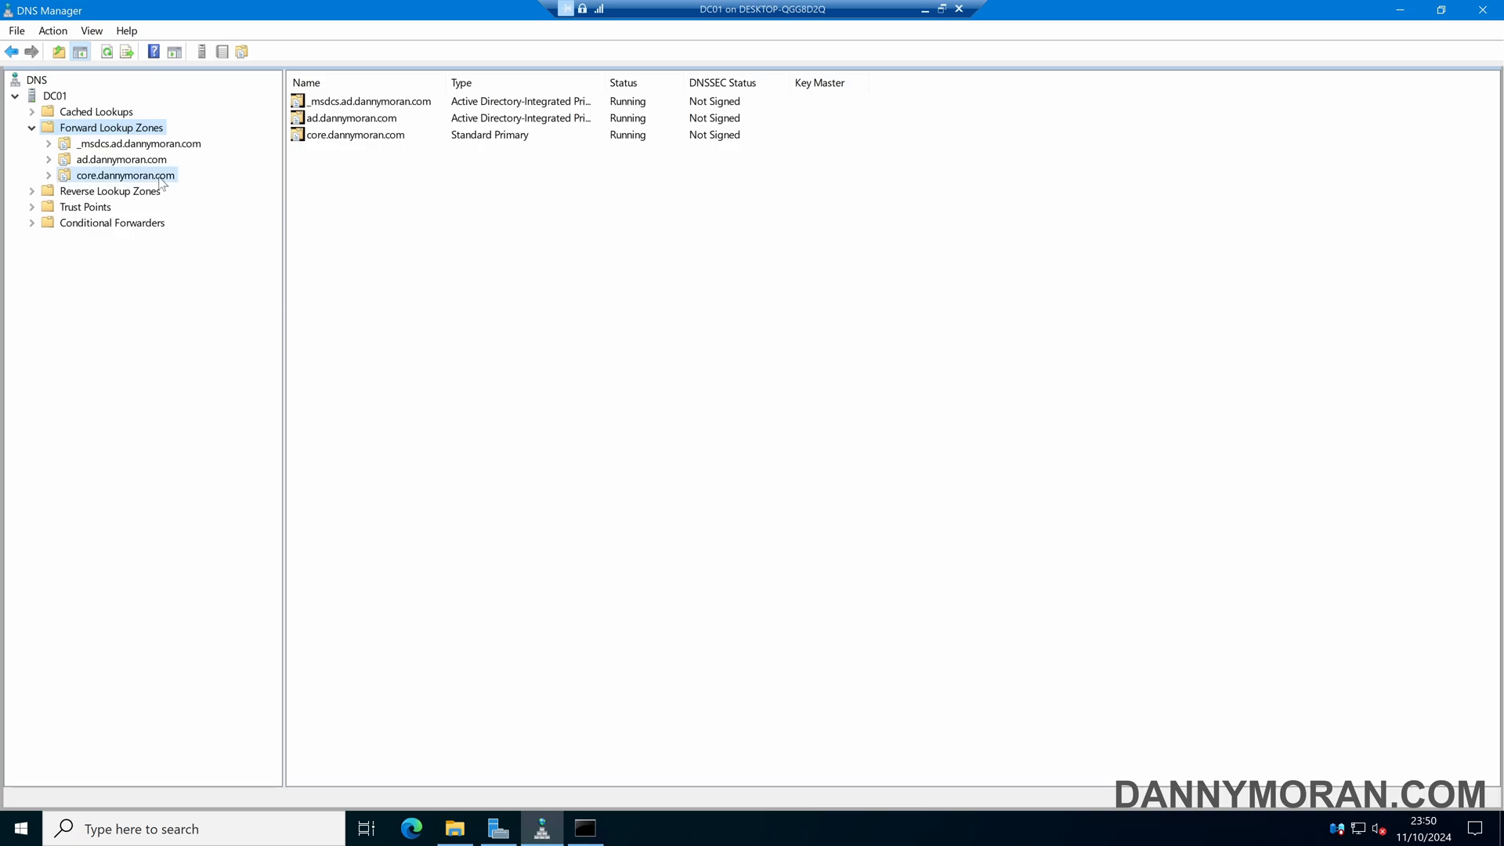
click(126, 176)
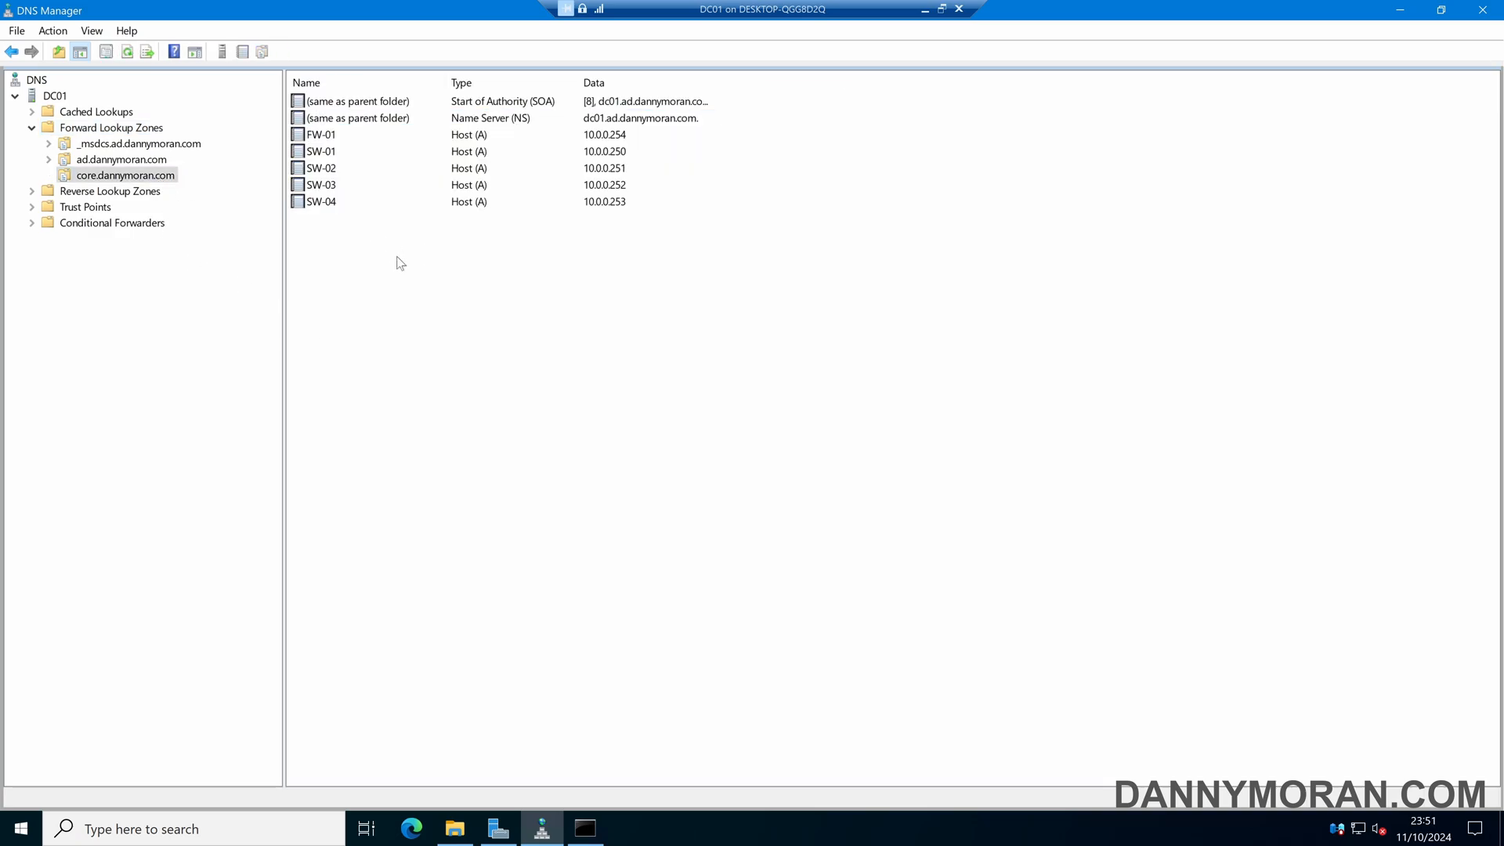
mouse_move(157, 196)
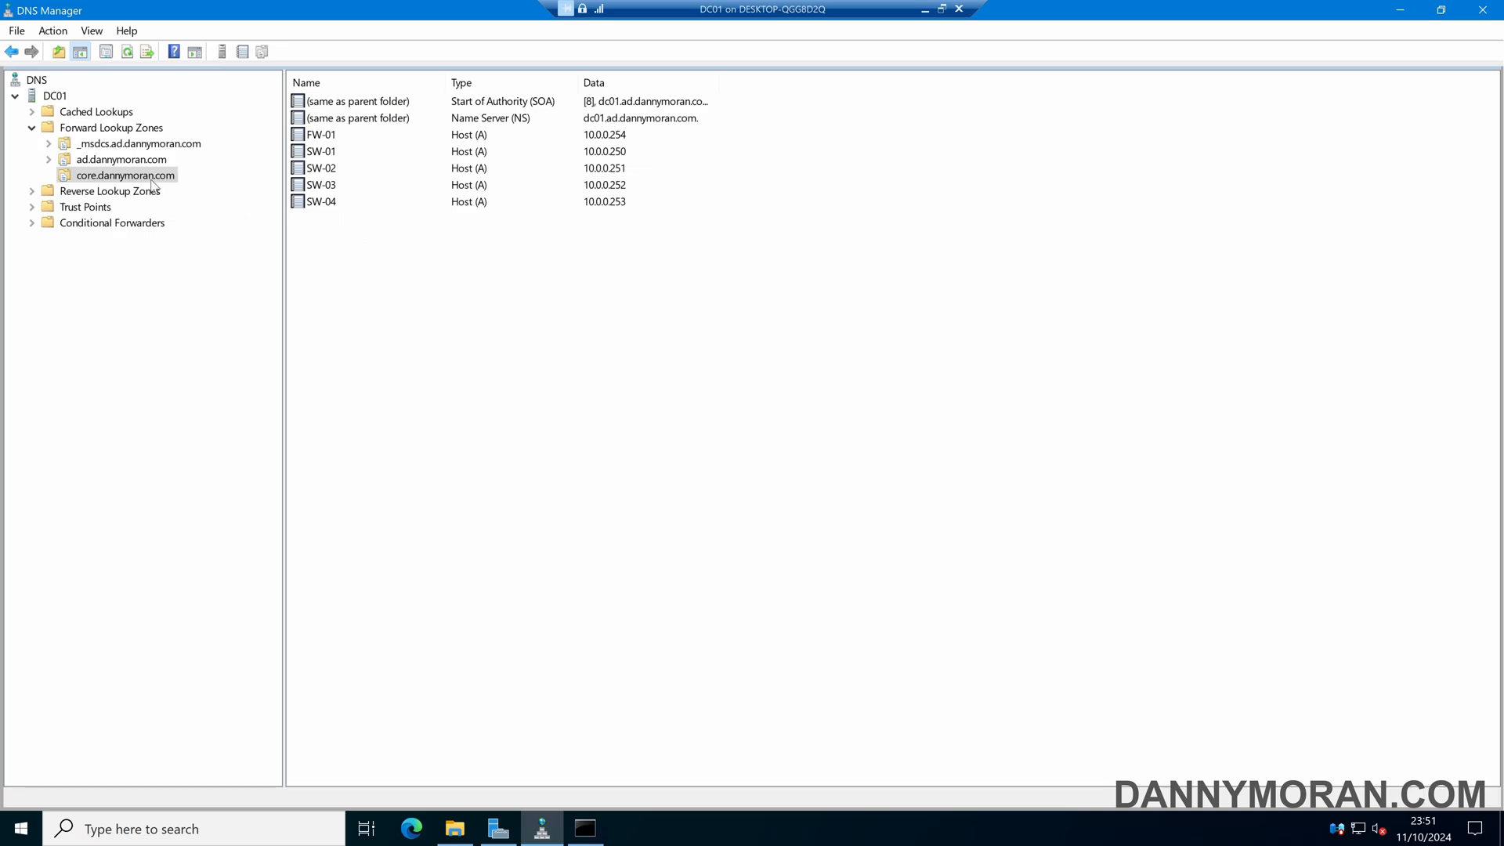
Step: In the zone's properties, change its type to store the zone in Active Directory and apply
right_click(124, 175)
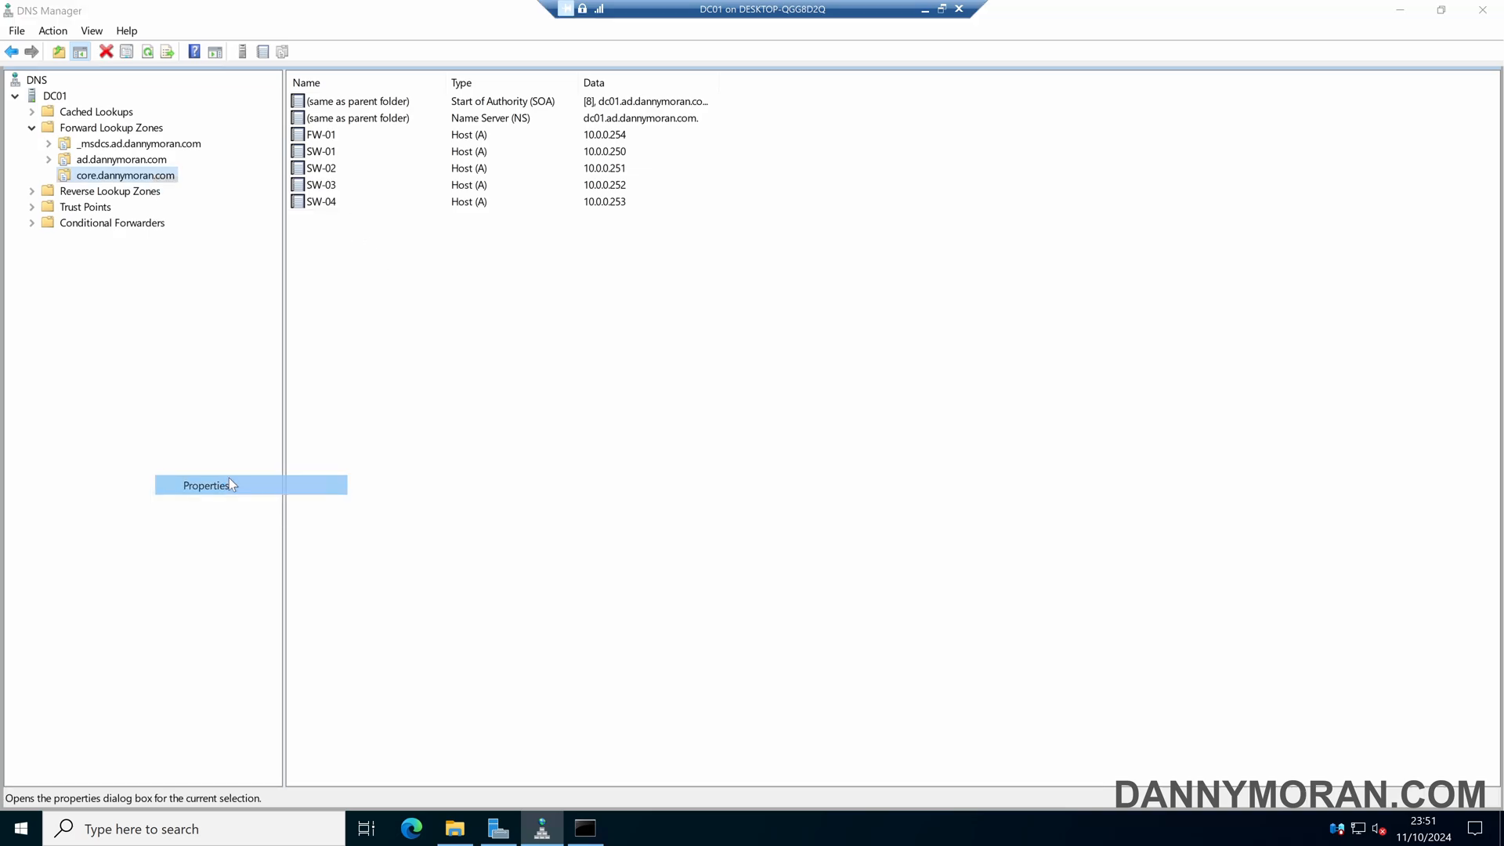
click(207, 486)
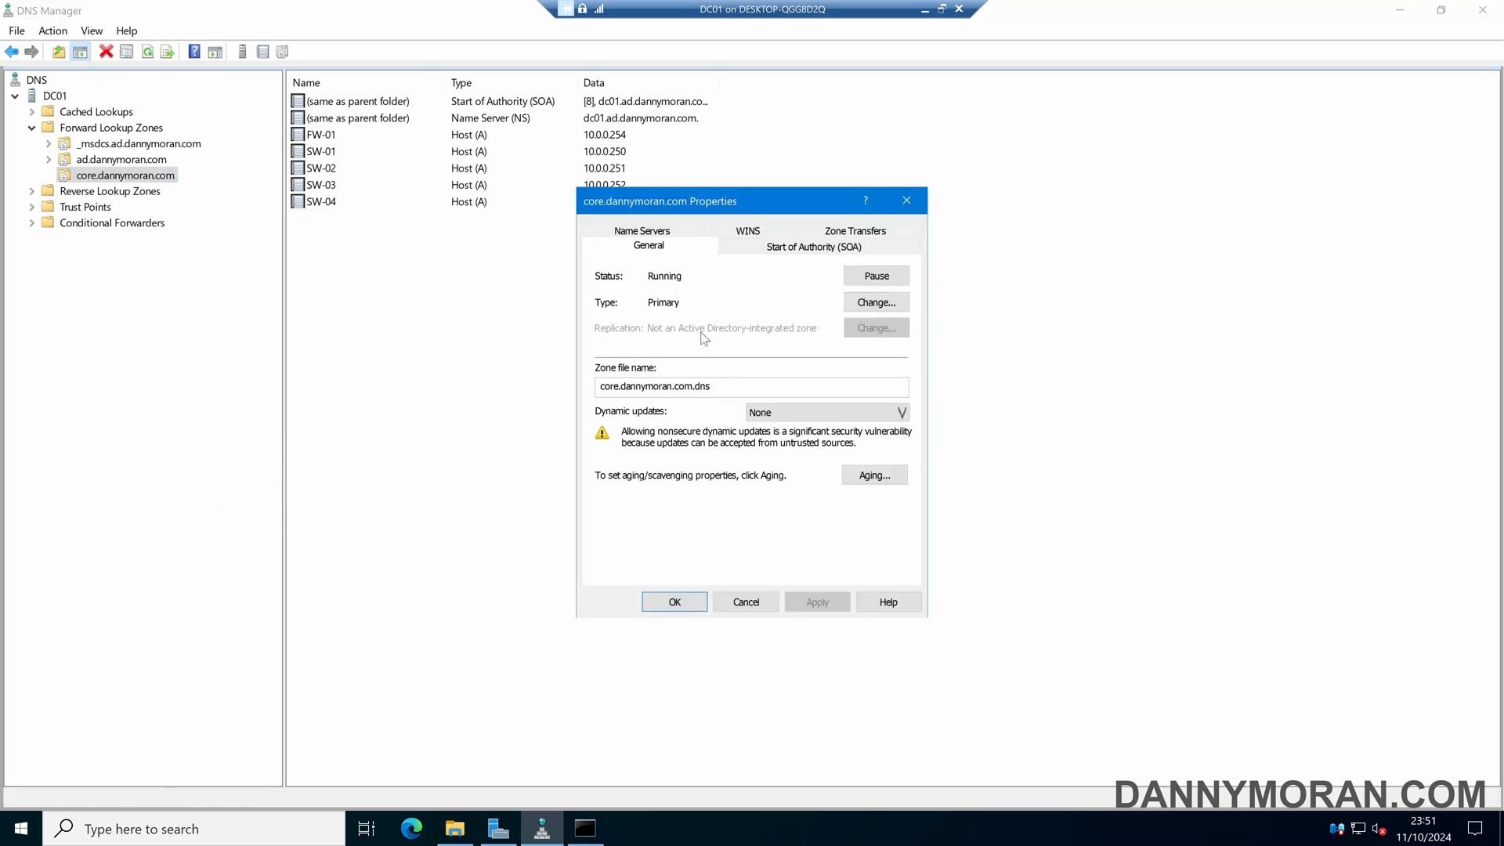
mouse_move(669, 316)
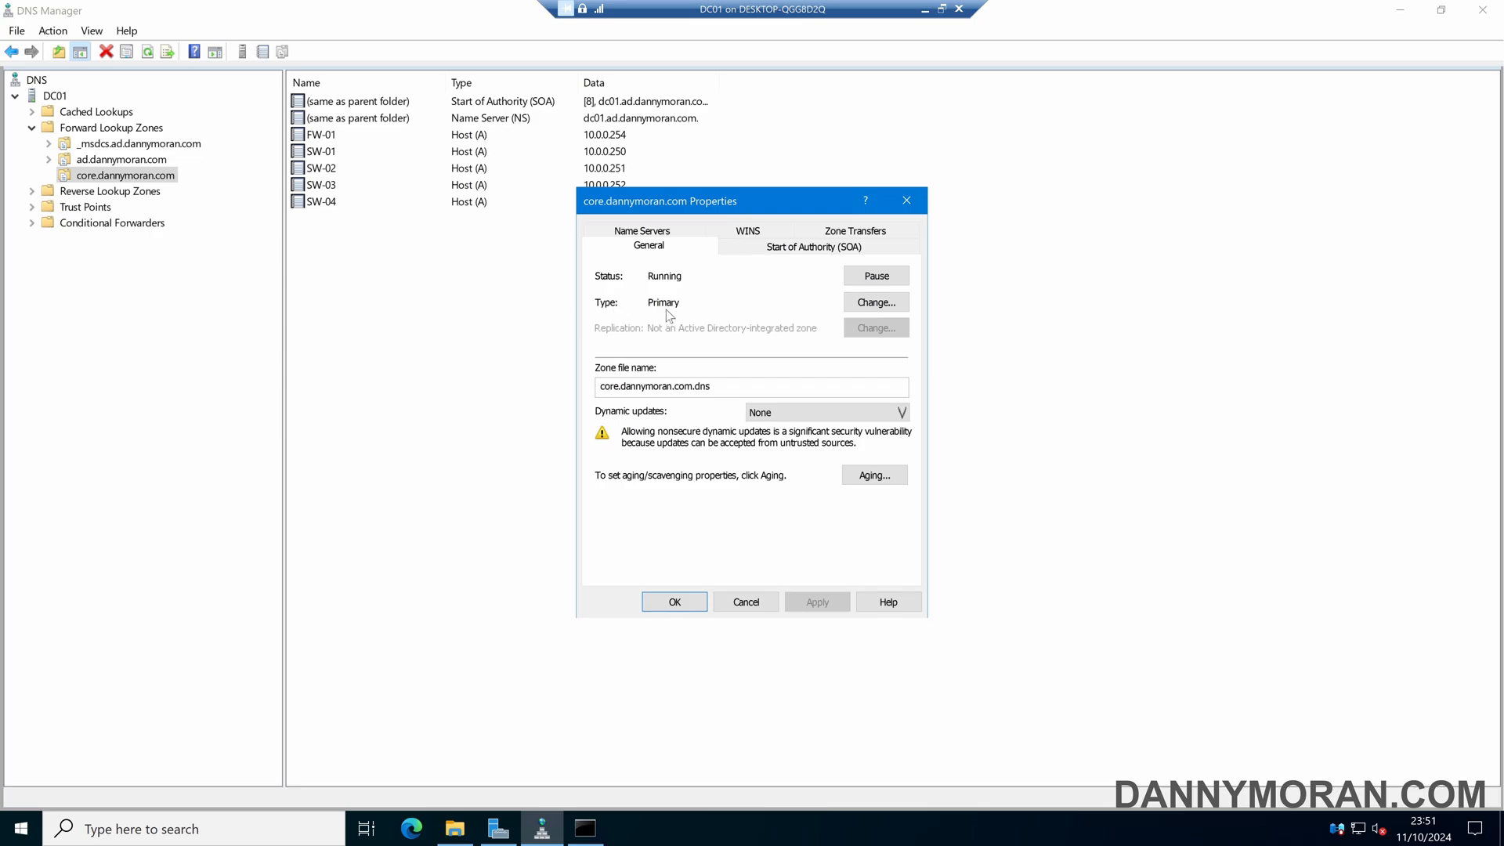
click(875, 302)
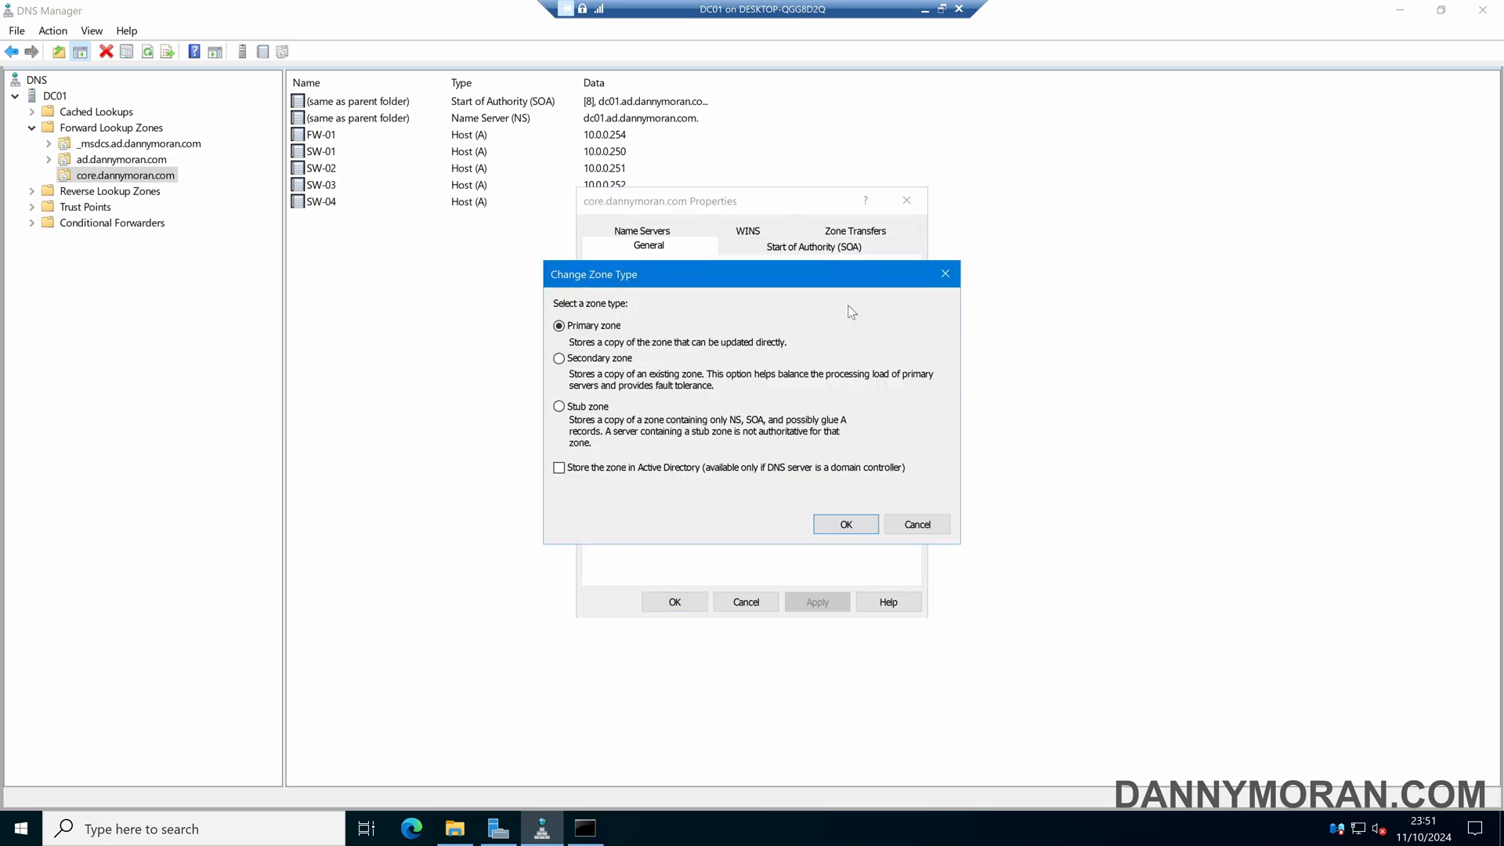
click(558, 467)
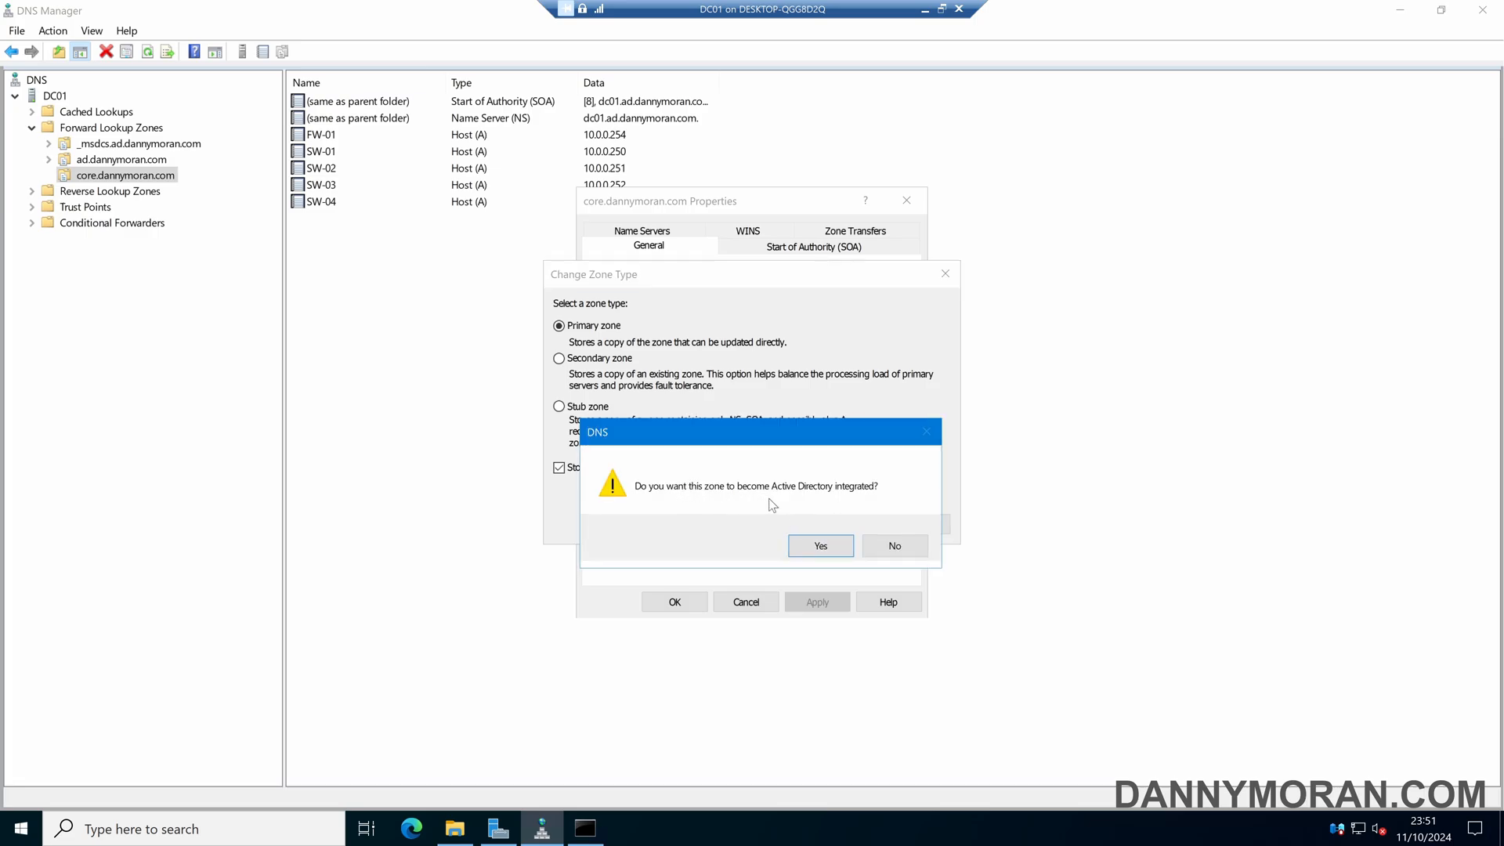
click(821, 545)
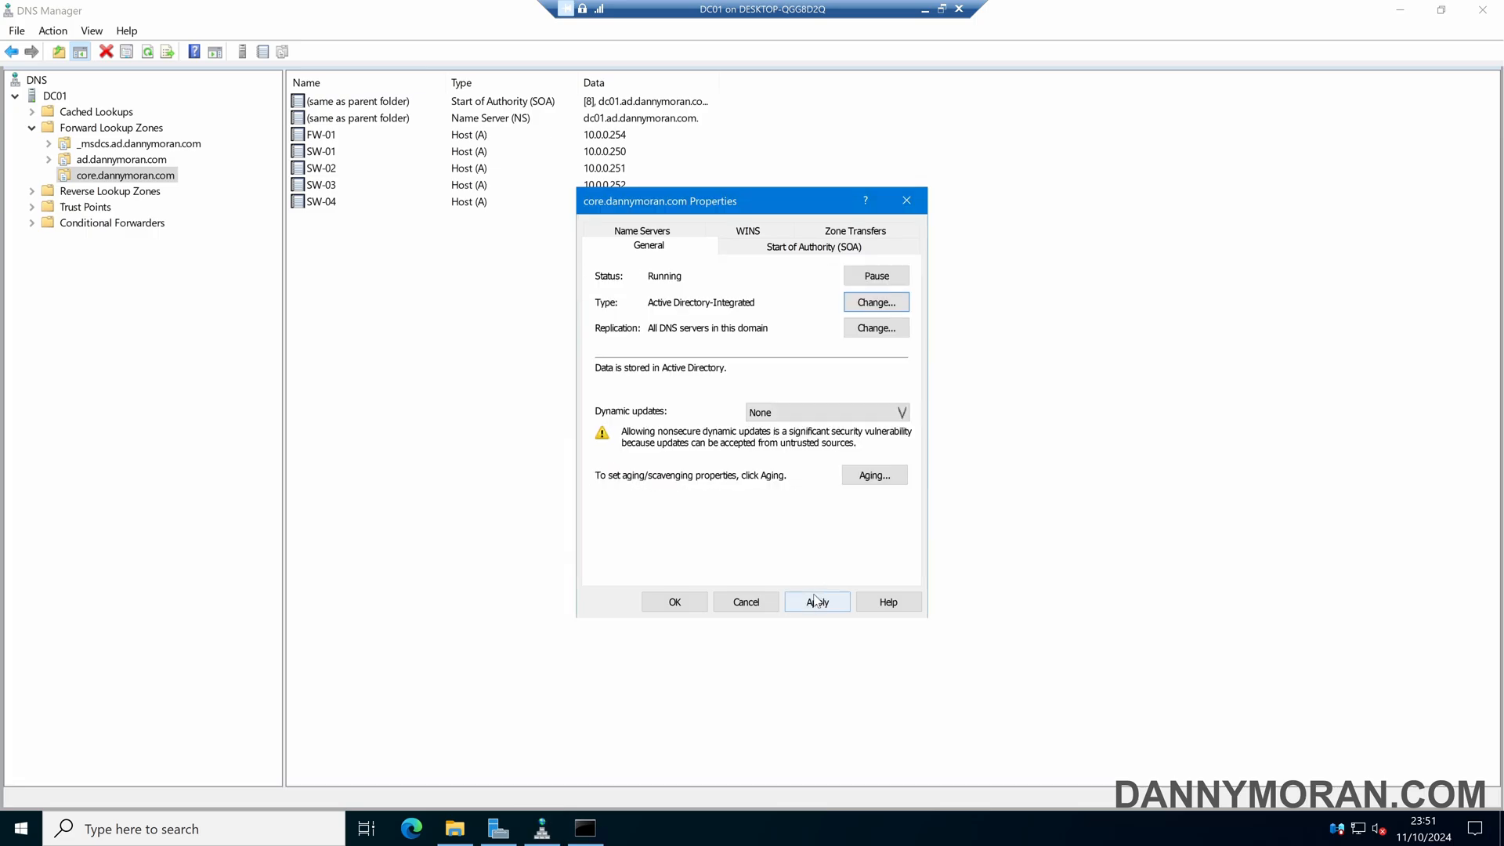
click(817, 601)
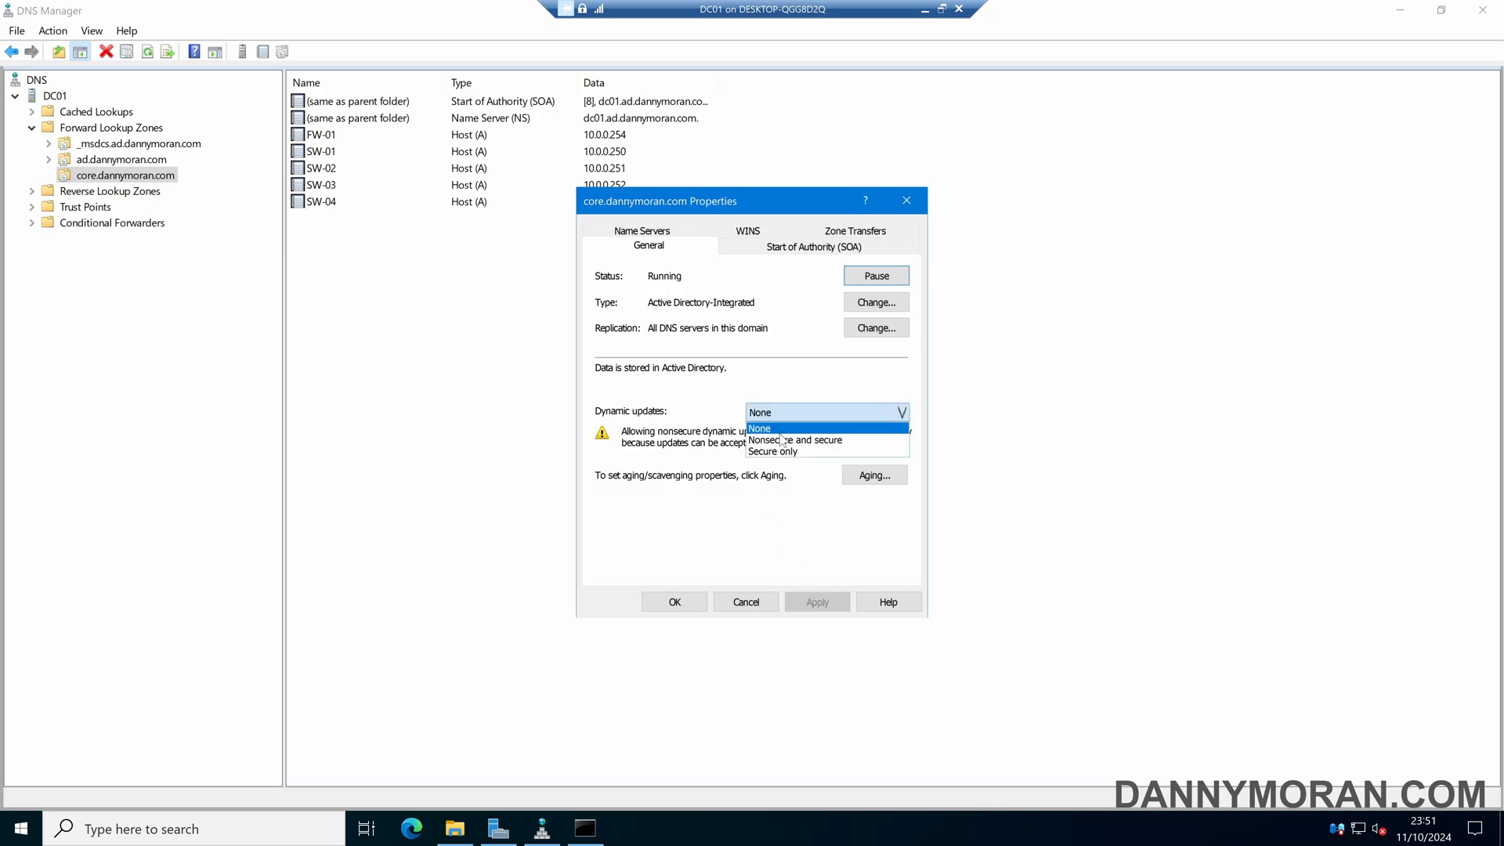
Step: Set dynamic updates to Secure only and confirm the zone properties
click(772, 451)
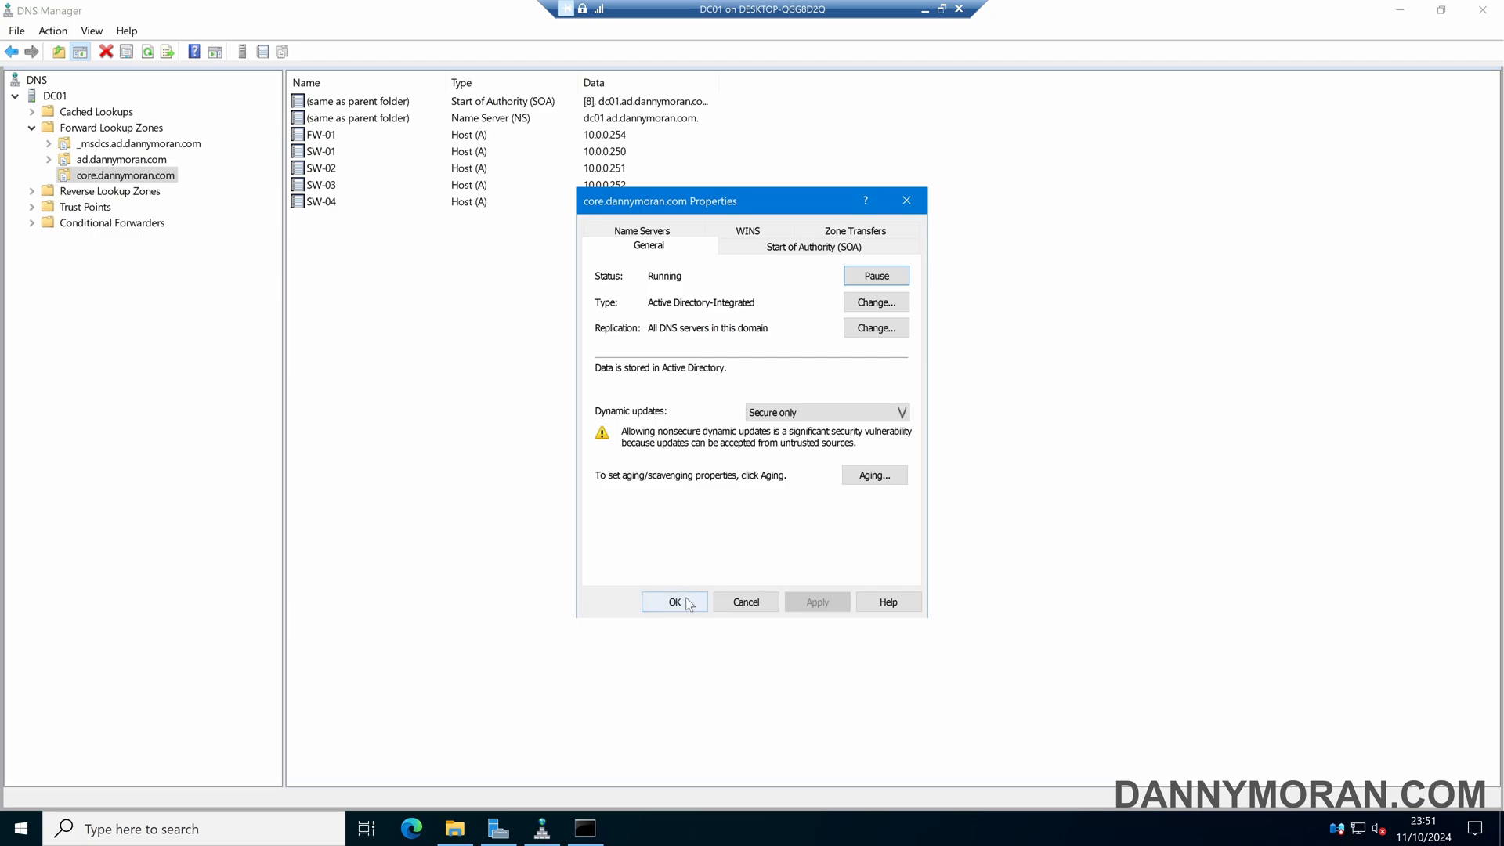
click(673, 602)
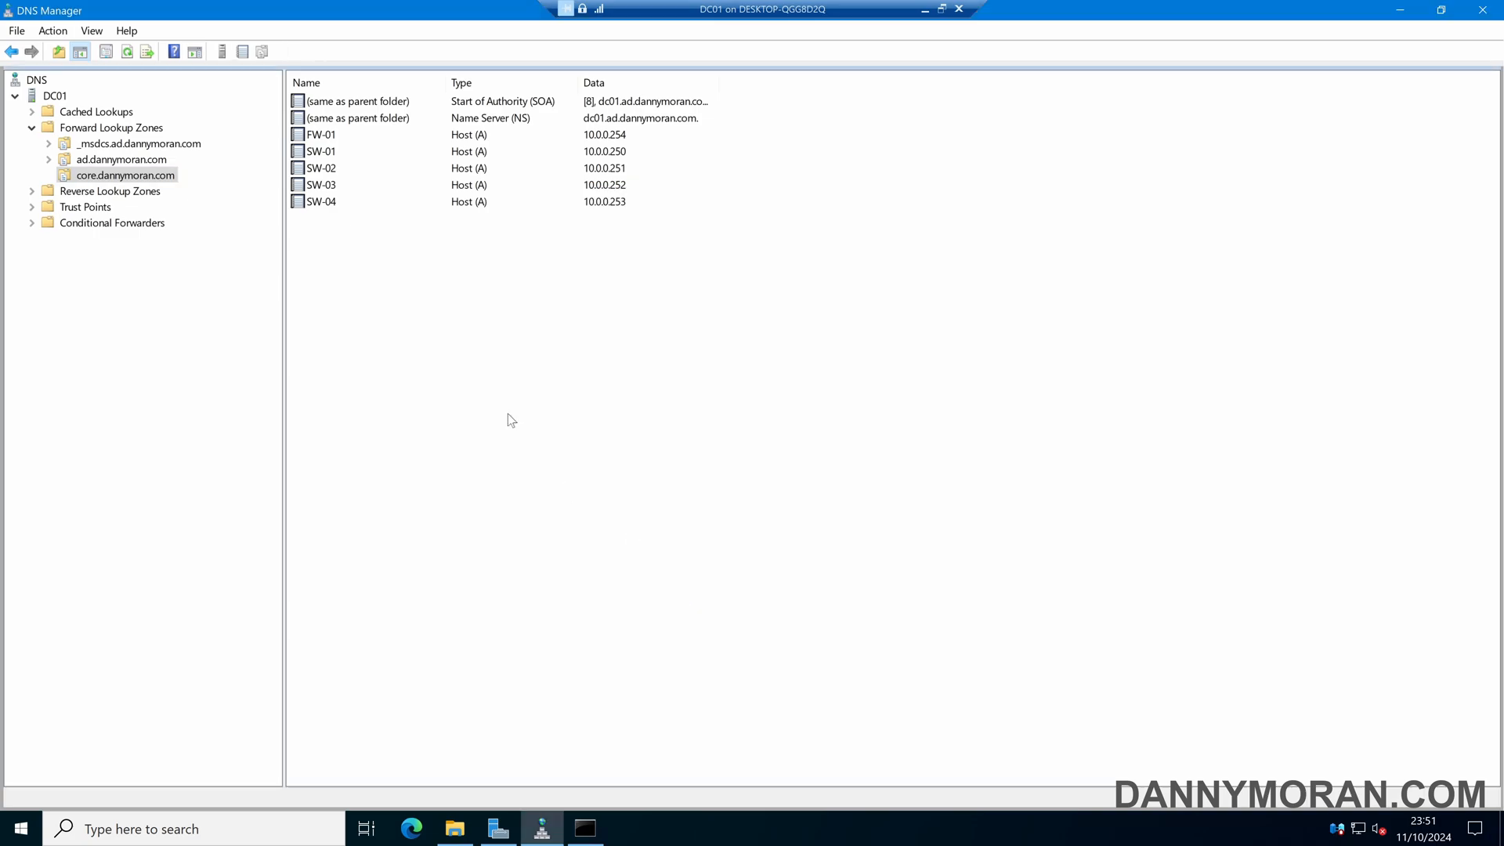
mouse_move(507, 413)
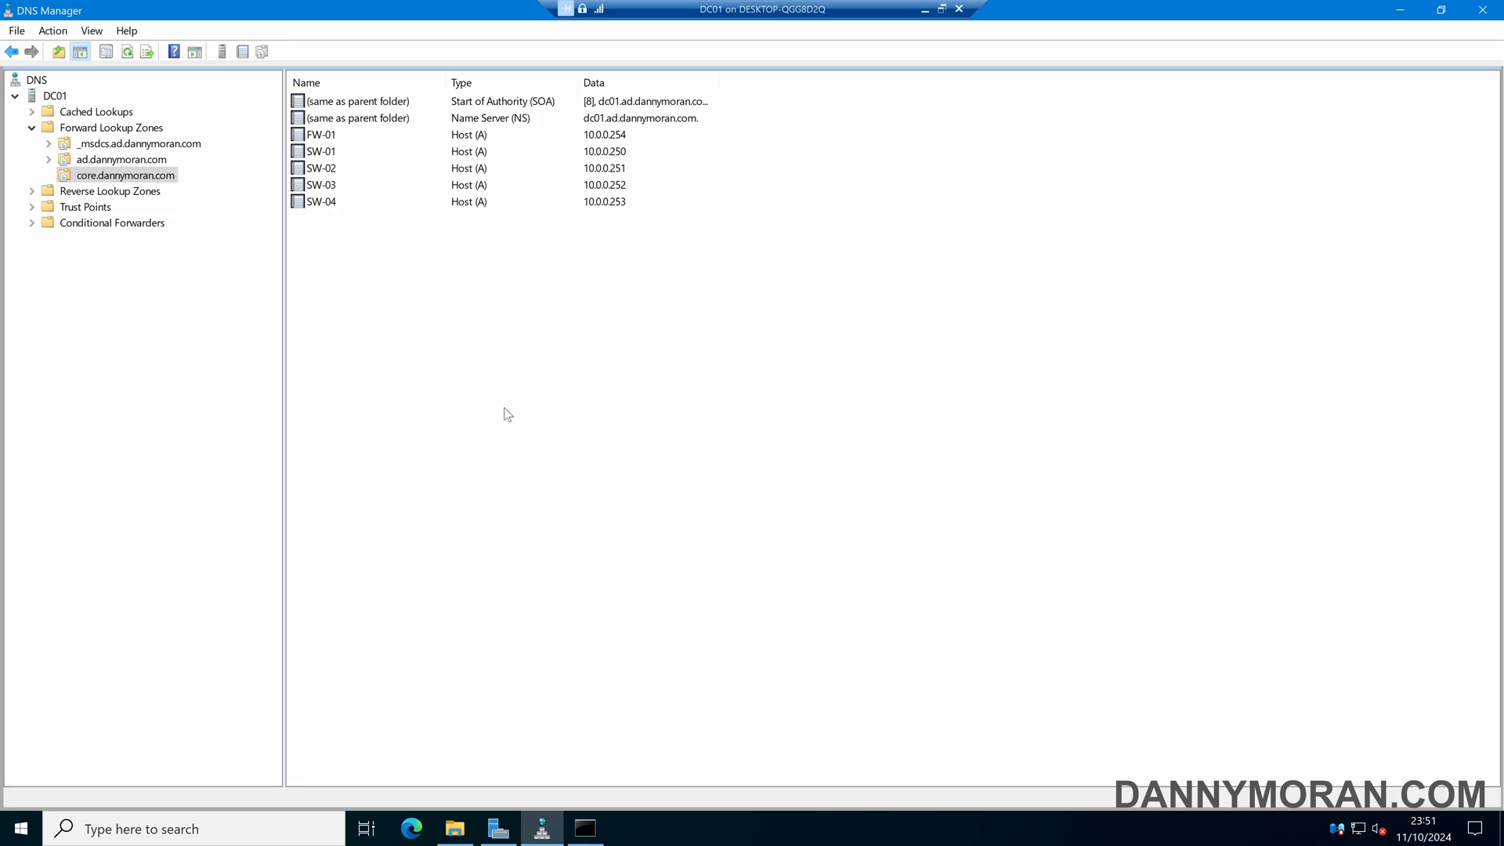
mouse_move(172, 183)
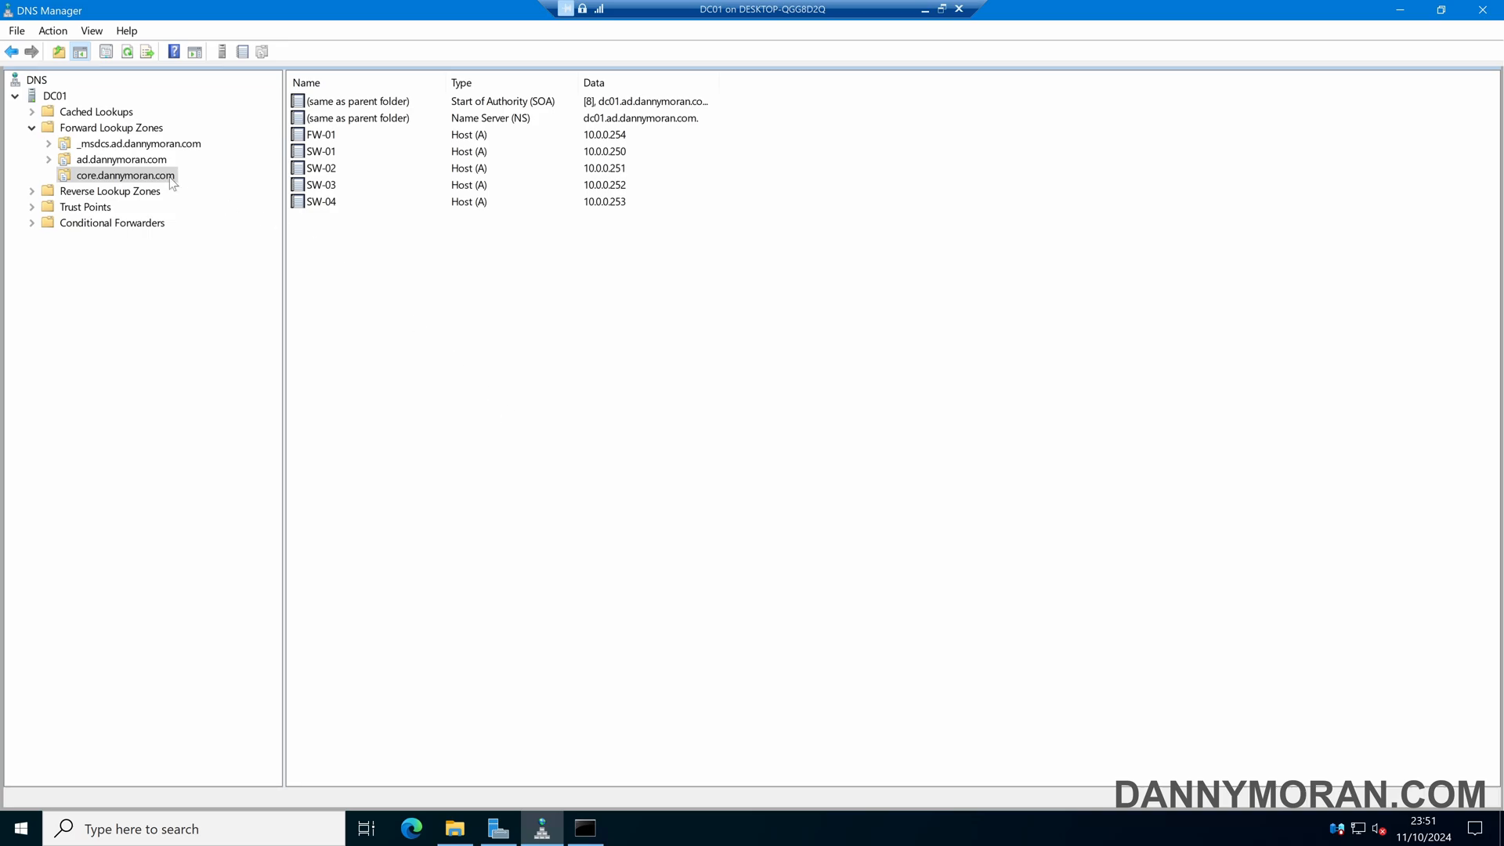
double_click(125, 176)
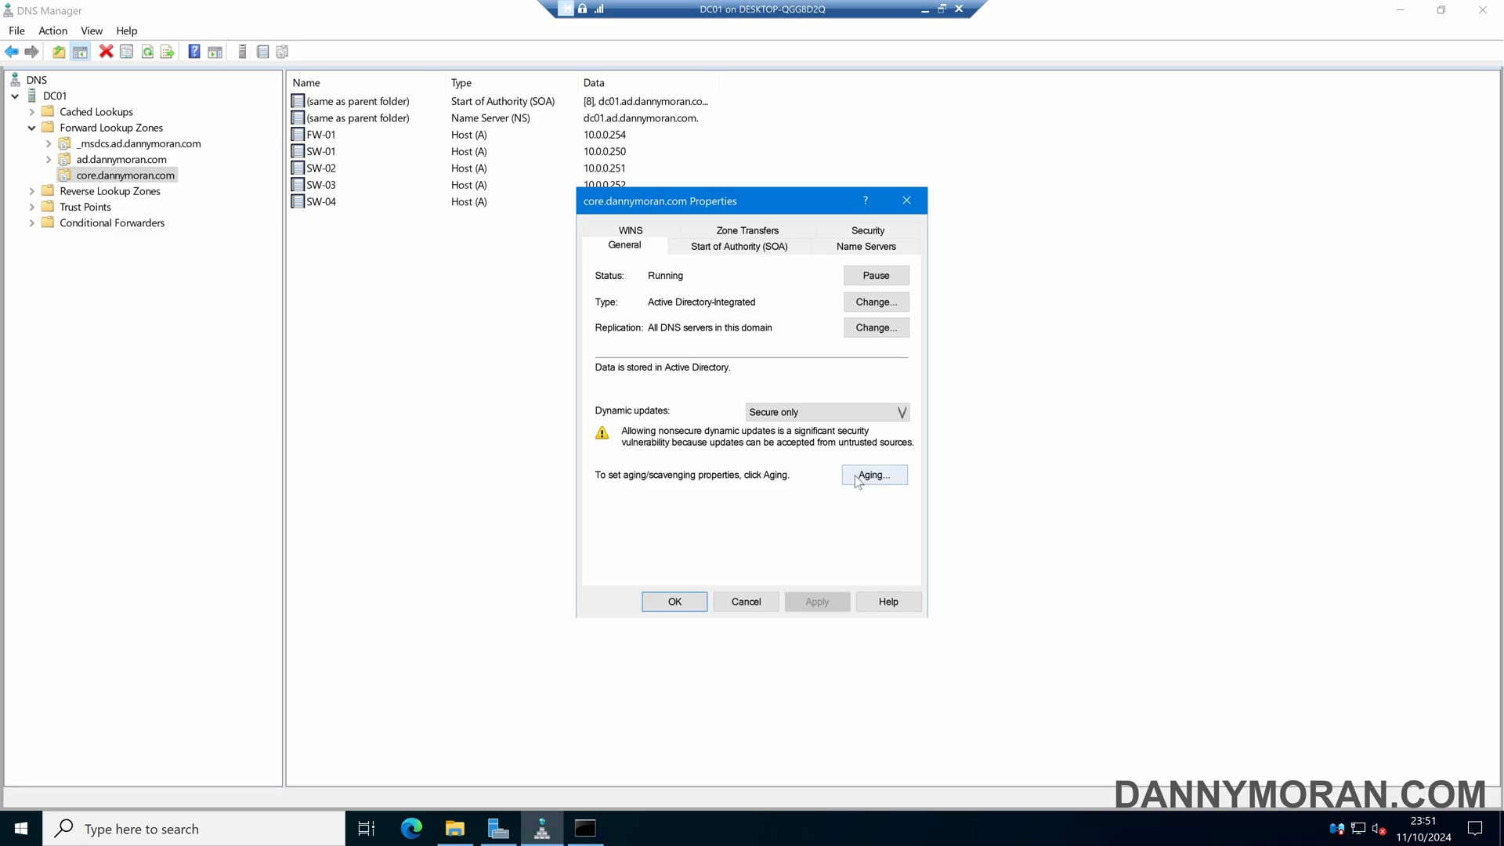
click(865, 246)
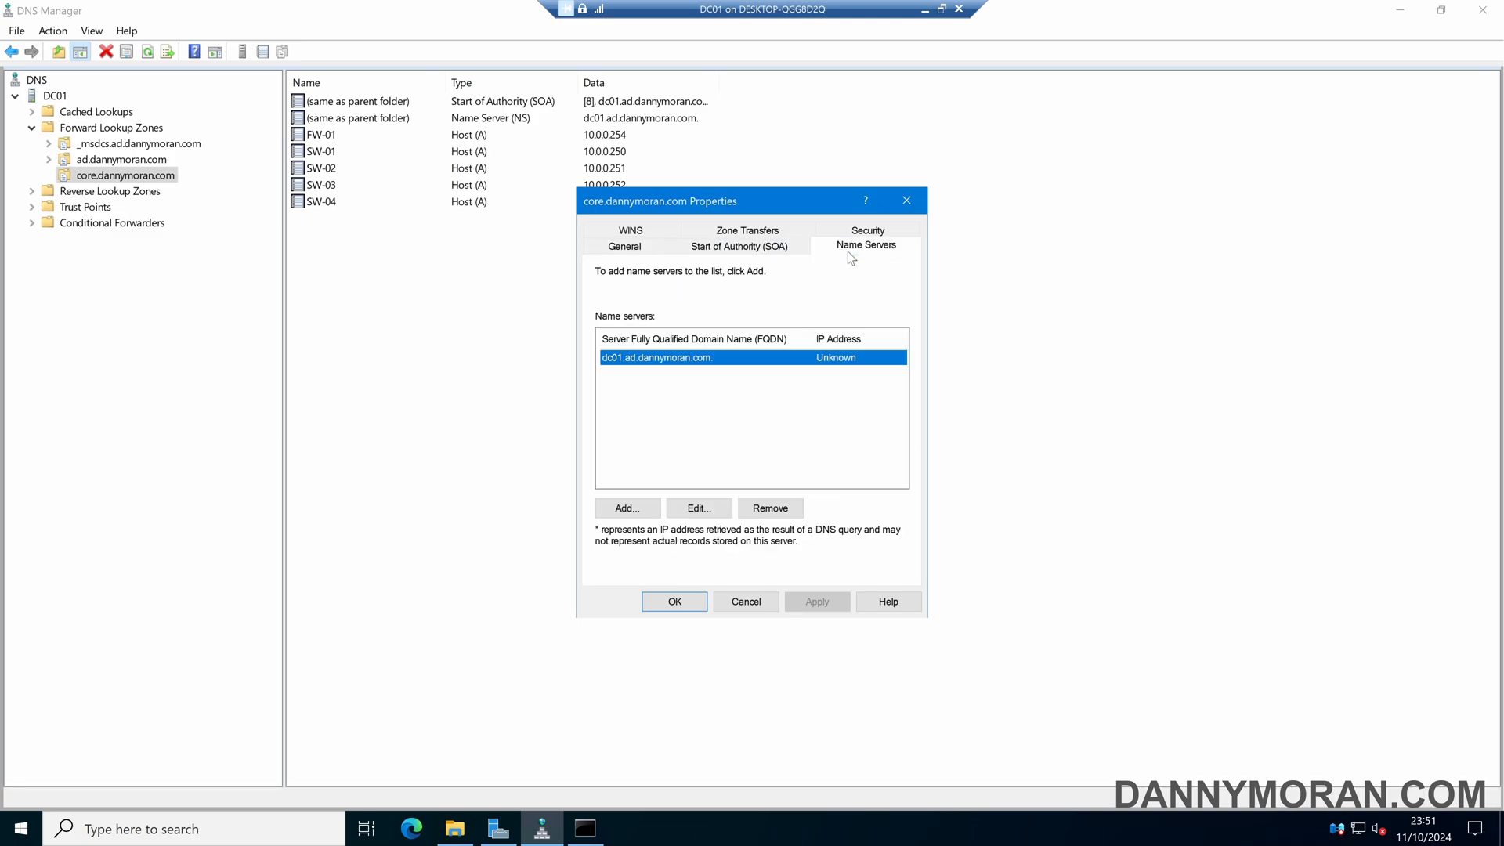
click(674, 601)
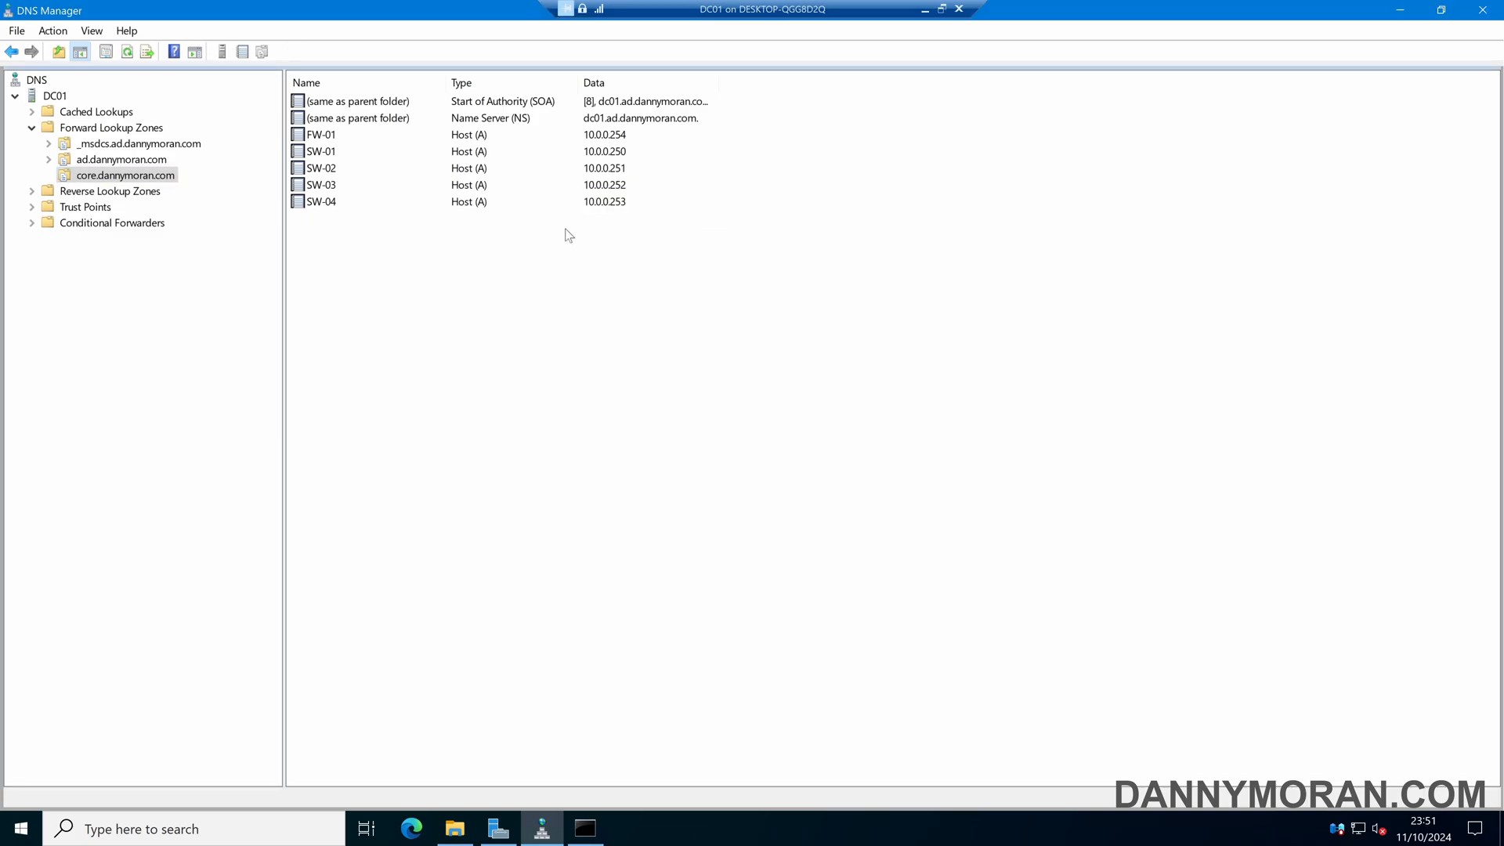
mouse_move(457, 816)
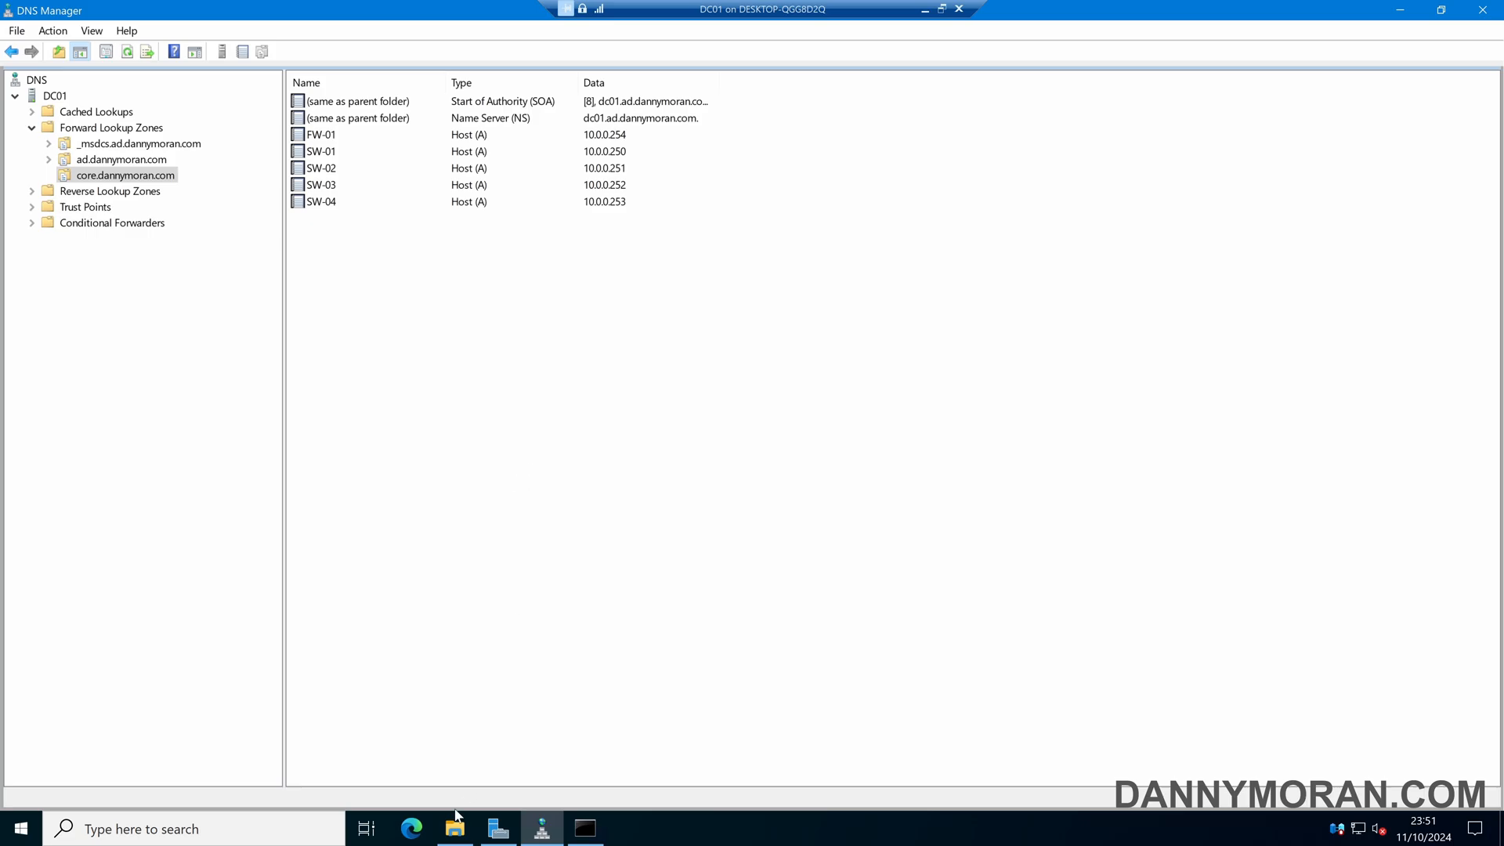
click(453, 827)
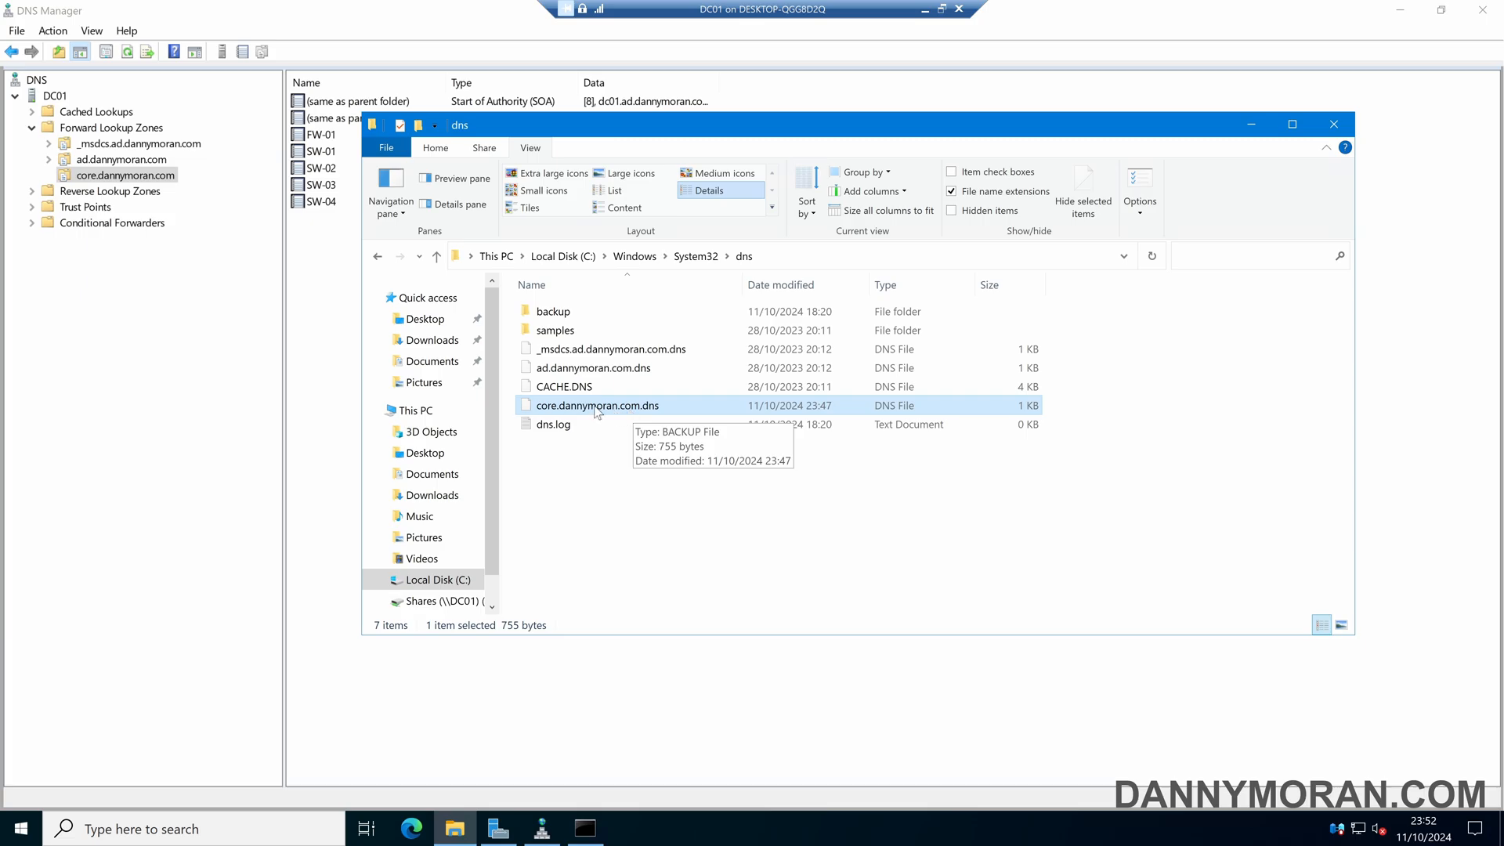
click(649, 468)
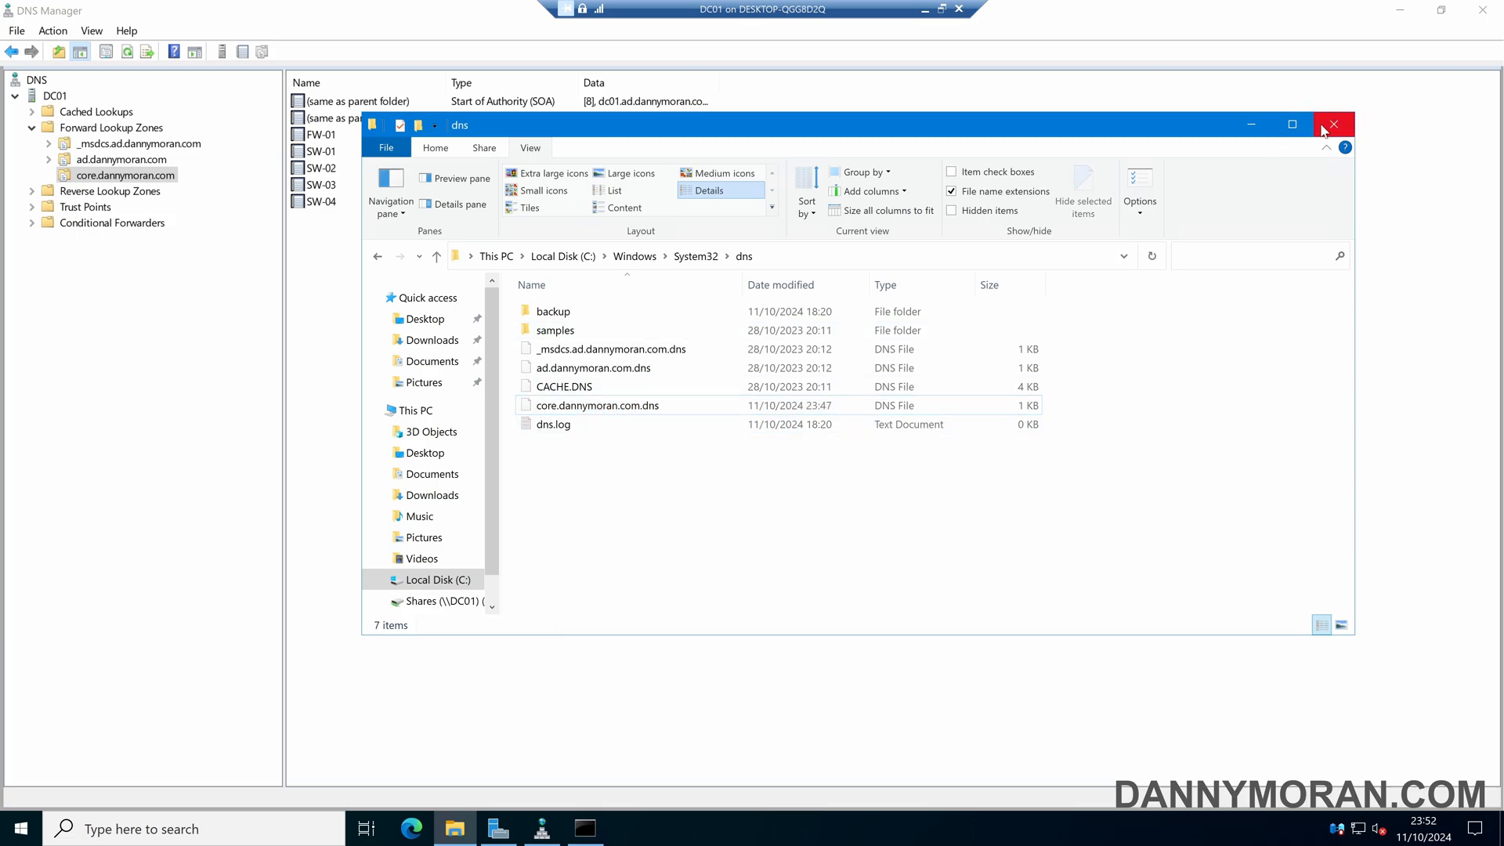
click(1333, 125)
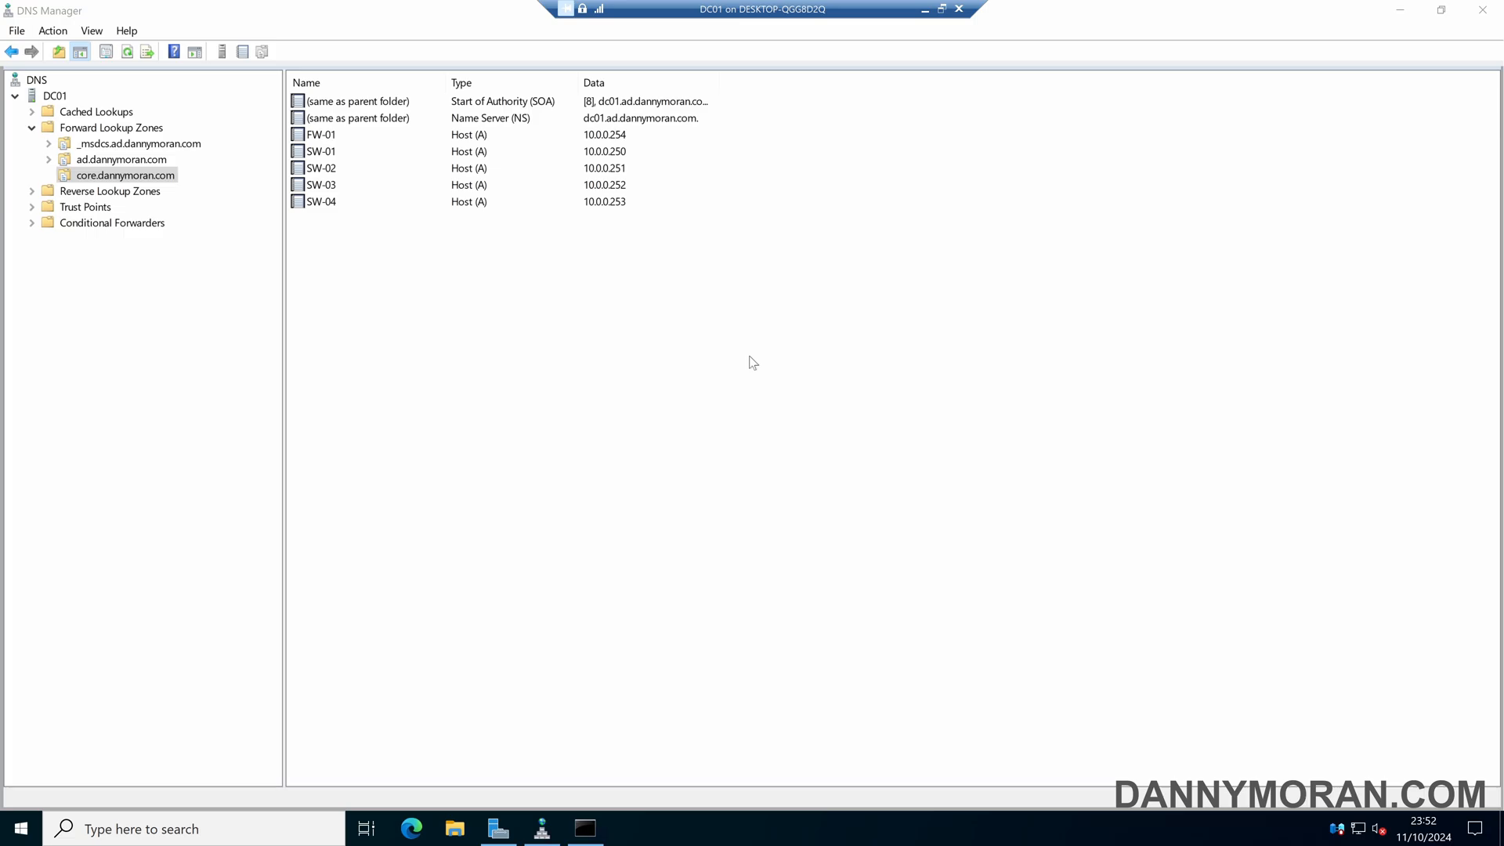